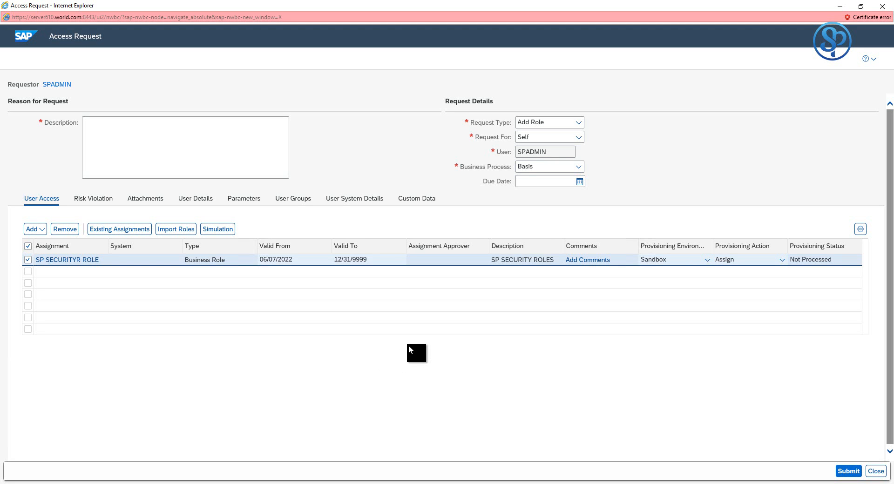
mouse_move(452, 345)
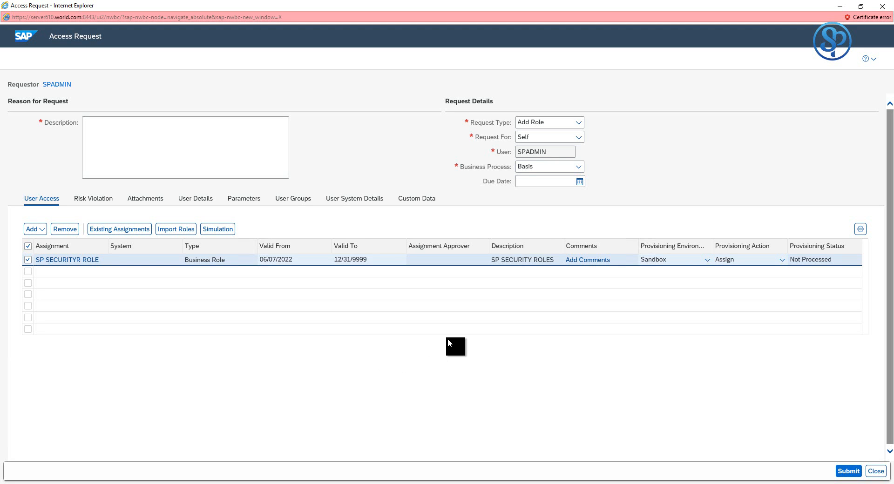
mouse_move(671, 299)
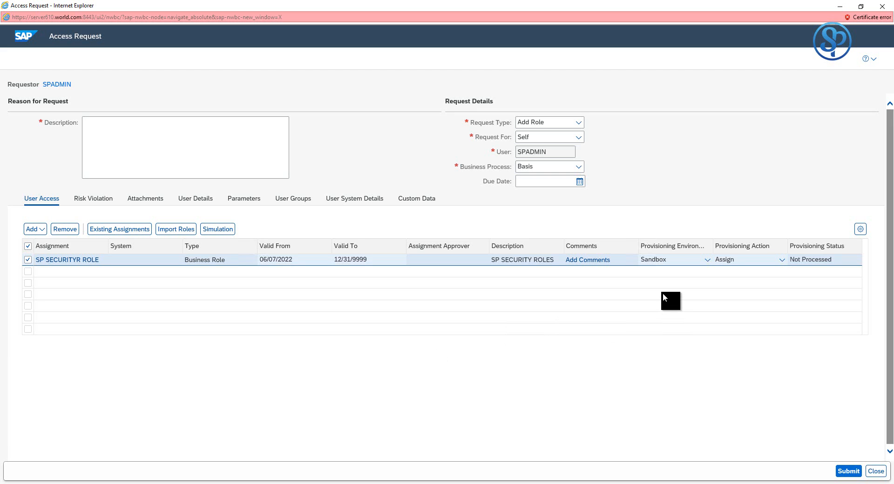
mouse_move(656, 301)
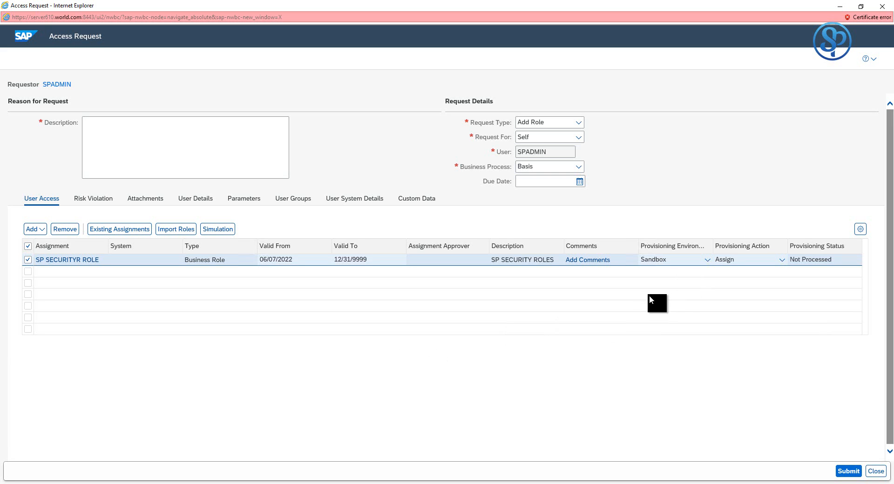
mouse_move(679, 294)
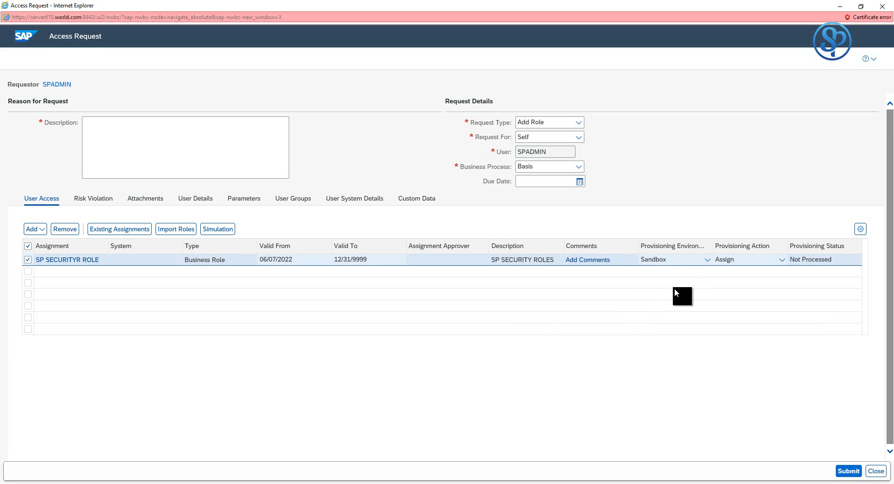
mouse_move(672, 293)
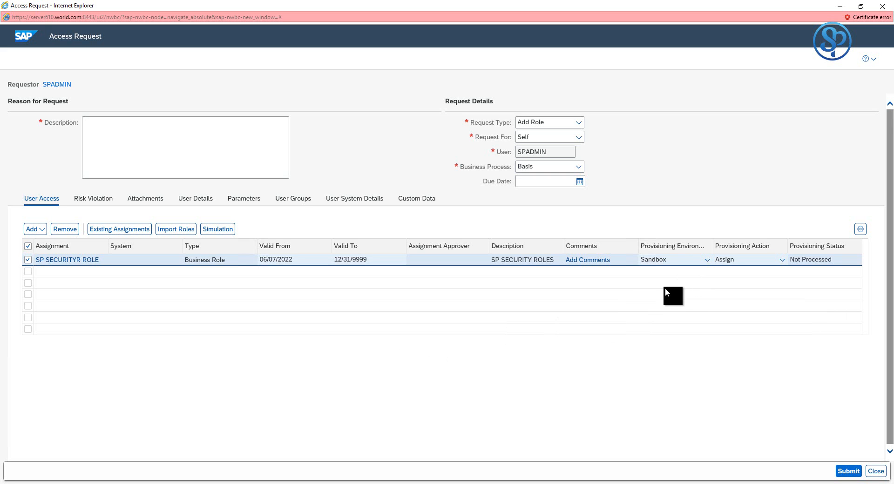
mouse_move(707, 256)
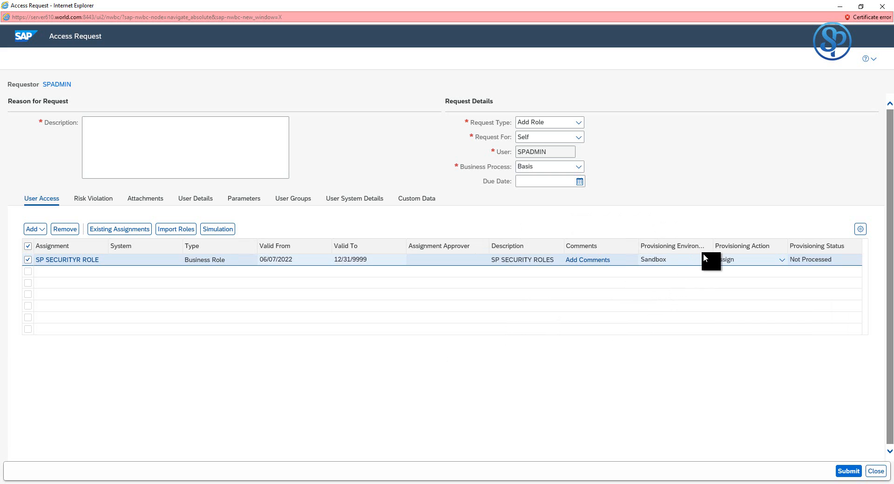
Open the connector settings overview and select connector ECCCLNT001.
left_click(708, 259)
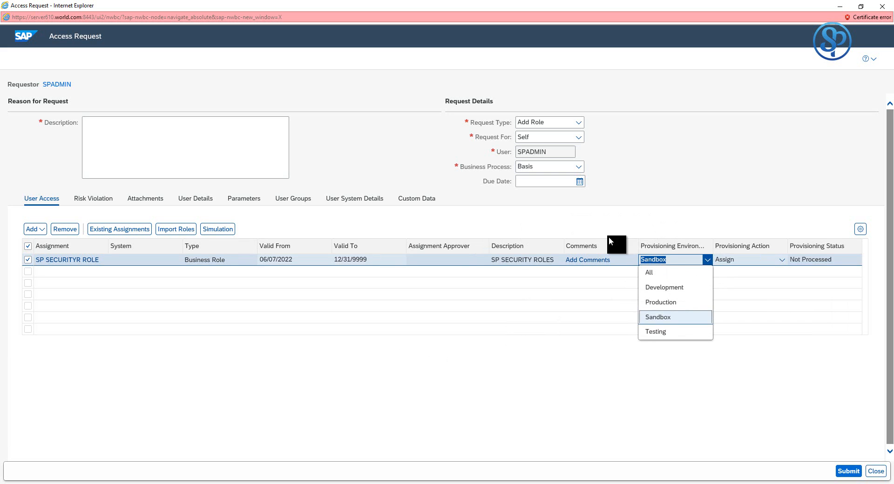
mouse_move(644, 303)
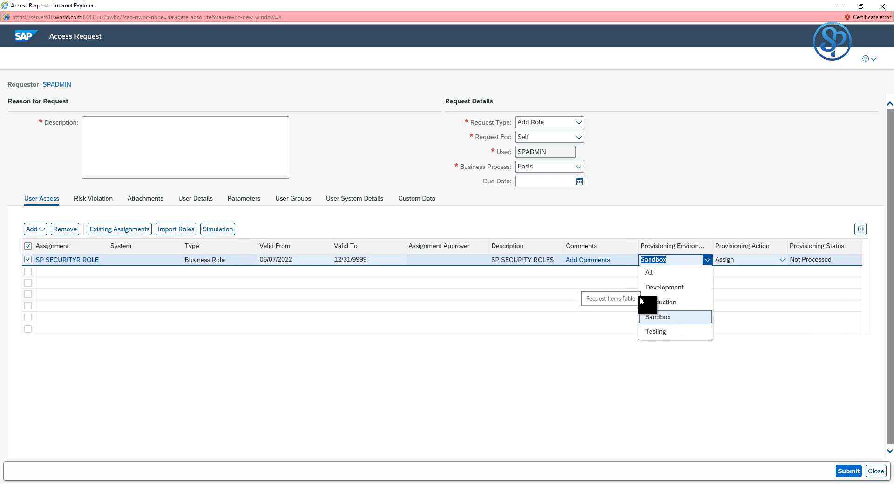
mouse_move(656, 277)
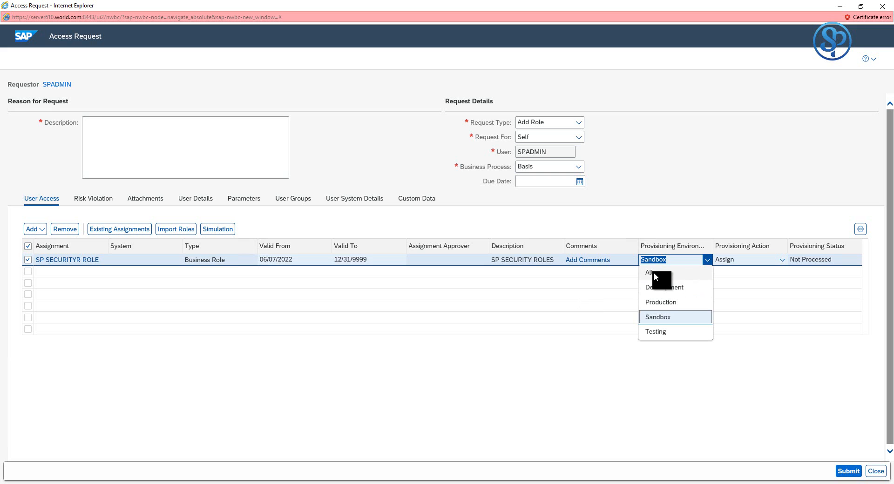
mouse_move(663, 261)
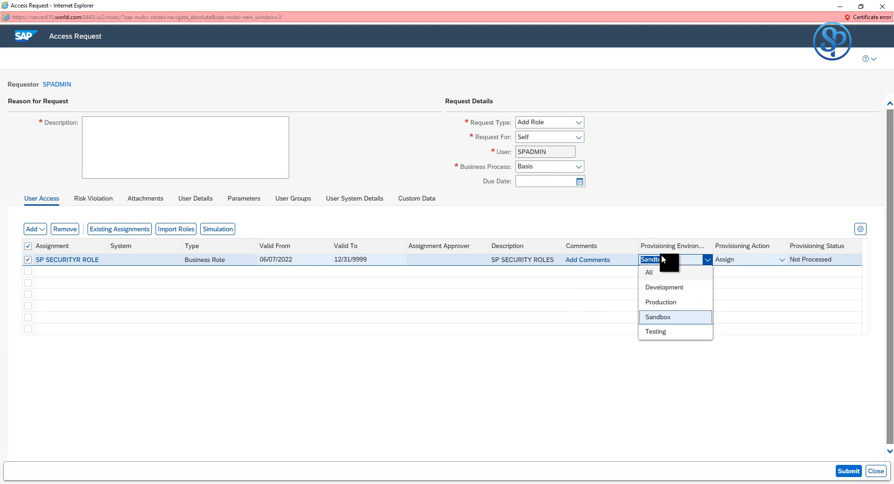
mouse_move(365, 210)
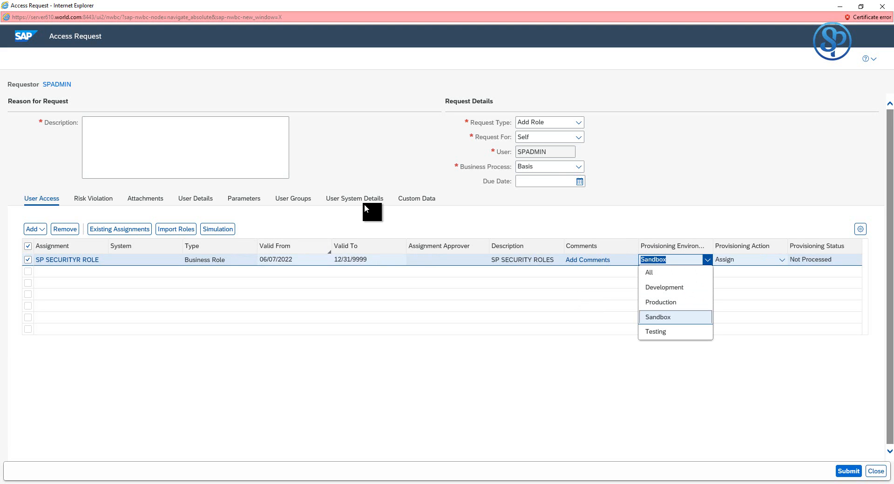
mouse_move(525, 262)
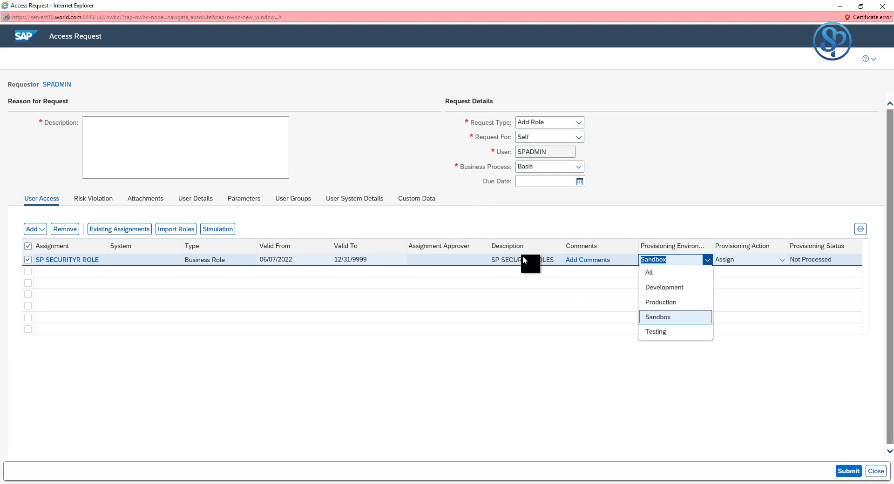
mouse_move(659, 290)
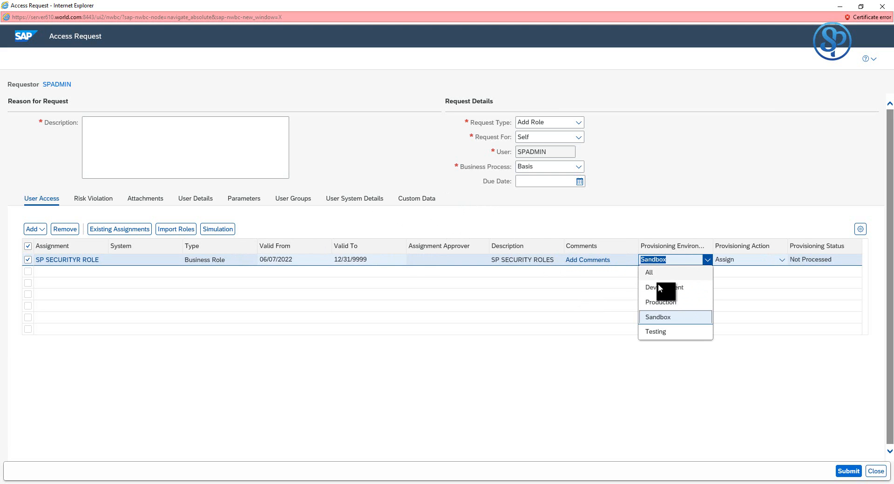
mouse_move(671, 342)
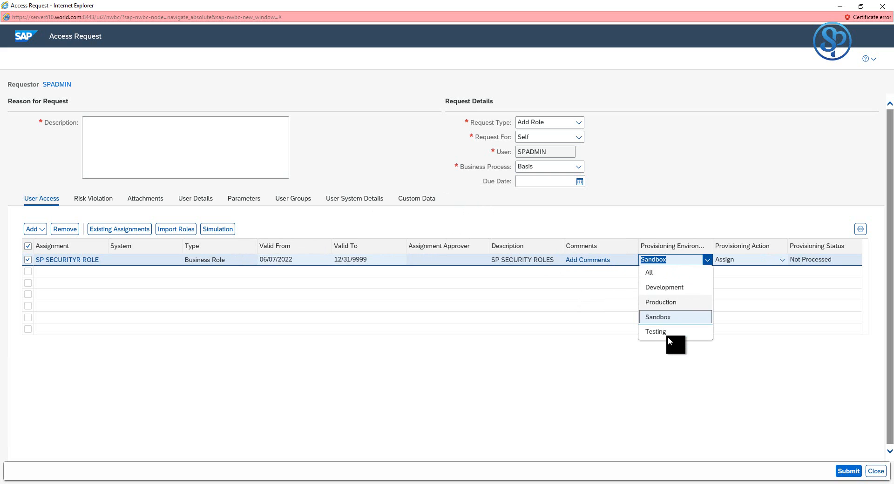
mouse_move(654, 335)
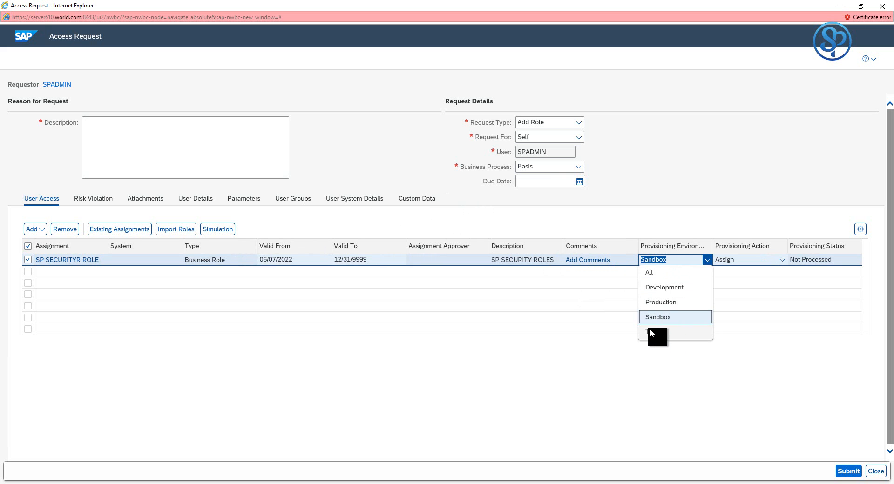
mouse_move(638, 294)
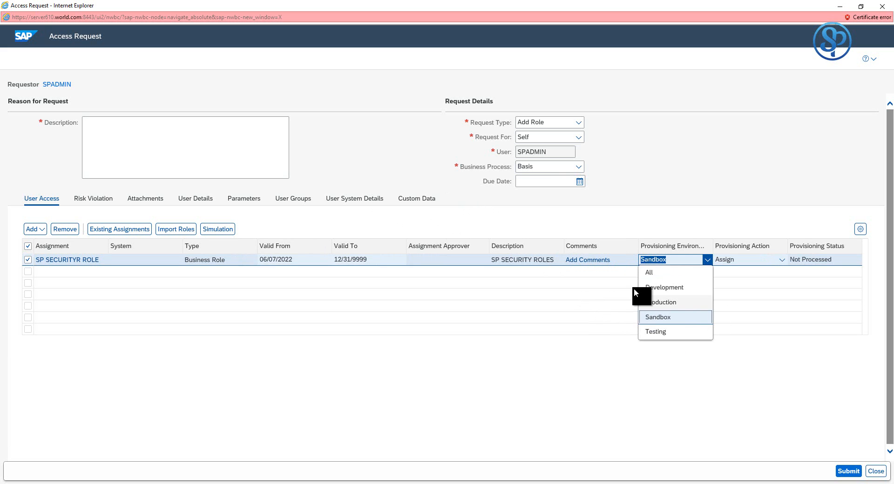
mouse_move(656, 325)
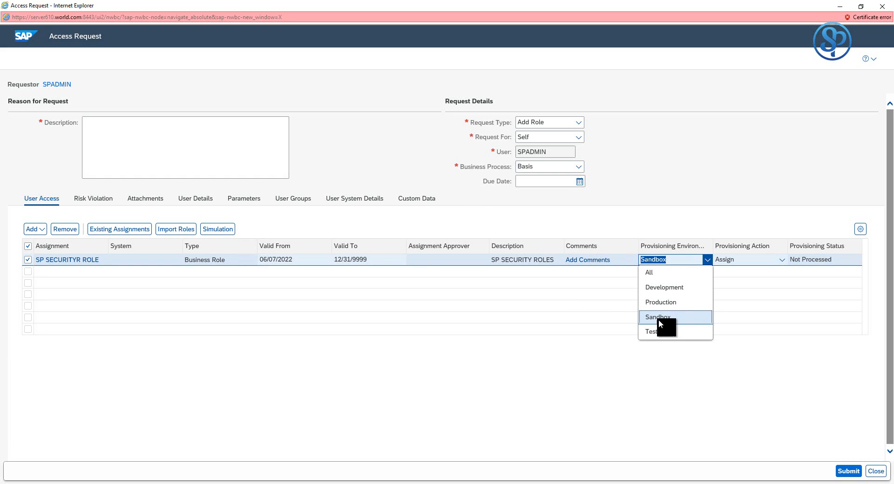
mouse_move(675, 332)
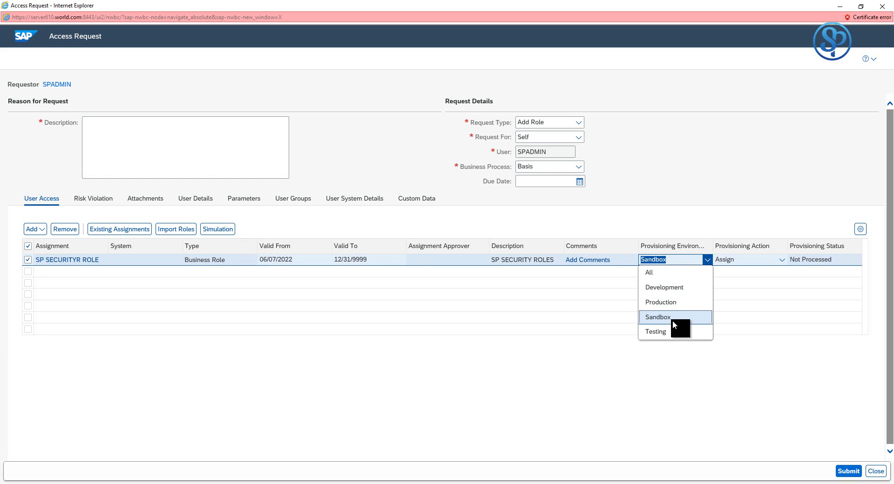
mouse_move(508, 314)
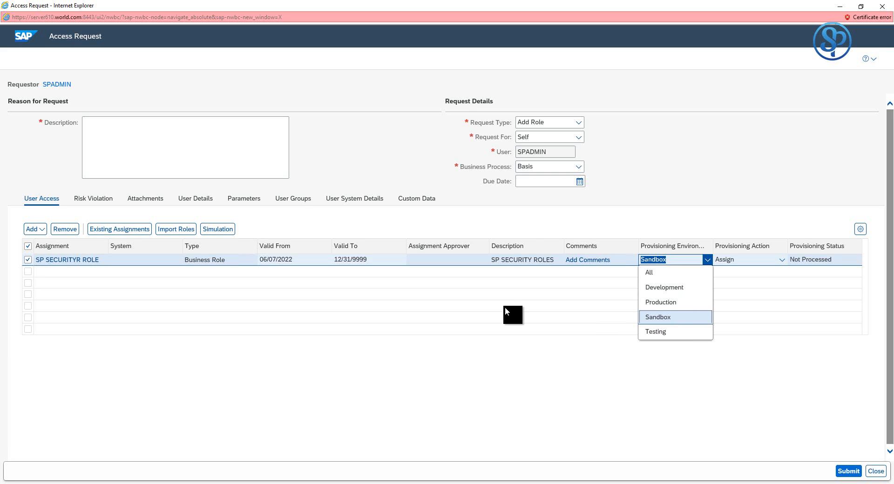
mouse_move(656, 318)
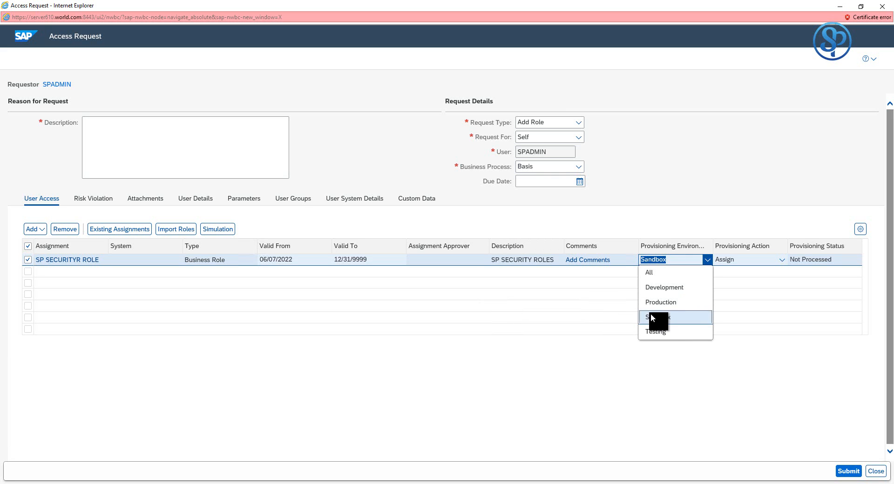
mouse_move(659, 319)
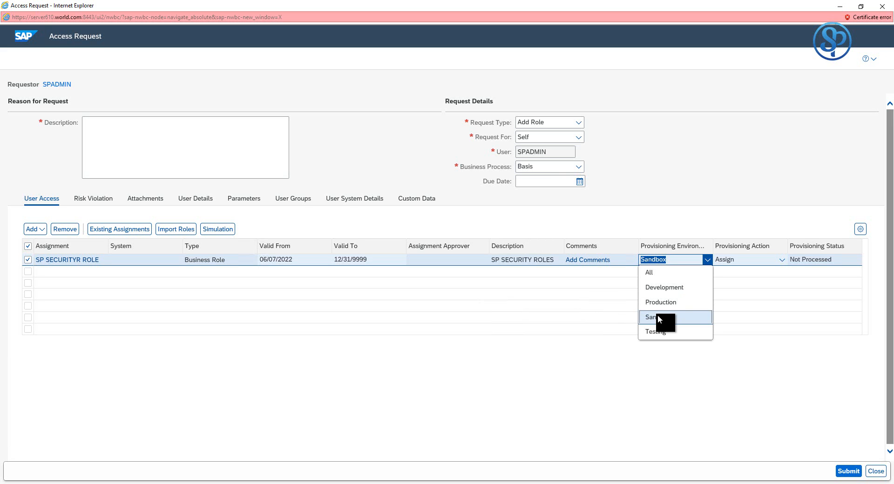
mouse_move(569, 318)
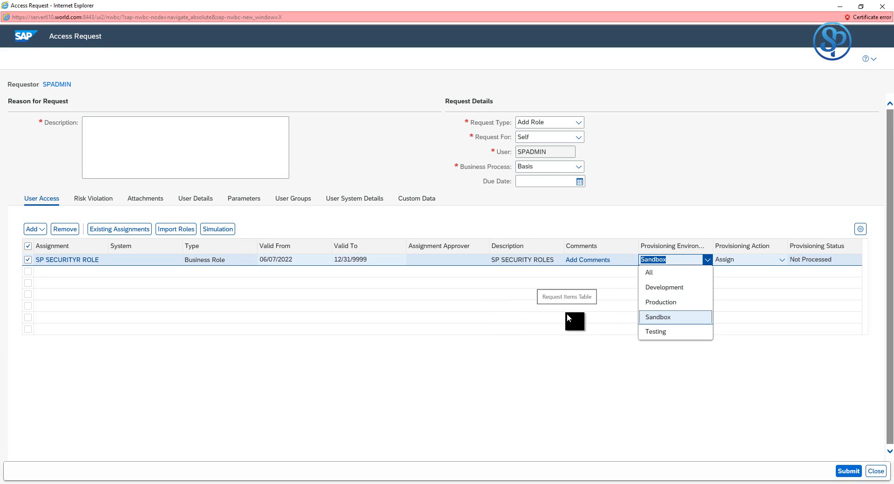
mouse_move(582, 325)
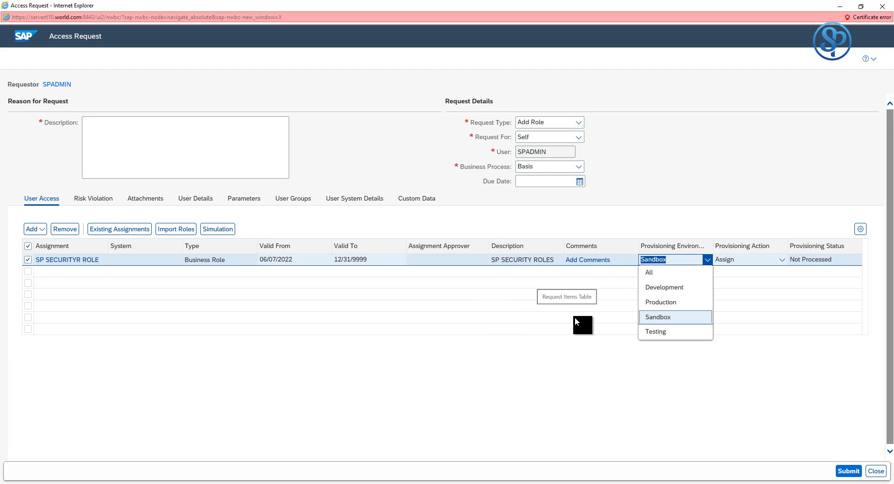
mouse_move(566, 337)
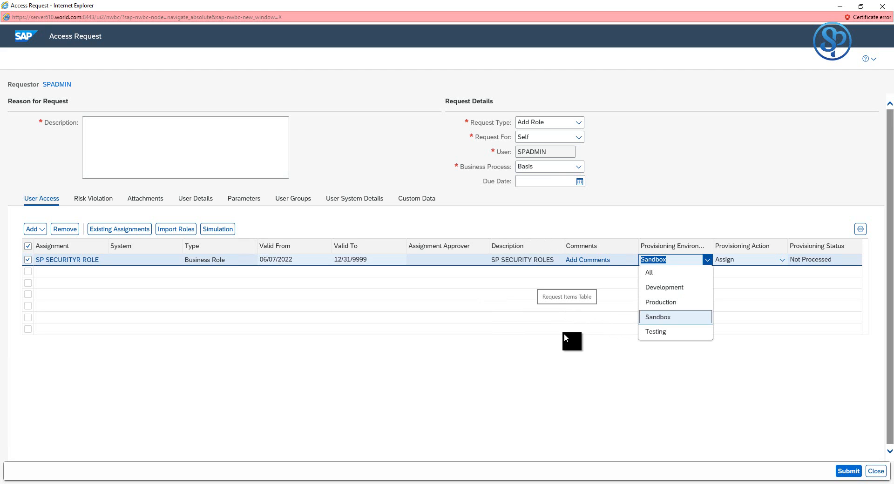
mouse_move(606, 349)
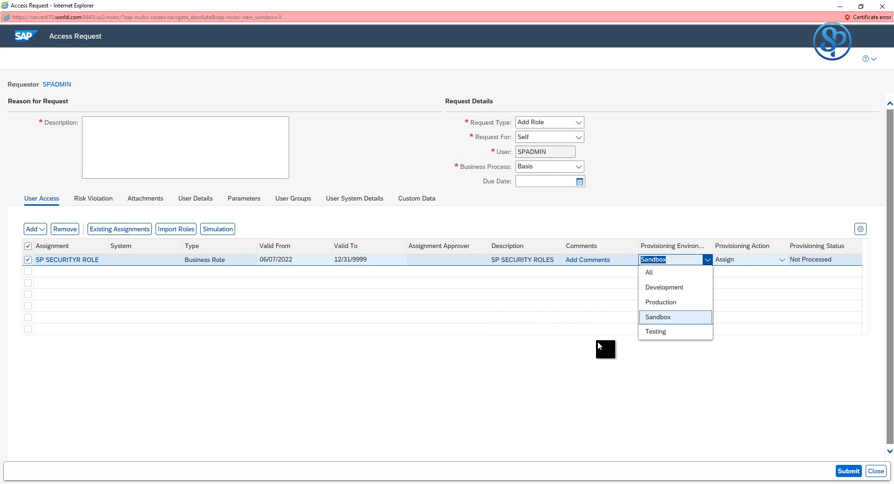
mouse_move(552, 335)
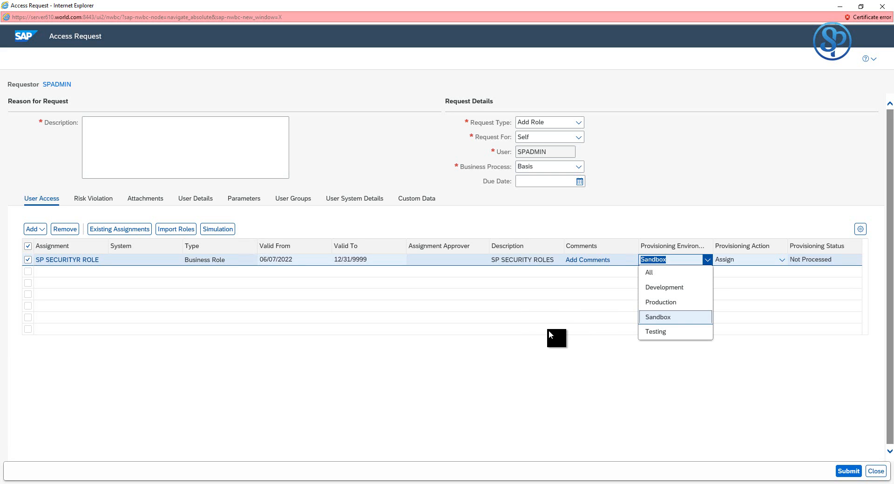
mouse_move(462, 337)
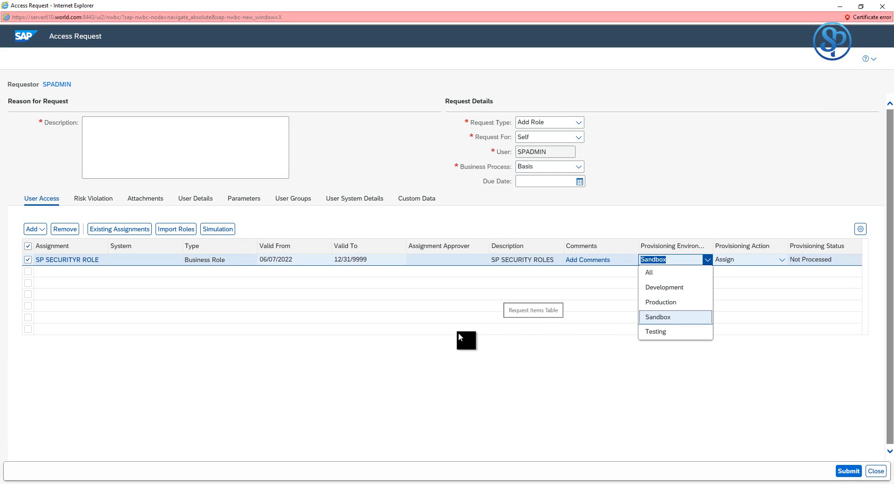
mouse_move(567, 292)
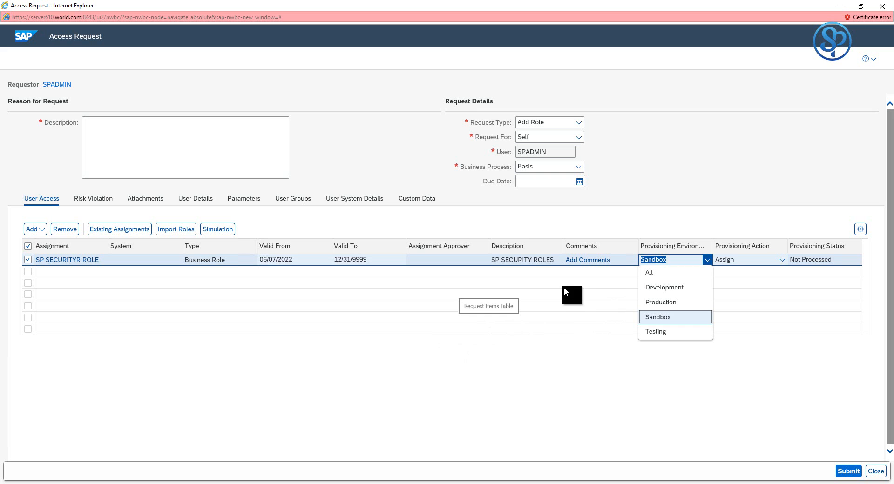
mouse_move(444, 366)
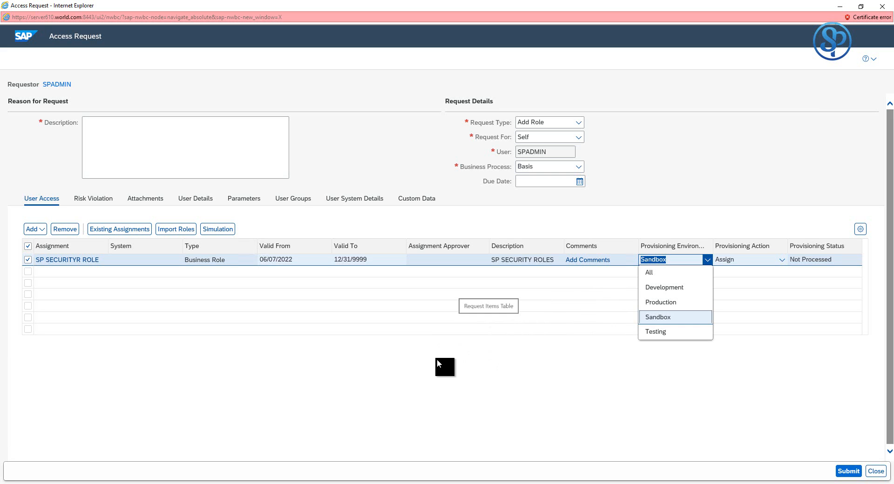
mouse_move(305, 350)
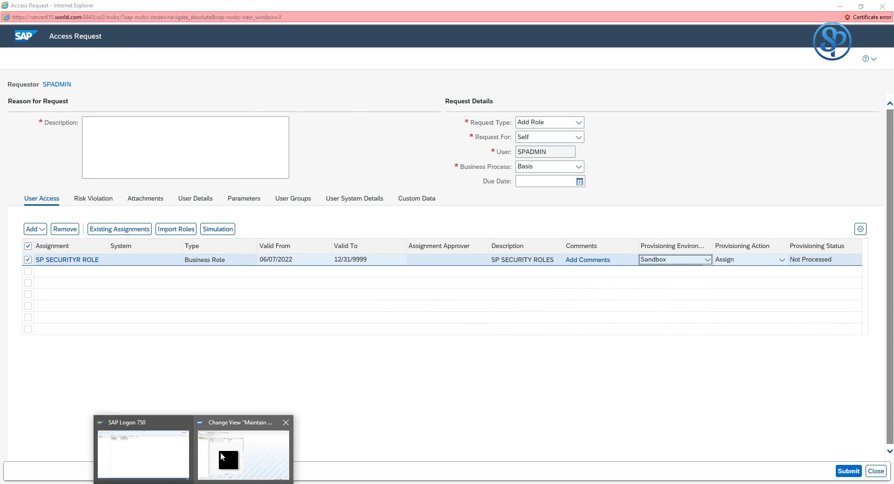
left_click(243, 455)
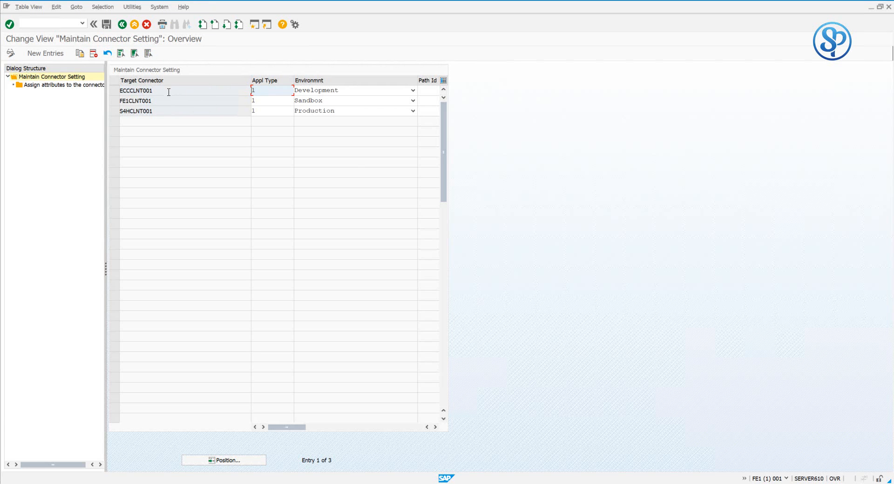
mouse_move(216, 91)
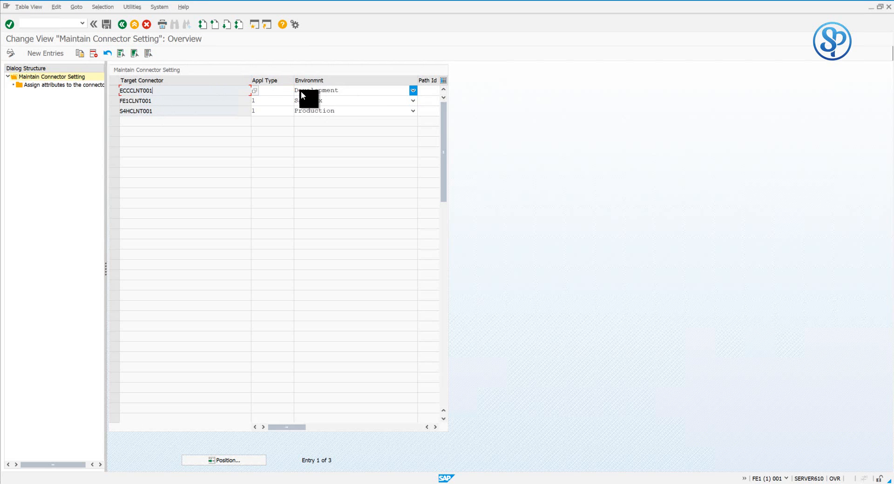
mouse_move(212, 93)
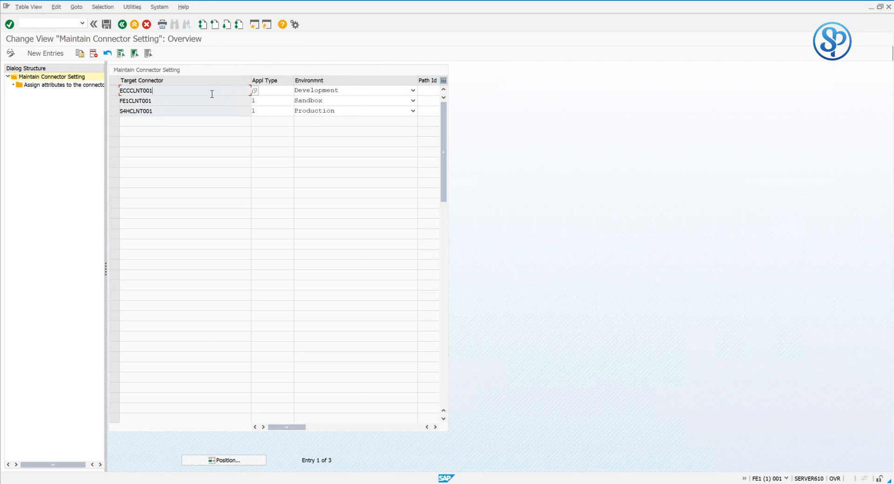
double_click(136, 90)
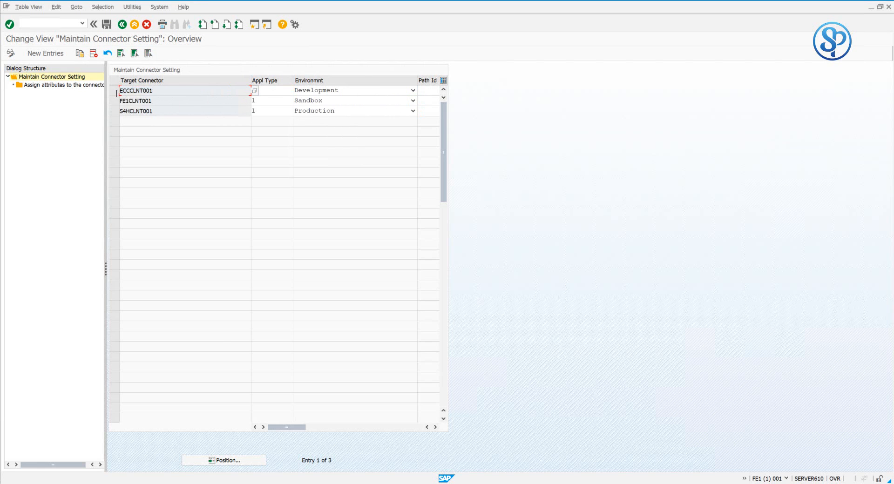
left_click(413, 91)
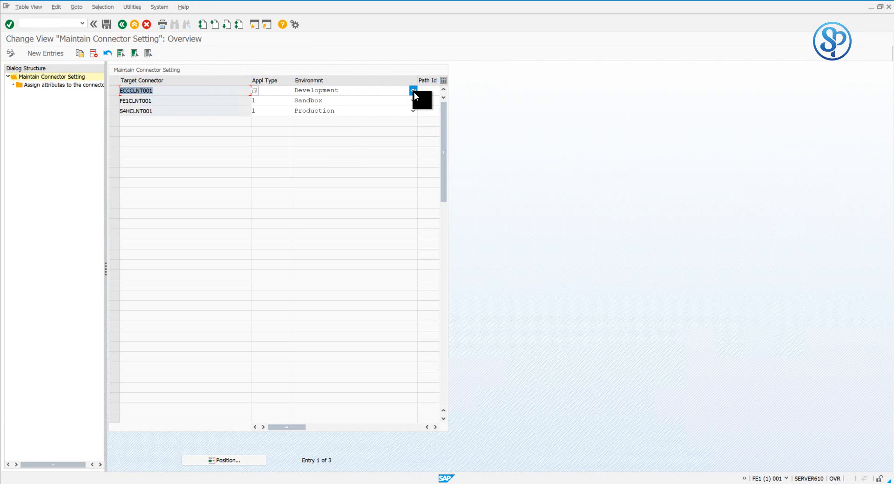
Review ECCCLNT001's environment list, keep Development, and back out of the customizing guide.
left_click(413, 90)
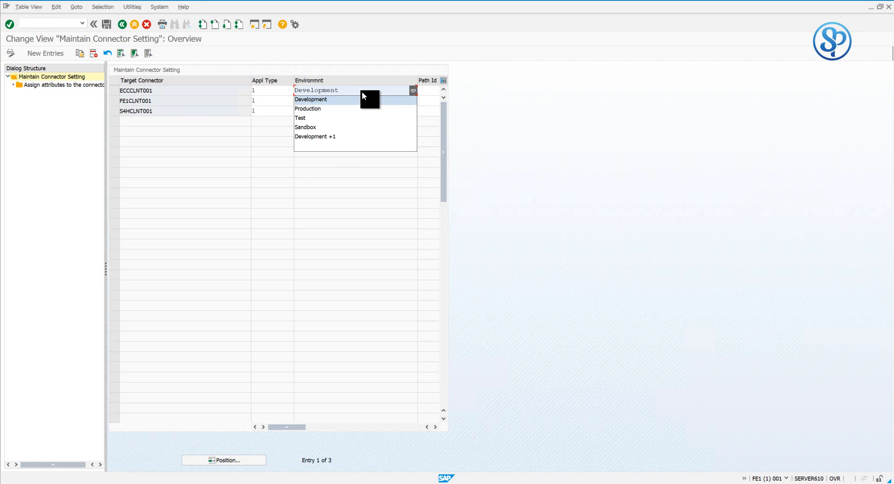
left_click(310, 90)
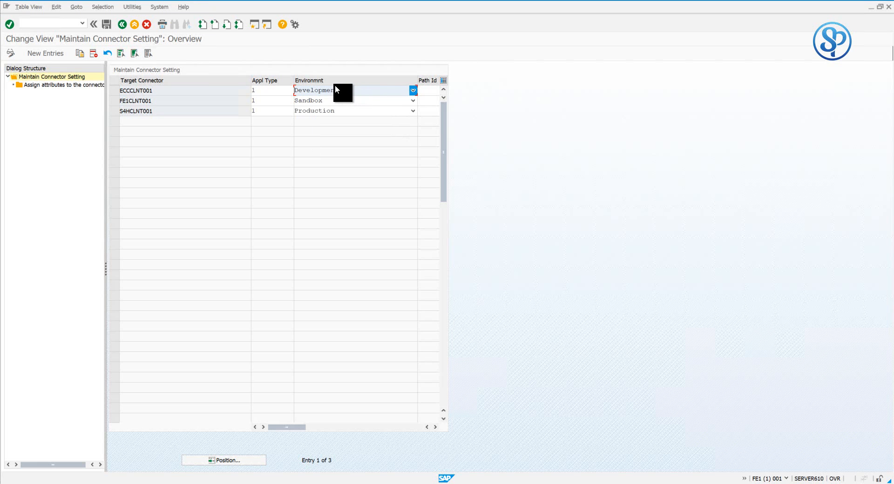
mouse_move(343, 92)
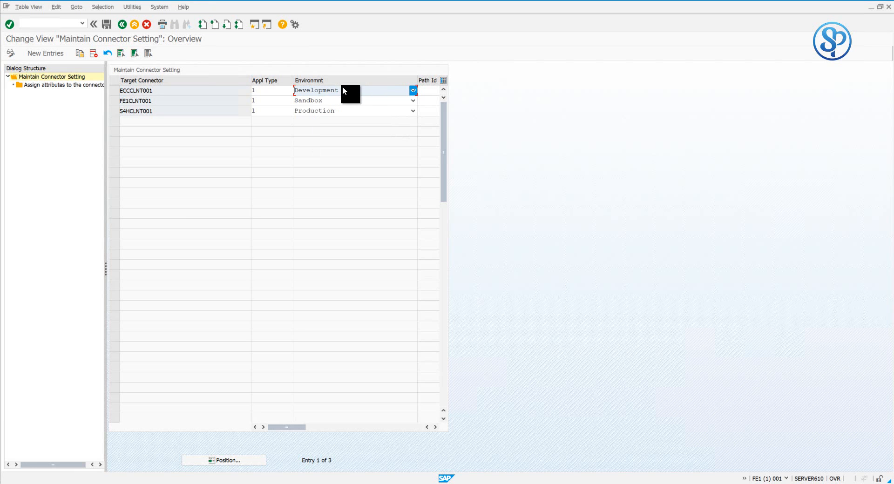
mouse_move(335, 100)
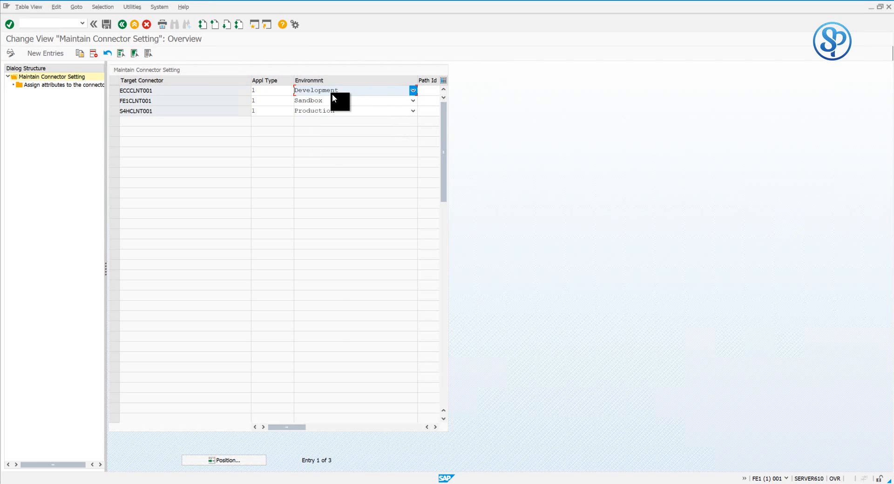
mouse_move(313, 110)
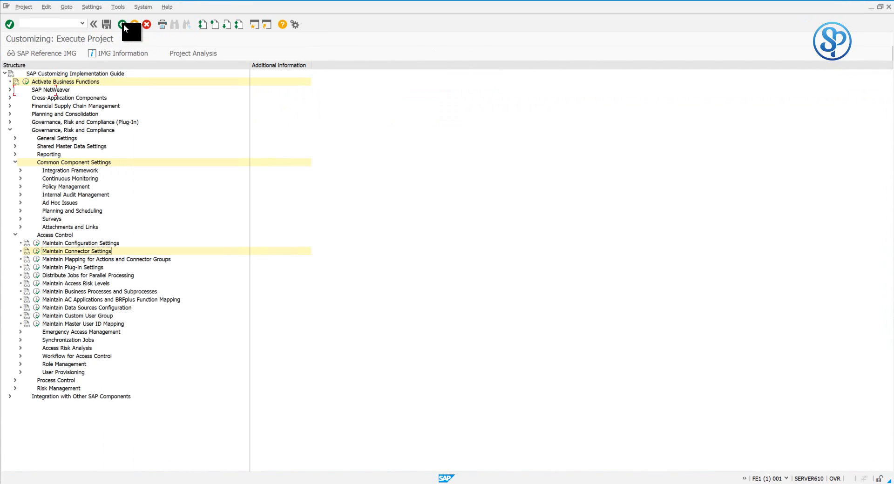
left_click(122, 24)
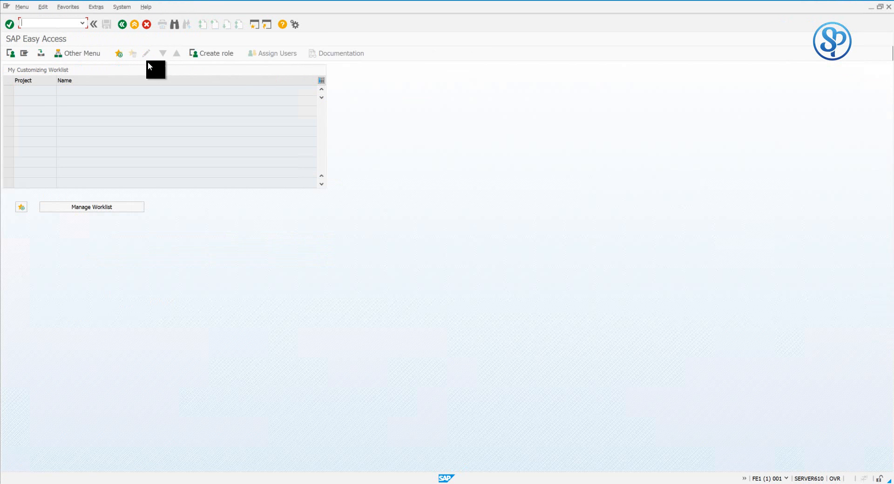
Cancel the log-off, start SE11, and enter domain GRAC_SYS_TYPE from the field history.
left_click(145, 24)
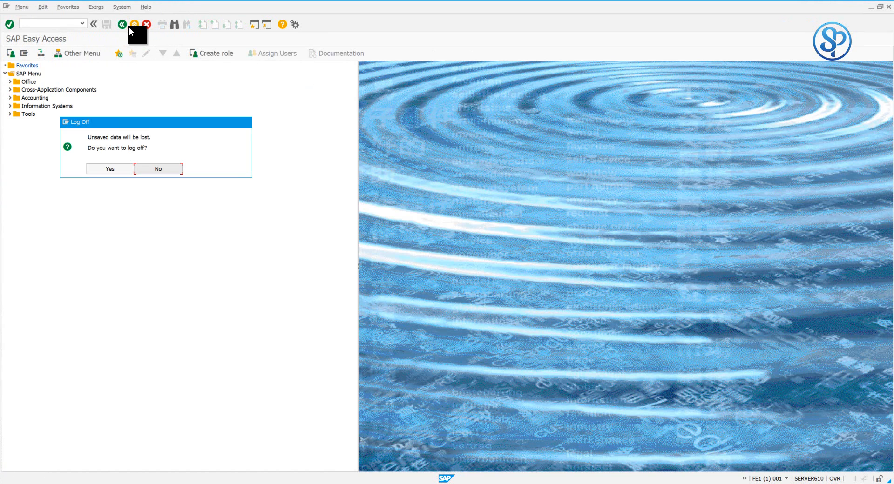
left_click(158, 169)
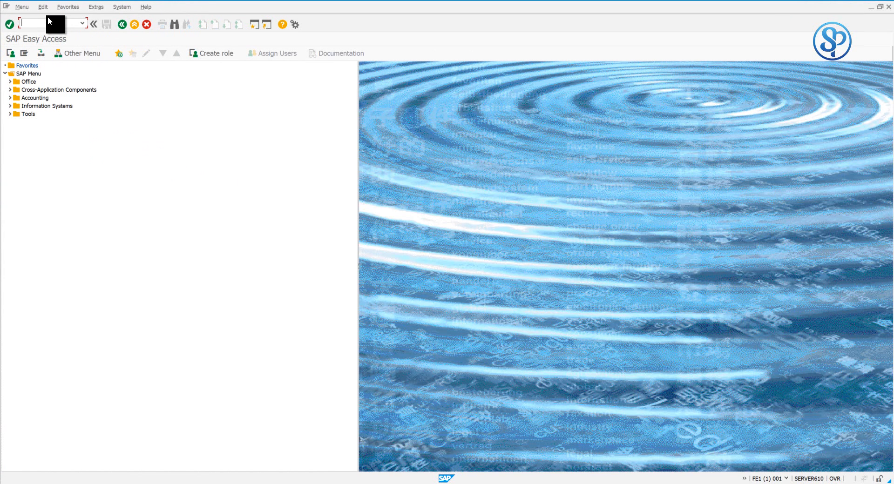
type("se1")
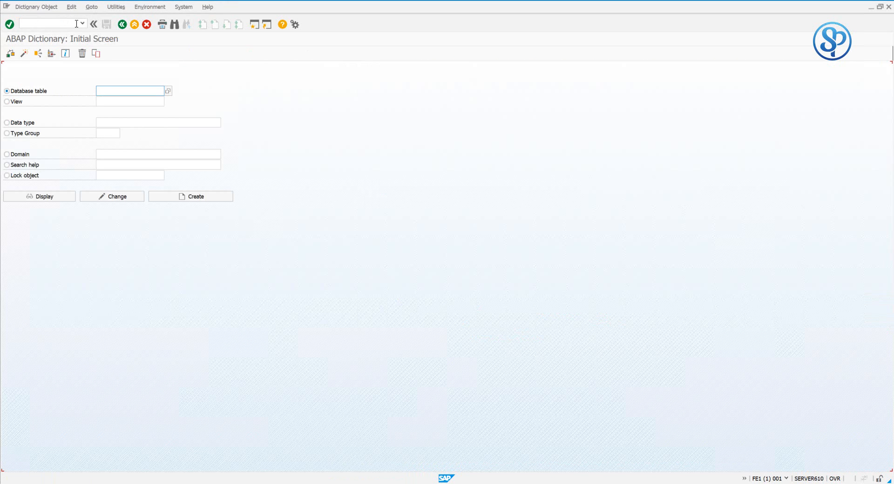
left_click(6, 165)
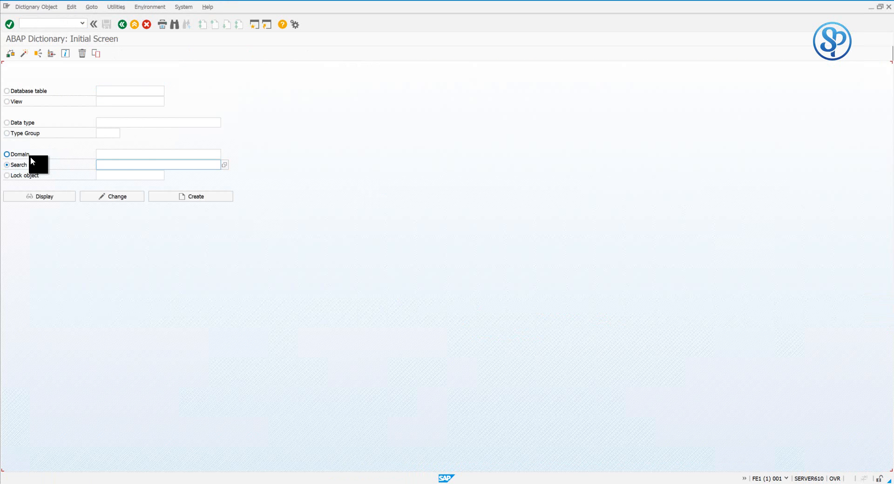
left_click(6, 154)
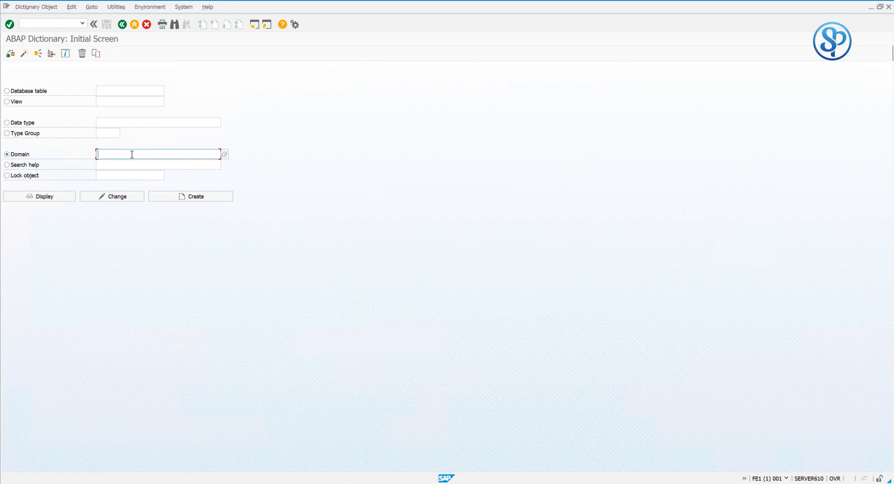
type("SYSSTAT")
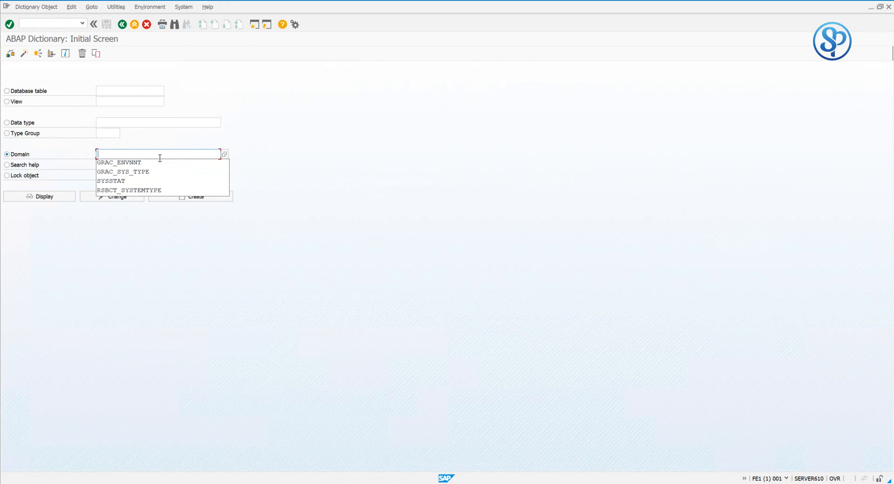
left_click(123, 171)
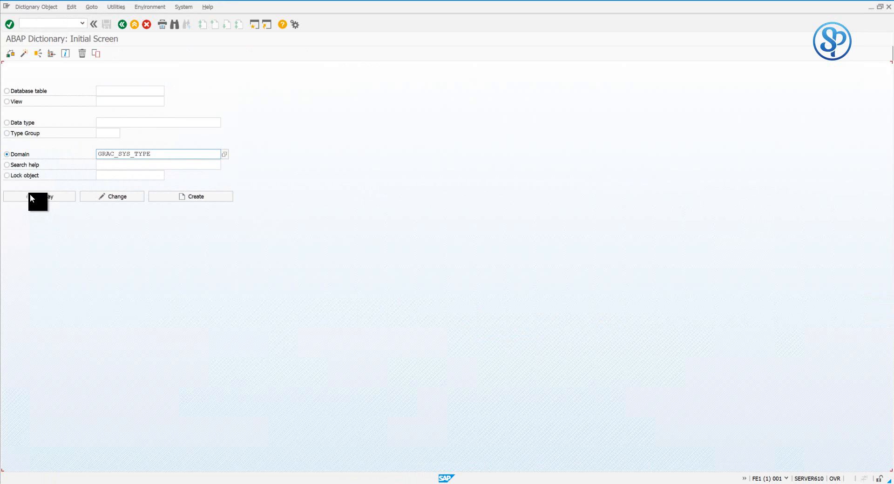
Display domain GRAC_SYS_TYPE and review its fixed values DEV, PRD, TST, SBX, DP1.
left_click(38, 196)
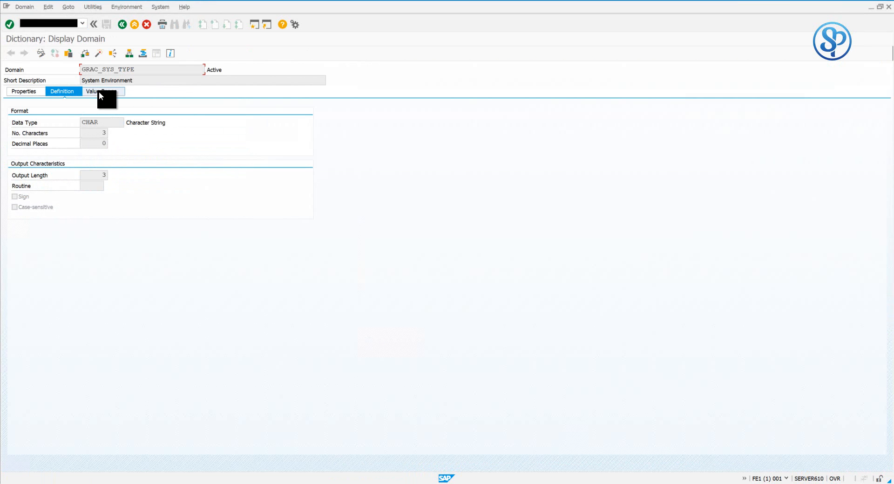
left_click(101, 91)
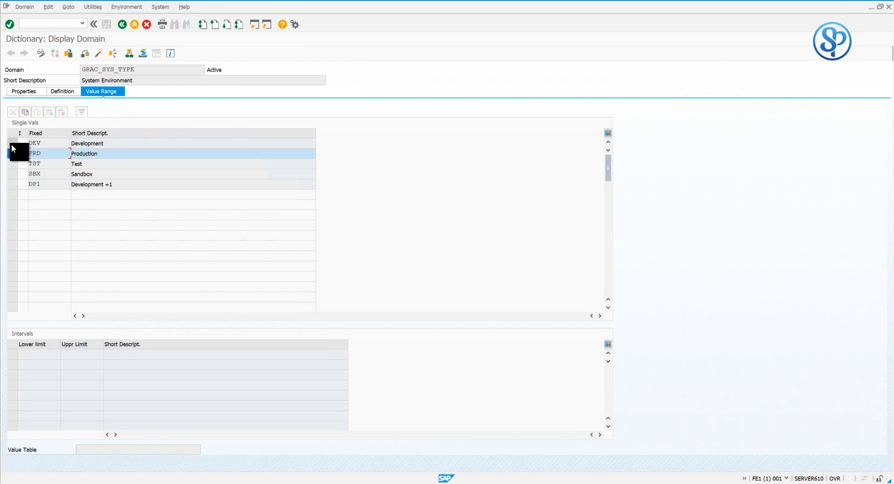
left_click(14, 143)
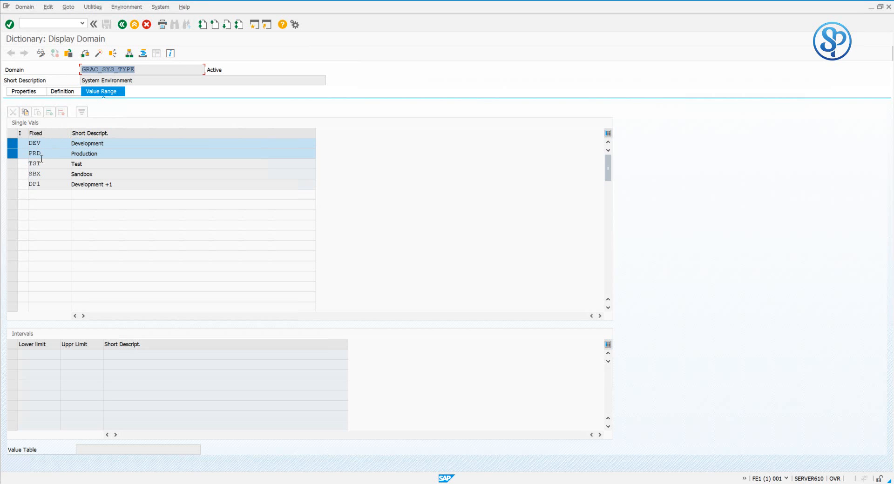
mouse_move(49, 164)
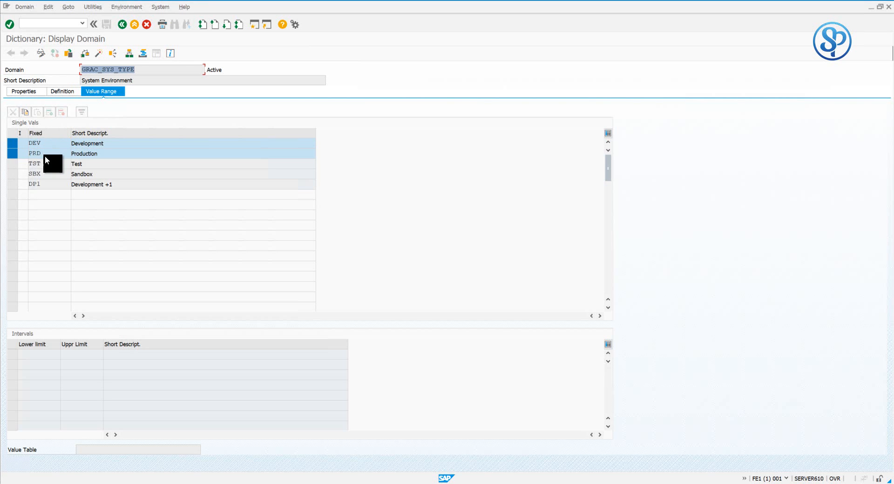
mouse_move(31, 173)
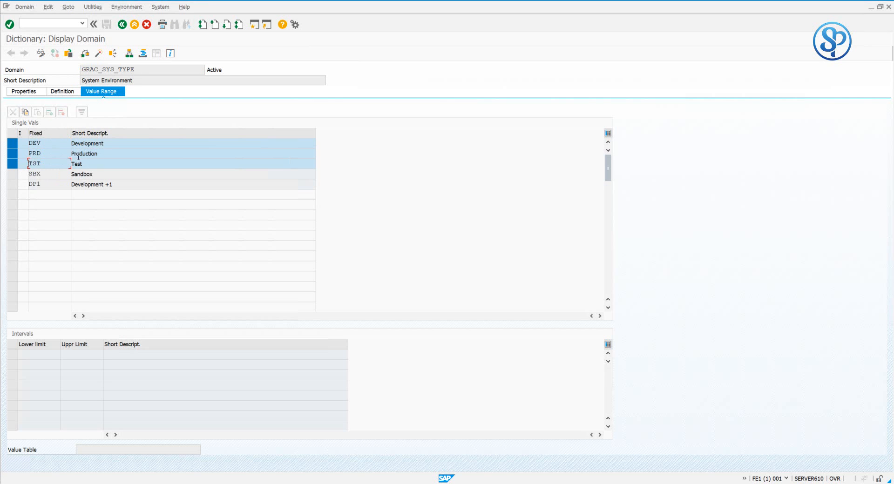
mouse_move(193, 153)
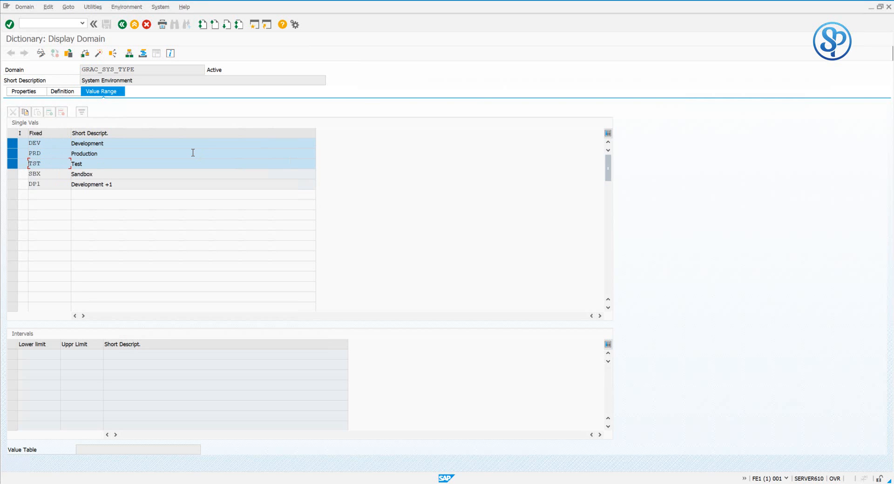
mouse_move(102, 174)
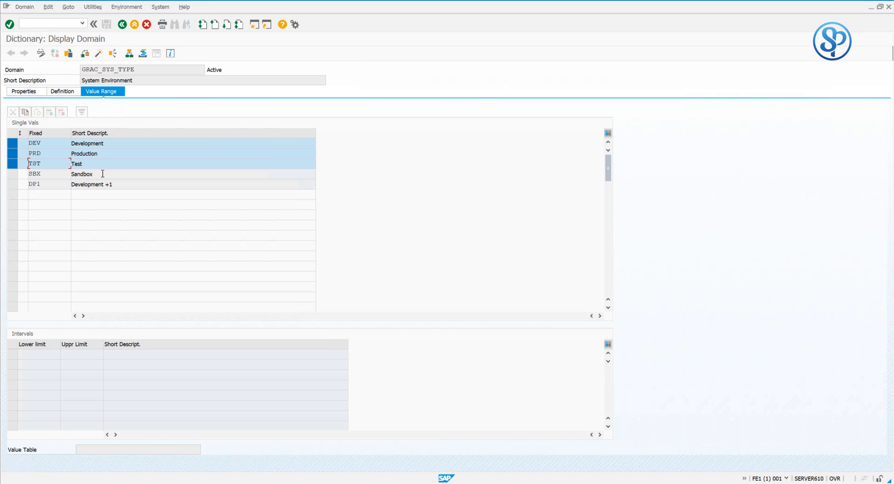
mouse_move(105, 178)
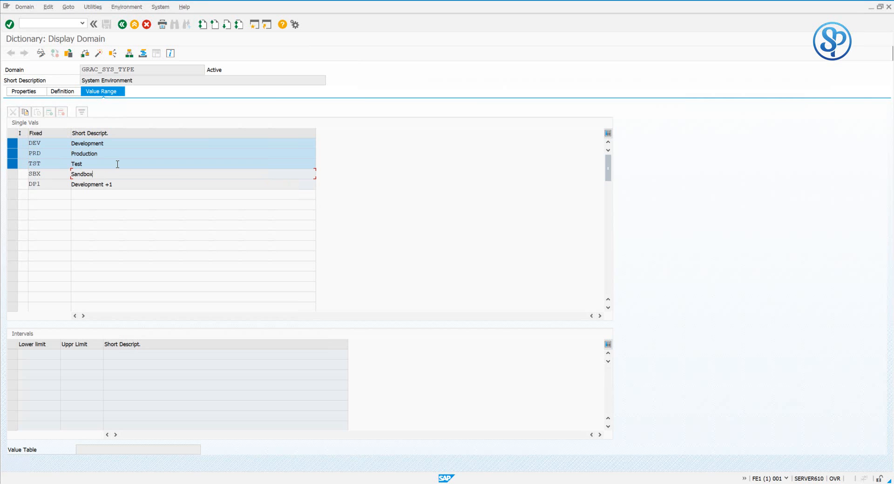
mouse_move(106, 164)
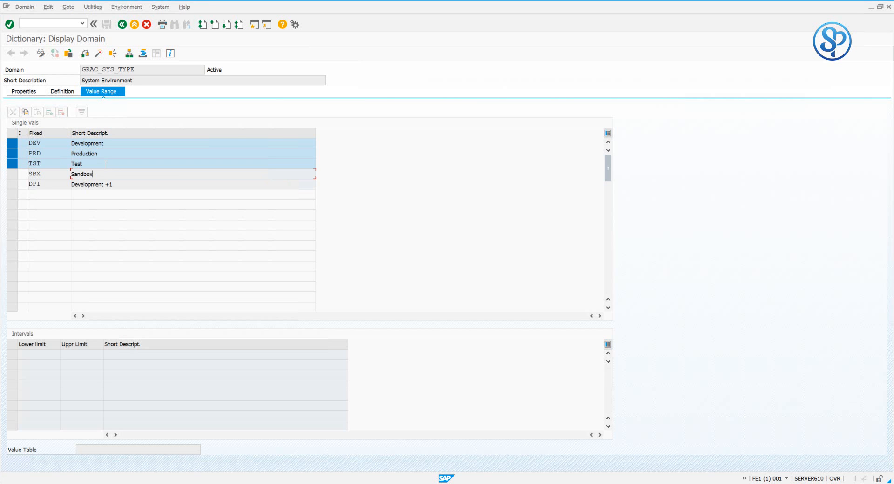
mouse_move(96, 149)
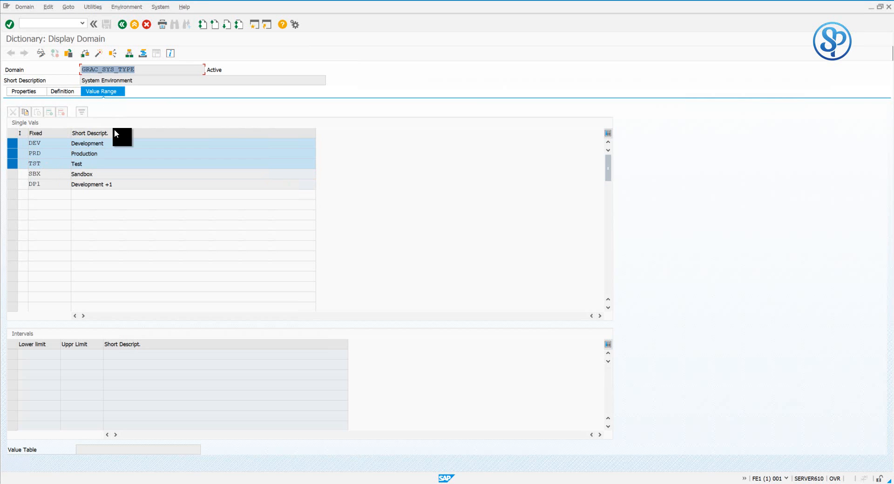
mouse_move(81, 169)
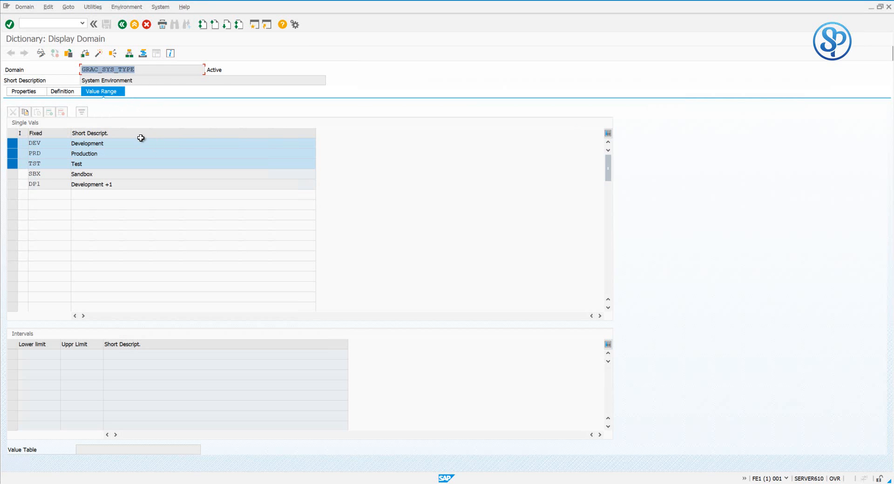
mouse_move(76, 174)
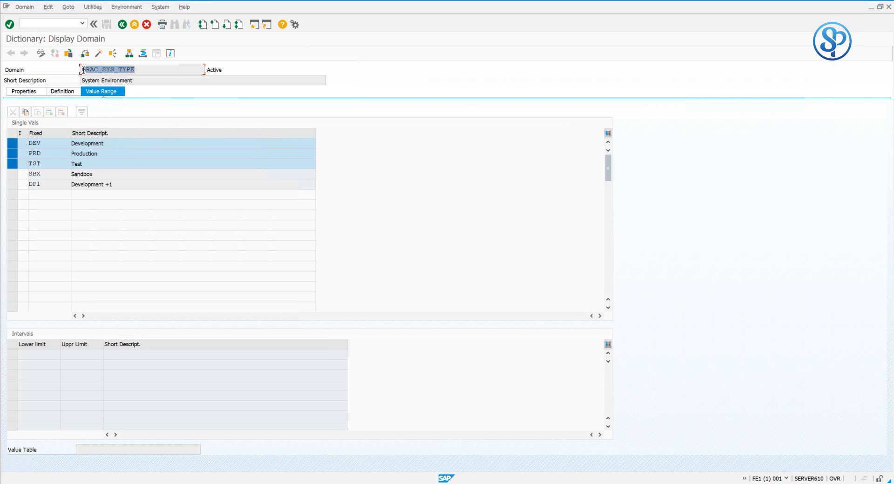
type("GRAC_SYS_TYPE")
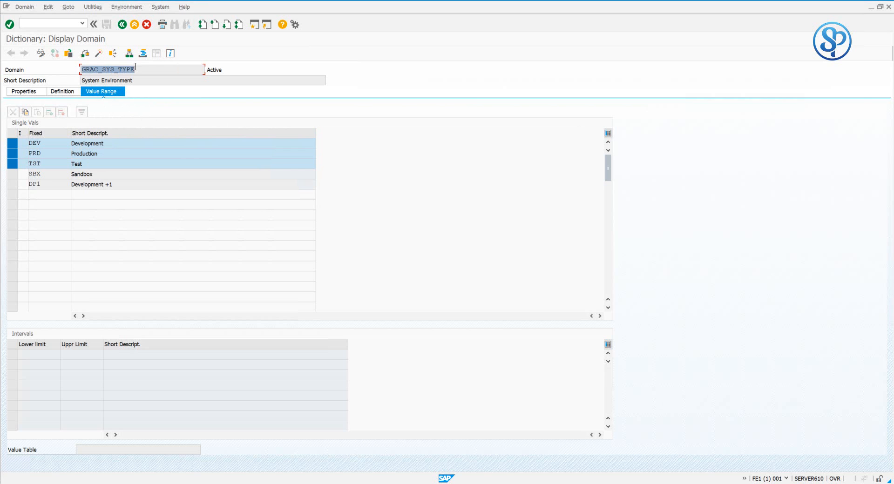
mouse_move(127, 93)
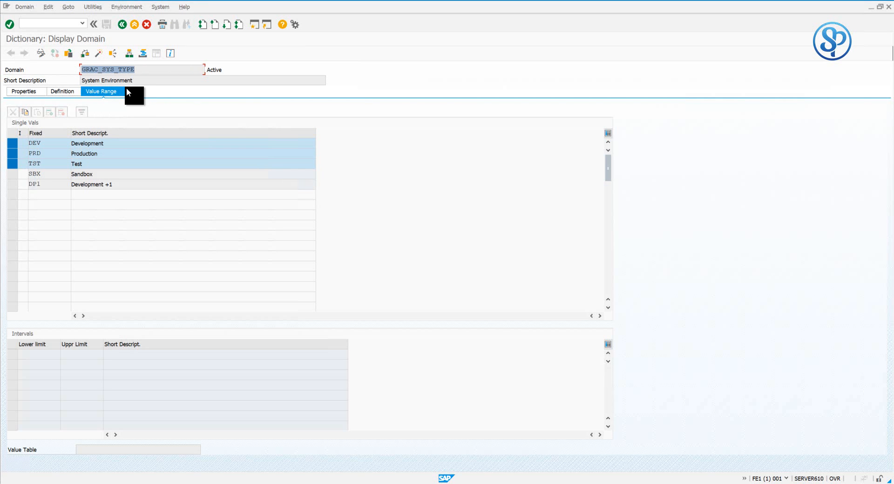
mouse_move(143, 87)
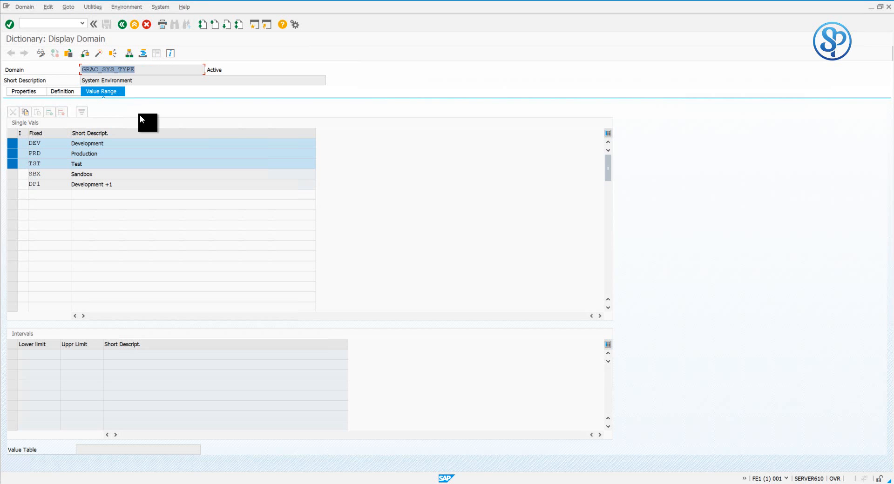
mouse_move(143, 71)
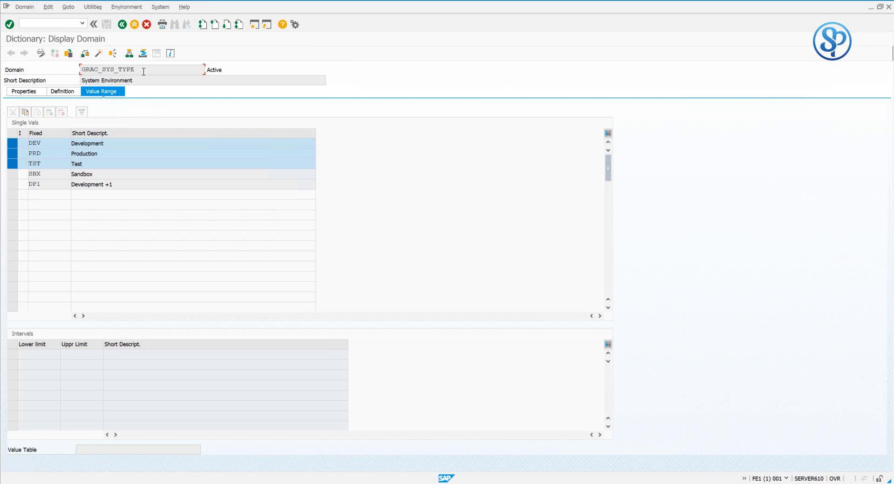
triple_click(107, 69)
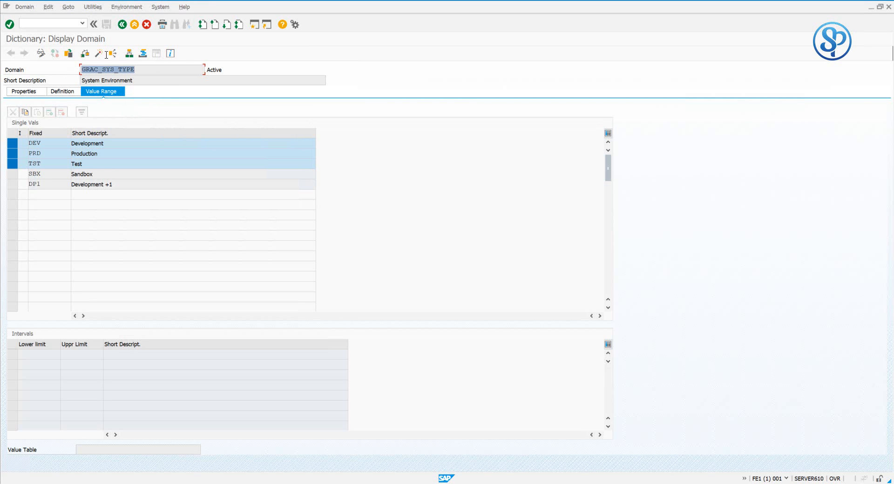
mouse_move(121, 57)
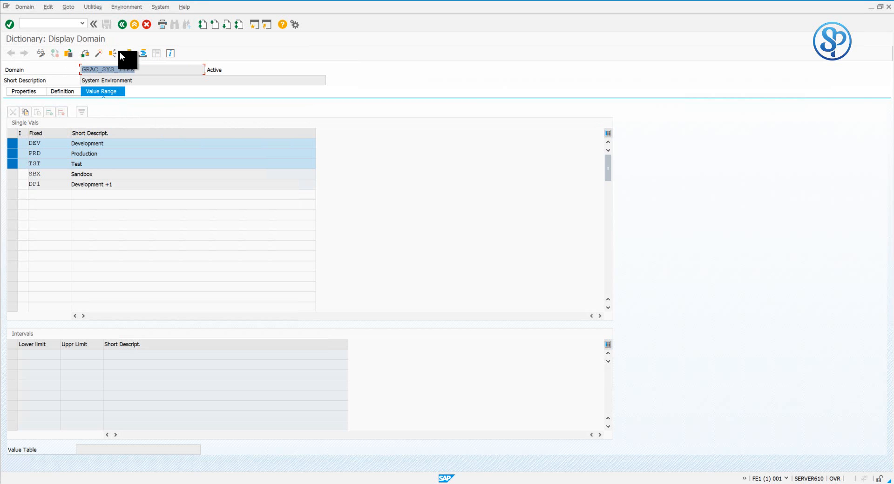
Display domain GRAC_ENVNNT and review its value range DEV, PRD, TST, SBX, DP1.
left_click(121, 23)
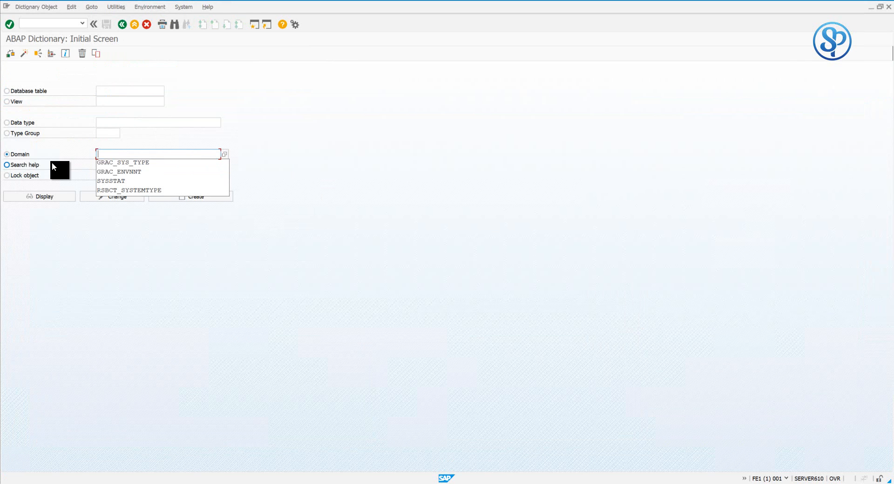
left_click(119, 172)
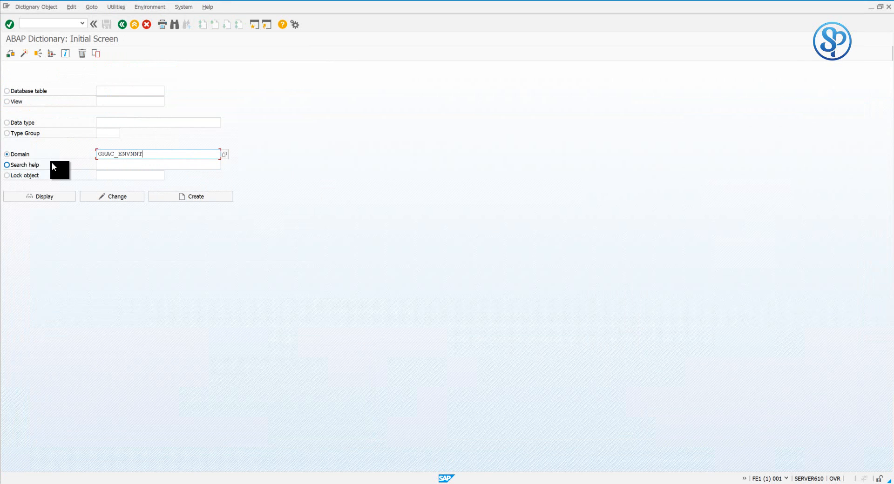
left_click(39, 196)
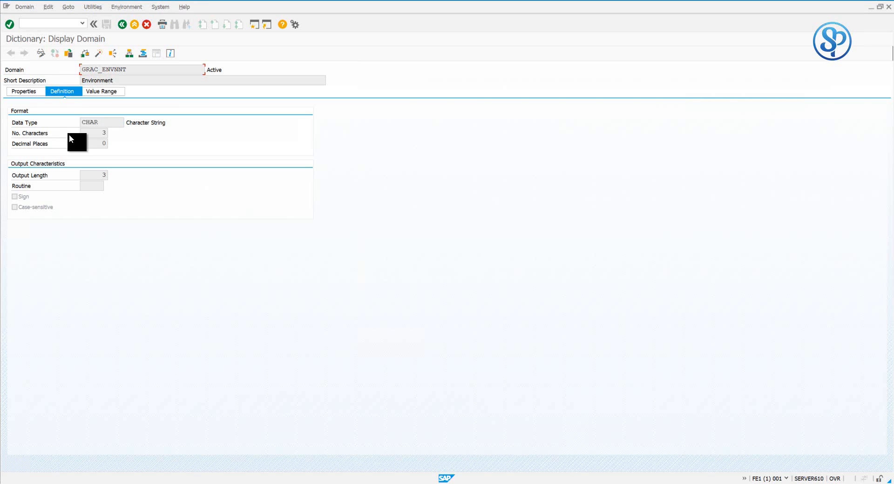
left_click(101, 91)
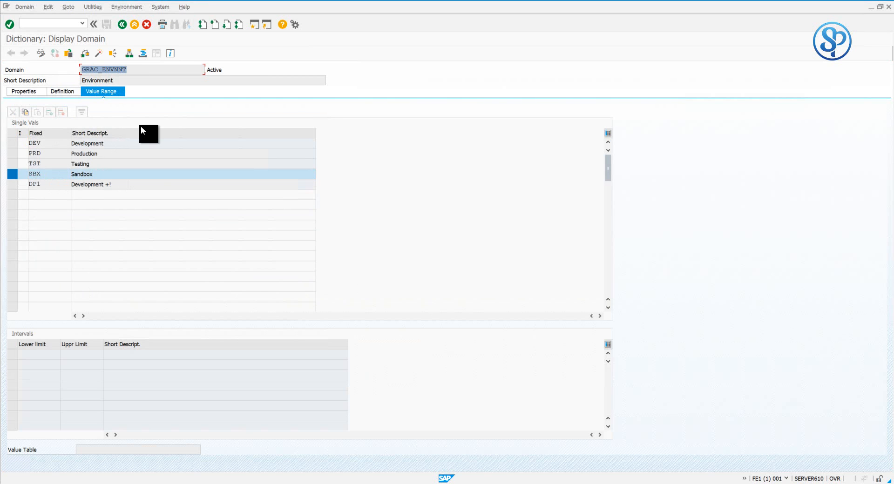
mouse_move(130, 69)
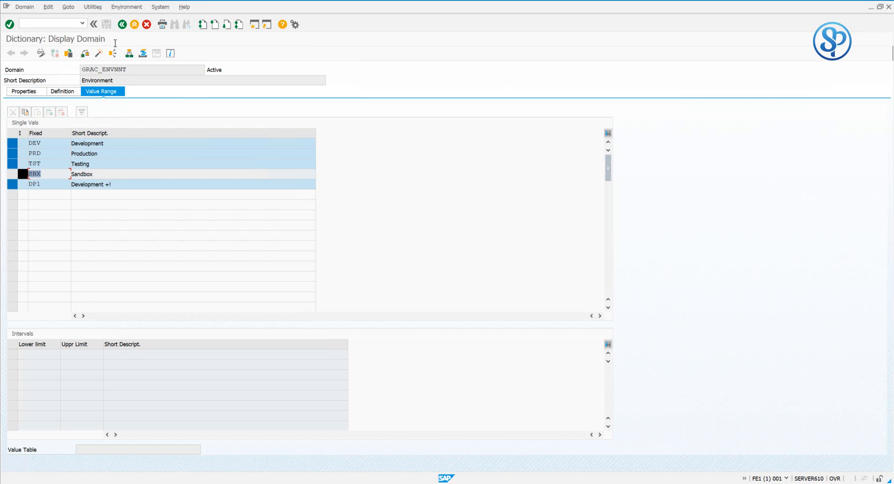
left_click(142, 69)
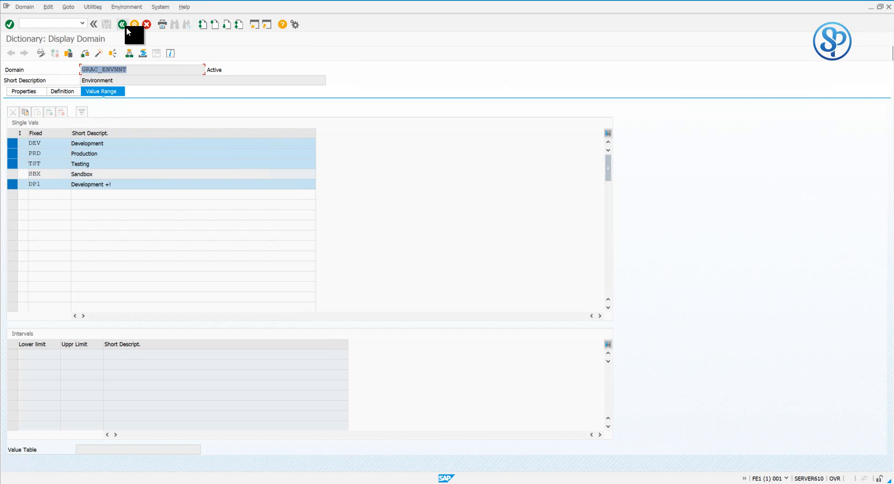
mouse_move(121, 25)
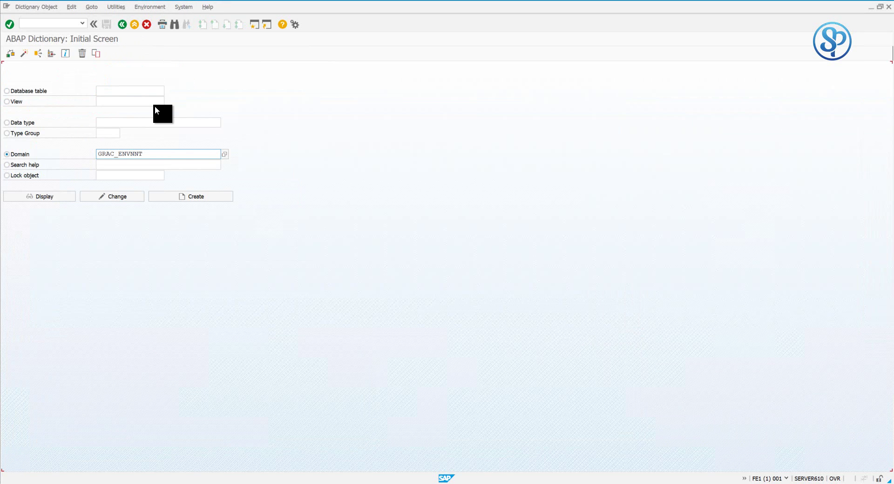
mouse_move(249, 236)
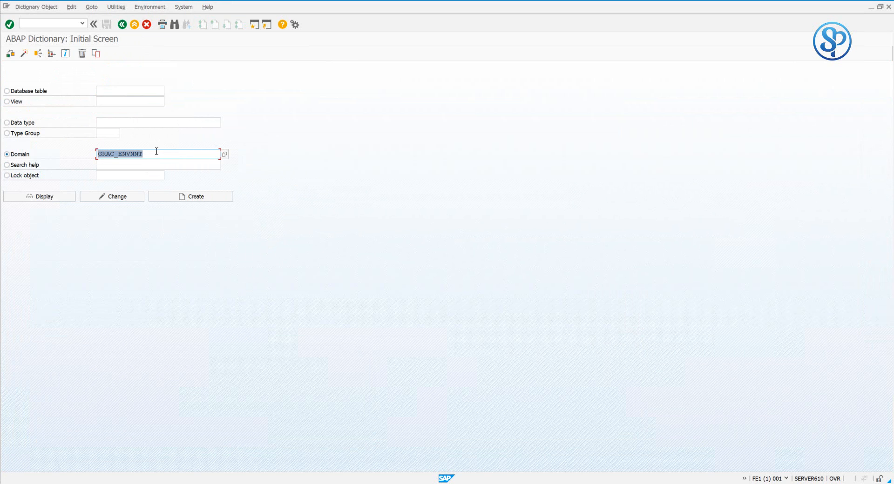
mouse_move(129, 155)
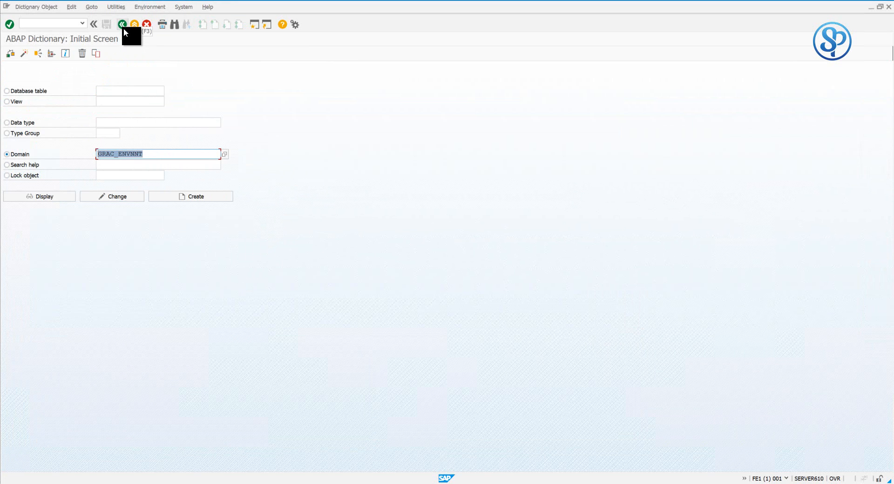
Leave the ABAP Dictionary and start transaction SPRO.
left_click(122, 24)
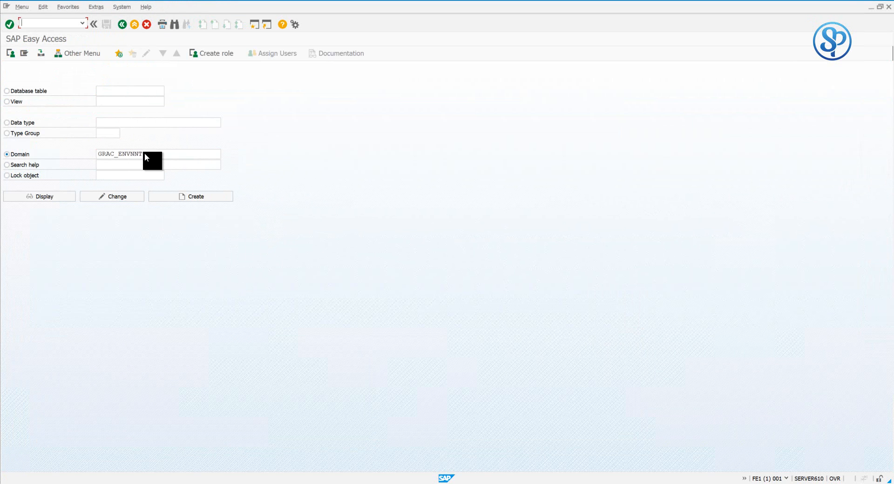
mouse_move(142, 164)
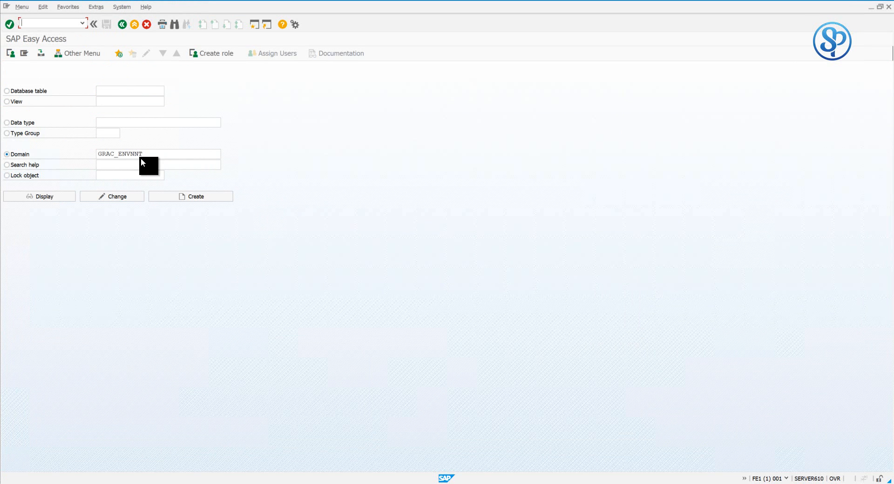
mouse_move(149, 141)
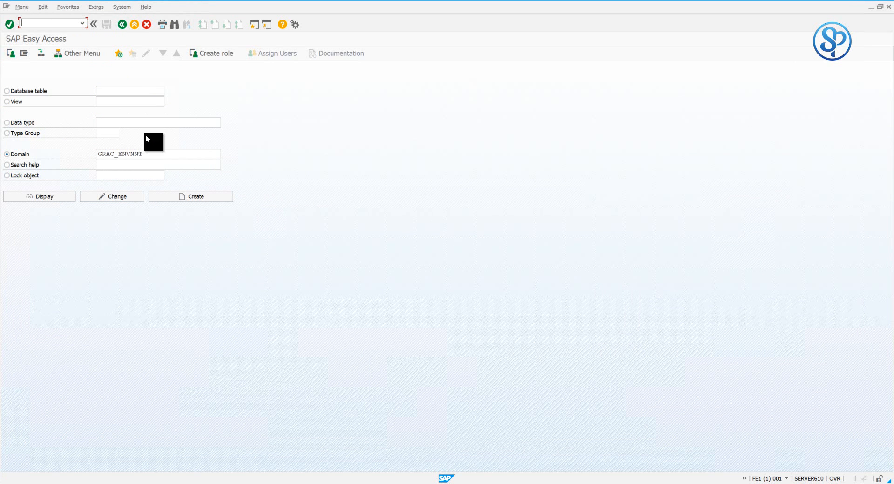
mouse_move(135, 47)
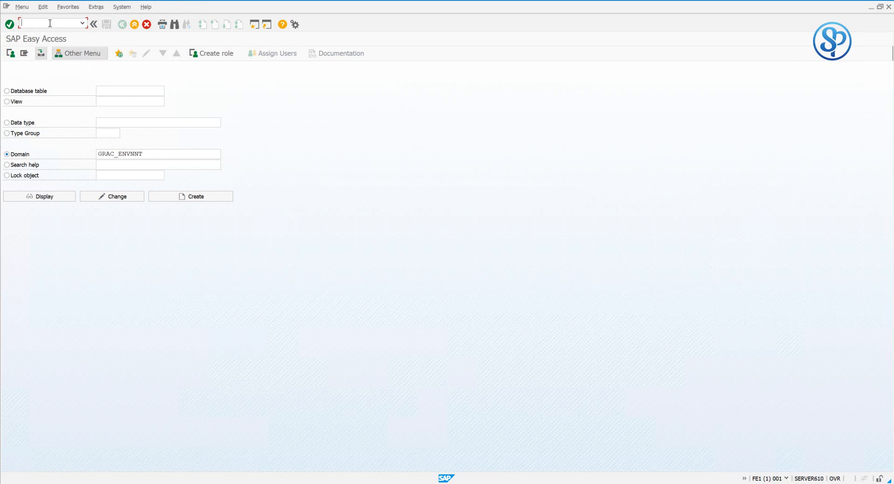
type("n")
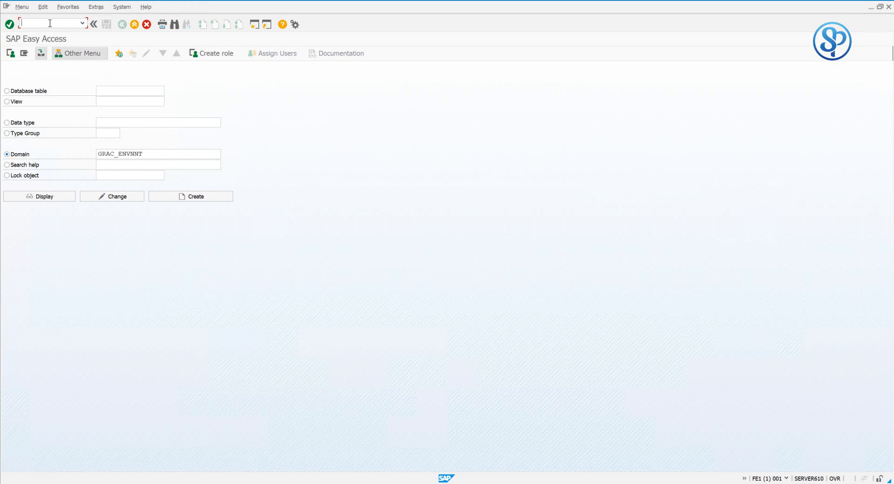
left_click(122, 24)
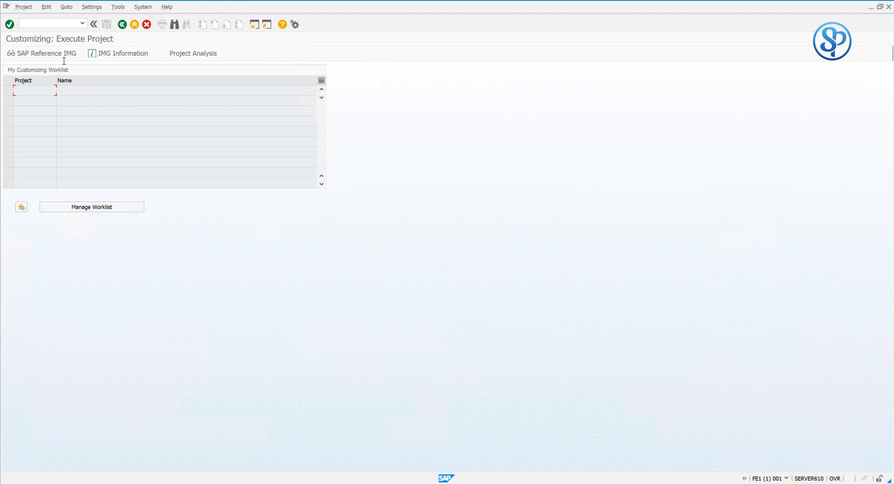
mouse_move(43, 53)
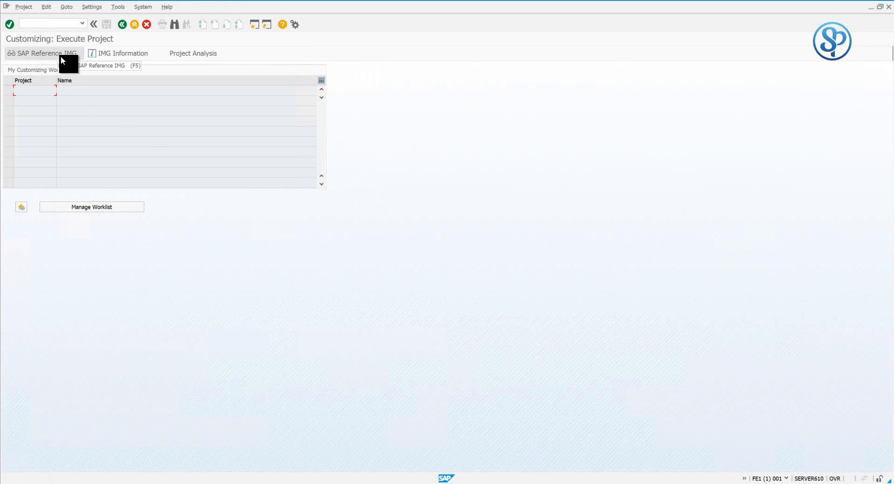
In the SAP Reference IMG, open Governance, Risk and Compliance > Access Control > Maintain Connector Settings.
left_click(43, 53)
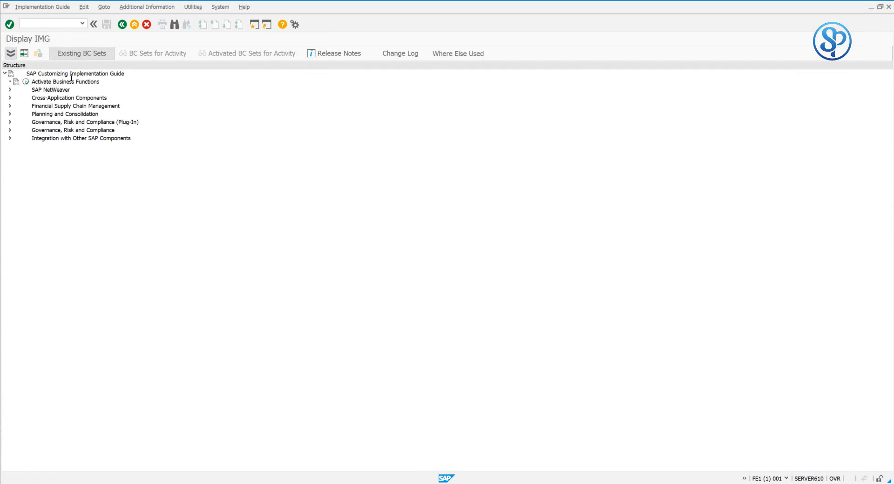
left_click(10, 130)
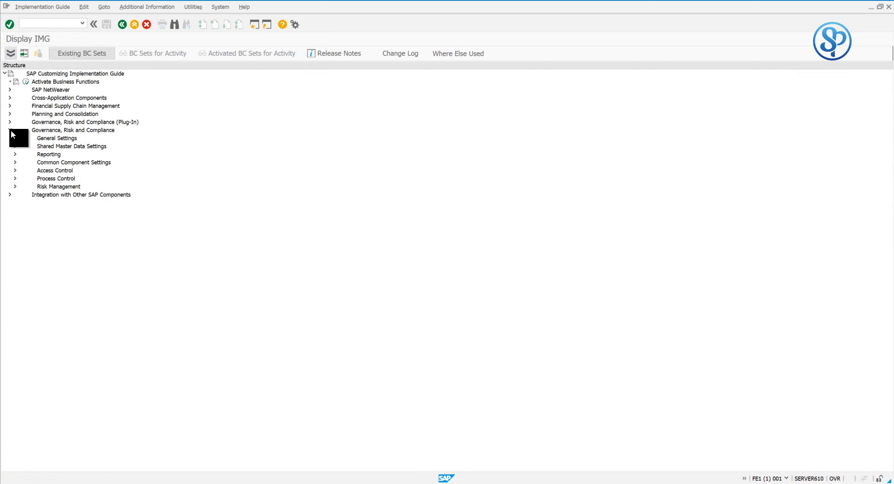
left_click(10, 129)
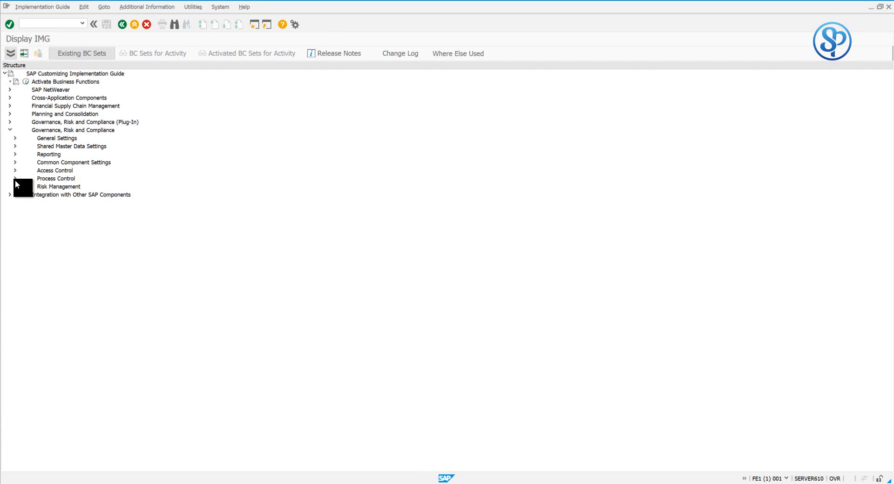
mouse_move(18, 194)
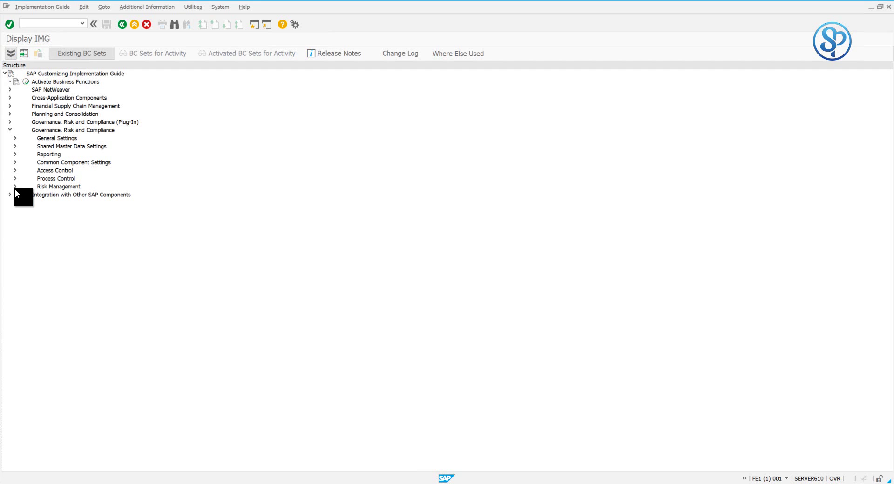
left_click(15, 170)
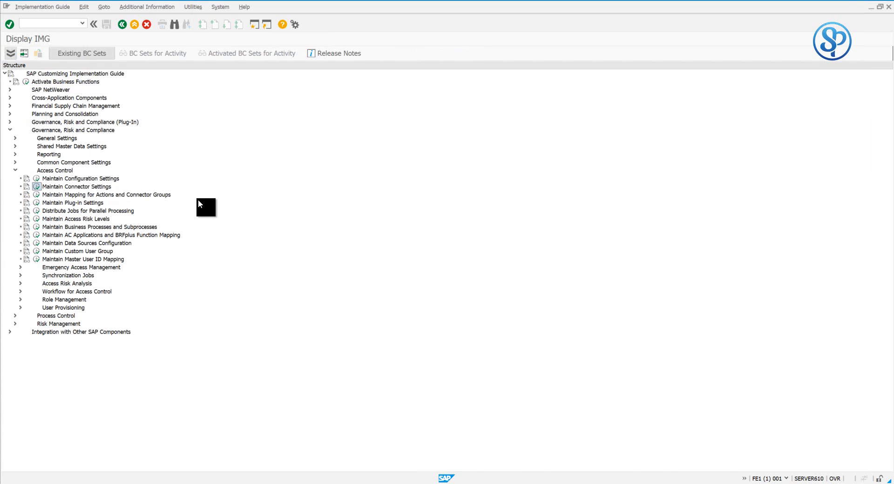
double_click(76, 187)
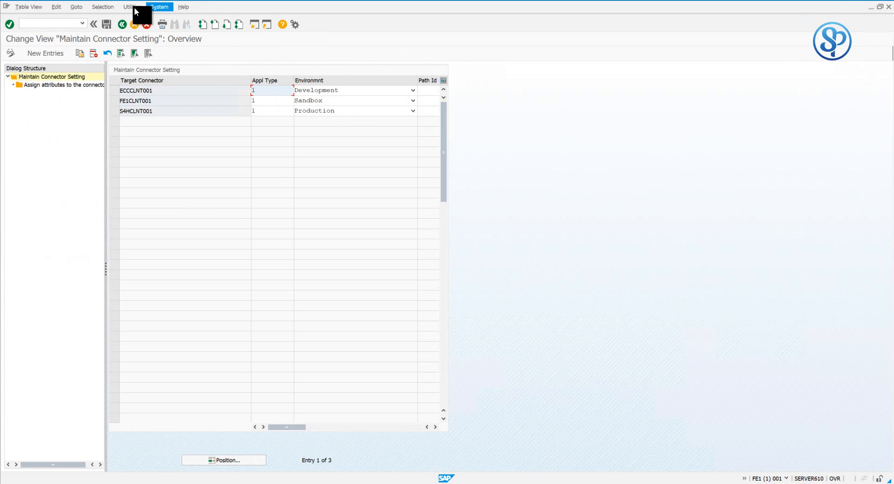
Show System > Status for the connector settings screen and select its program name.
left_click(132, 6)
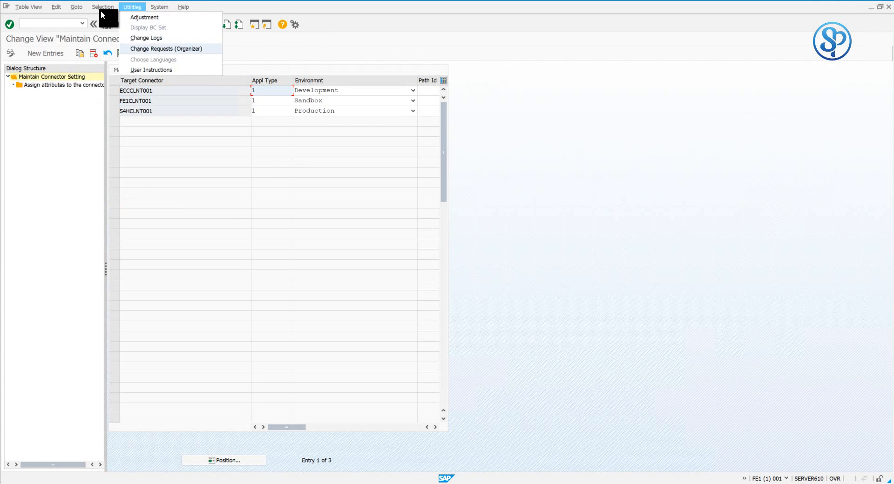
left_click(160, 6)
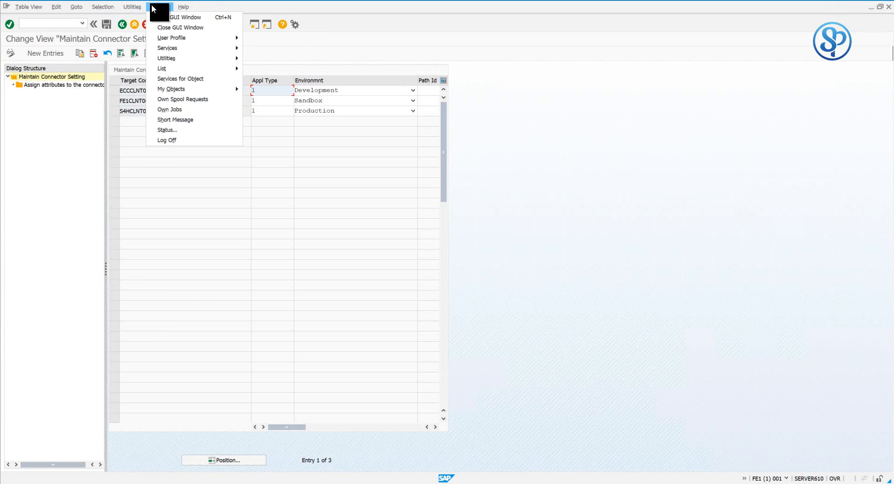
mouse_move(281, 136)
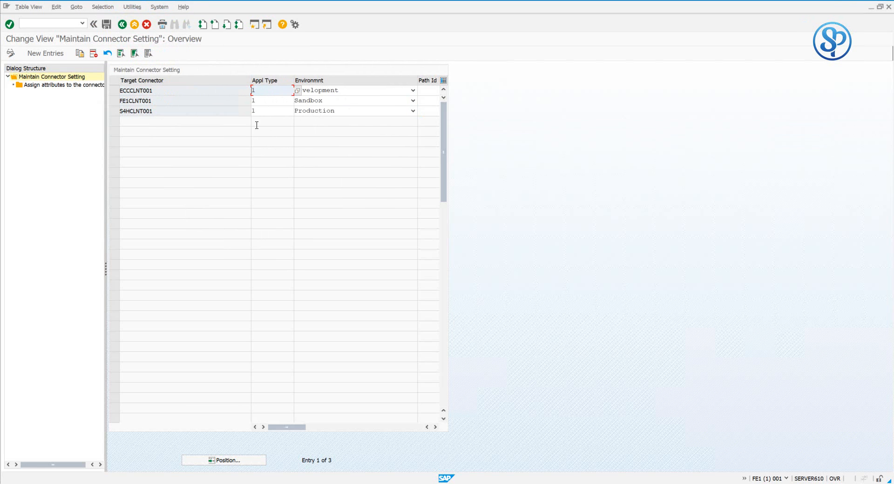
mouse_move(187, 7)
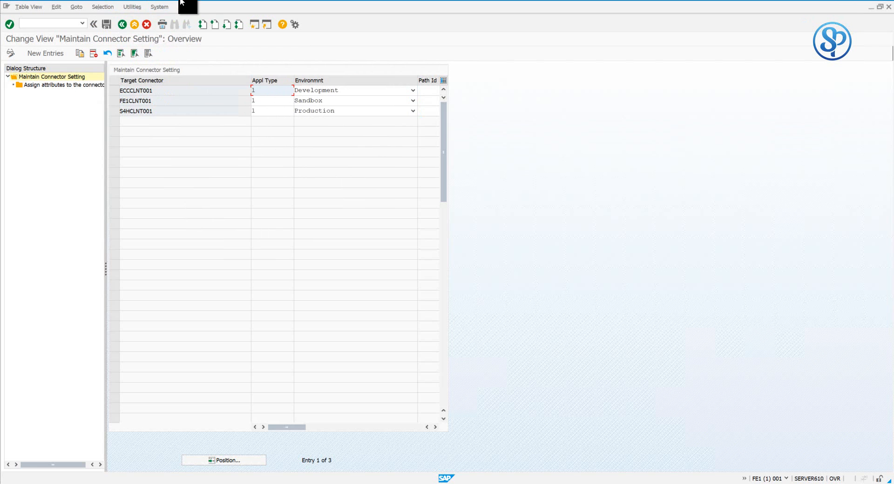
left_click(159, 6)
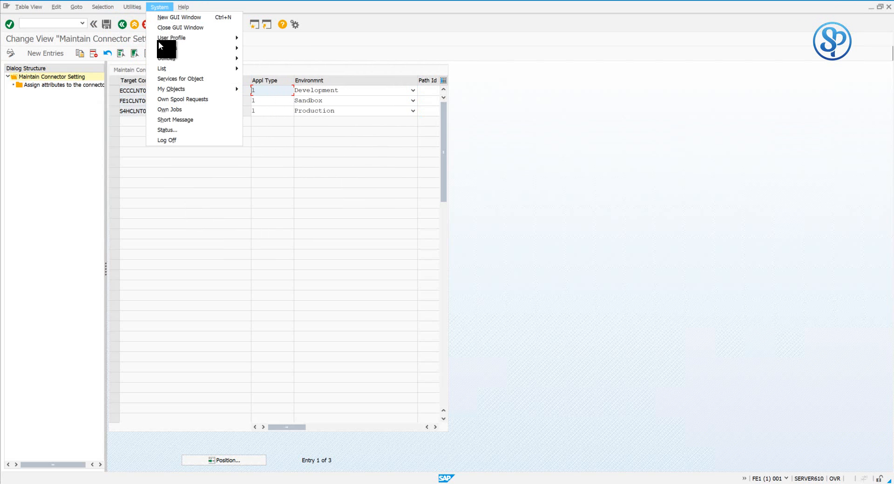
left_click(167, 130)
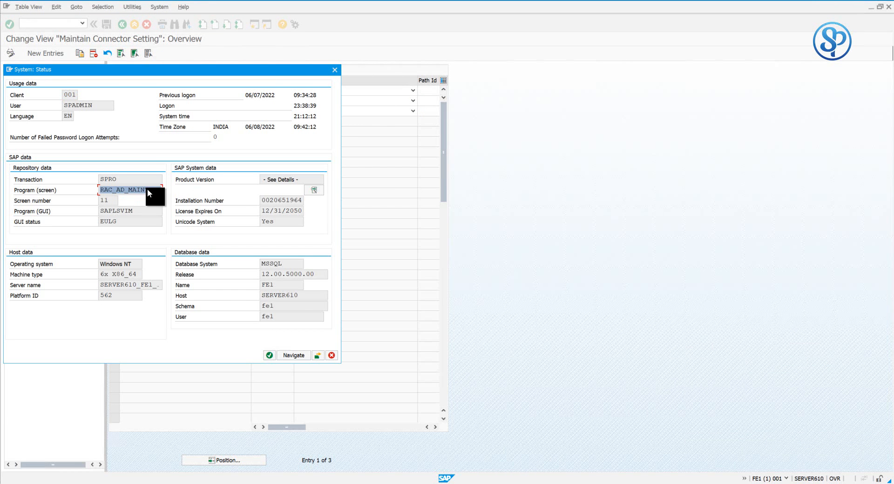
mouse_move(151, 74)
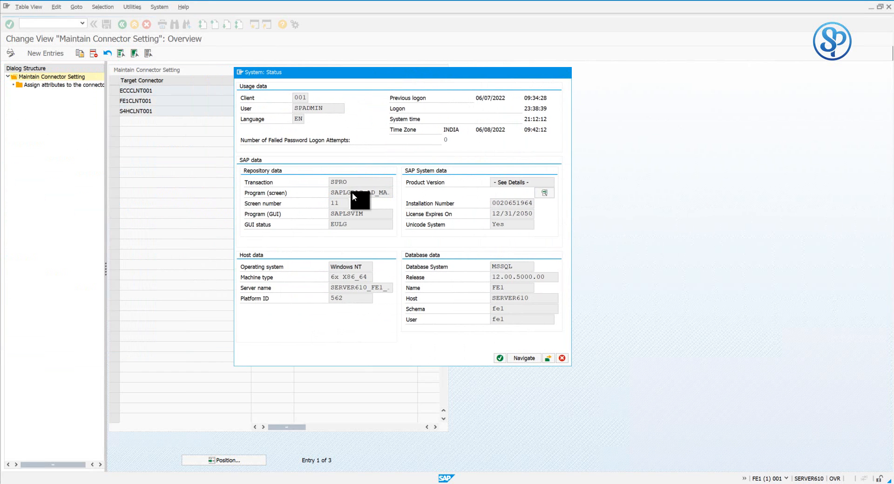
left_click(524, 358)
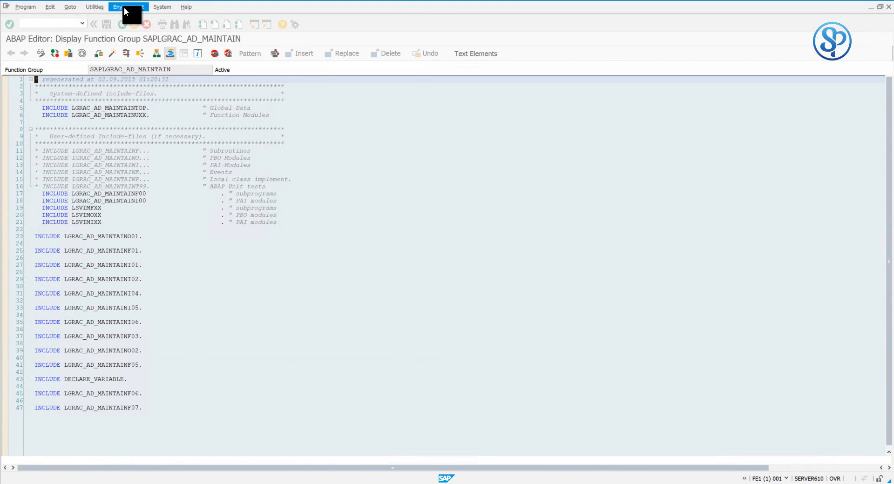
Browse the editor's Environment and Utilities menus, then open screen 0011 from the Screens list.
left_click(129, 6)
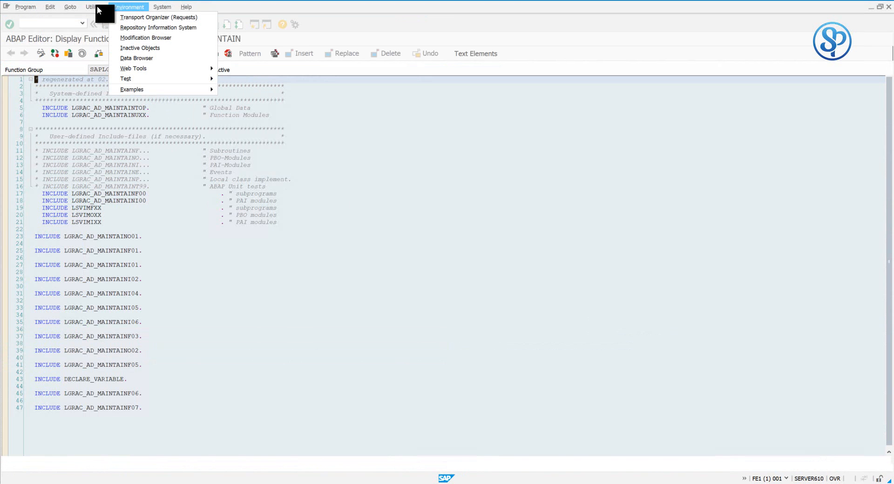
mouse_move(130, 21)
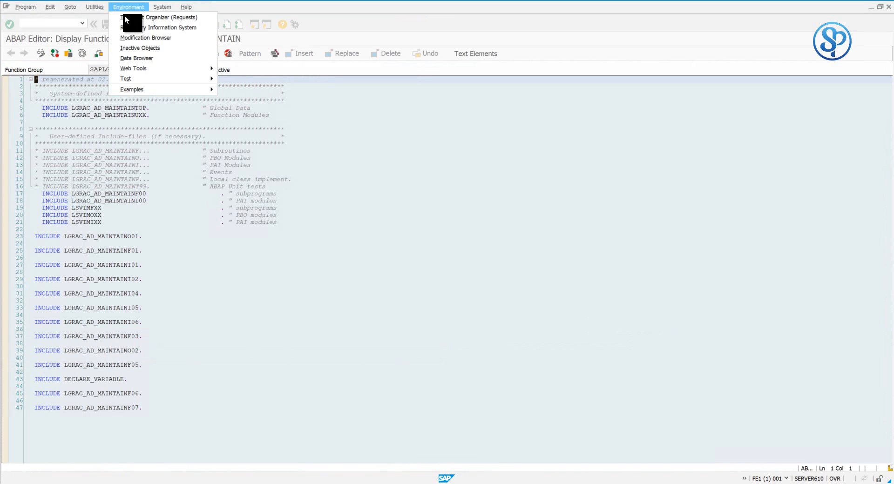
left_click(95, 6)
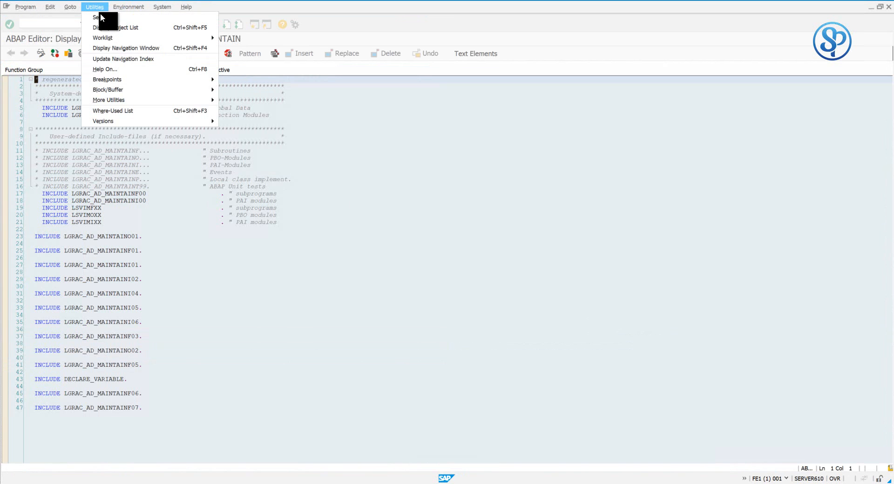
mouse_move(117, 27)
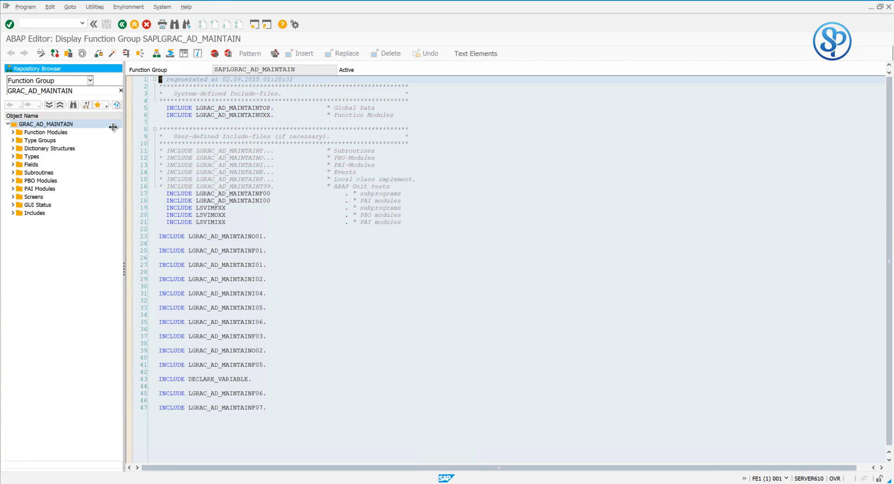
mouse_move(127, 159)
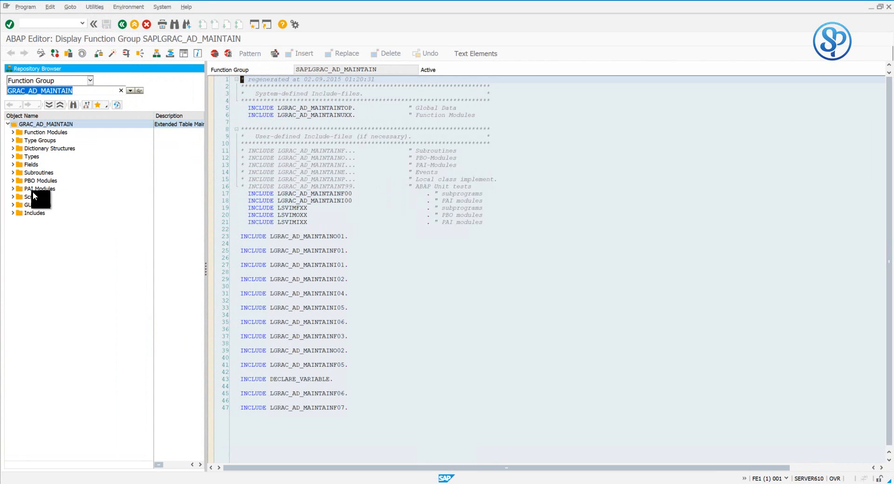
left_click(13, 197)
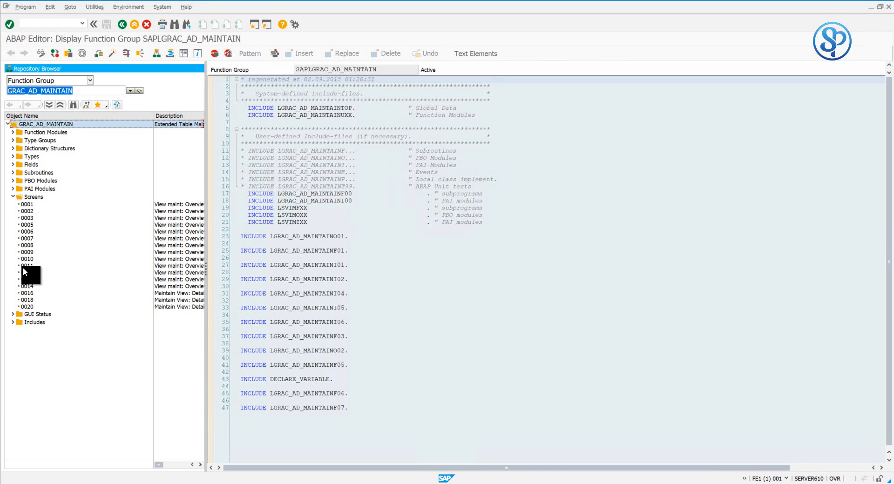
double_click(27, 266)
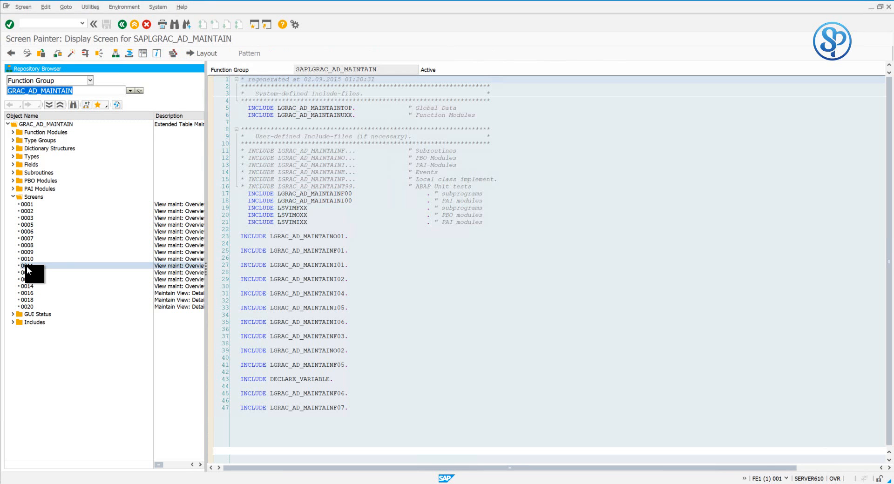
Open screen 0011's flow logic and view its connector table layout.
double_click(27, 266)
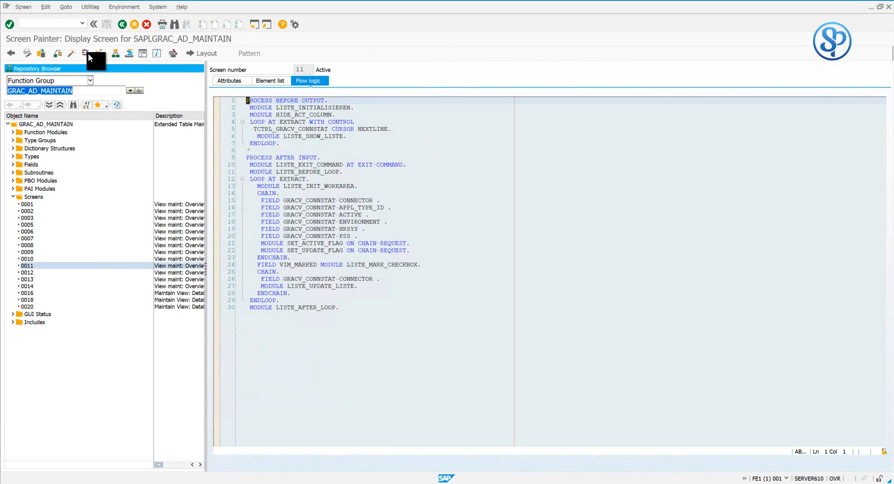
mouse_move(160, 154)
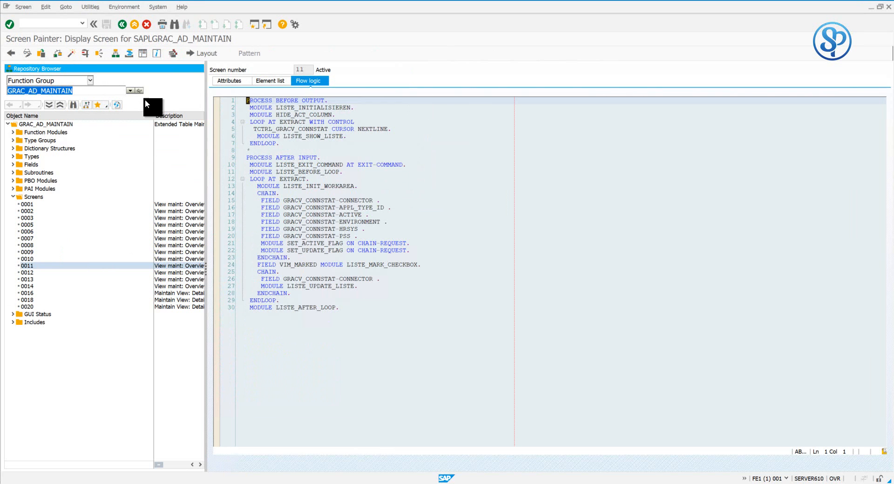
mouse_move(203, 54)
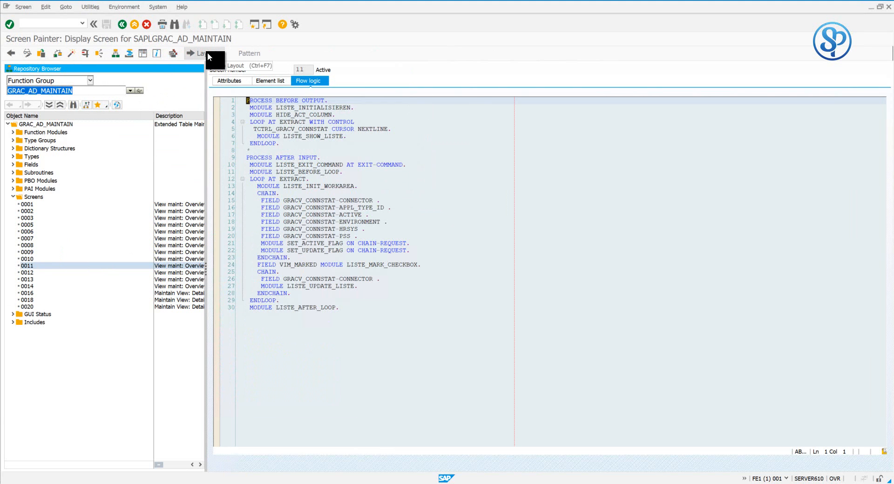
left_click(202, 53)
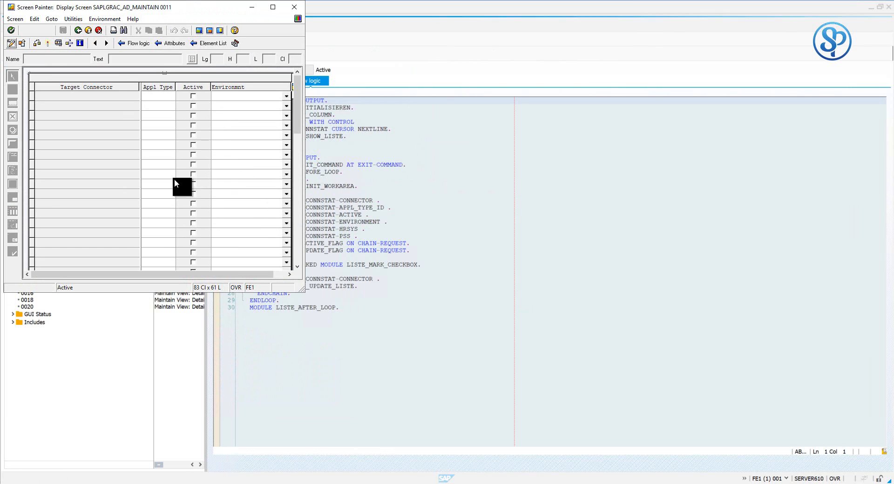
mouse_move(177, 10)
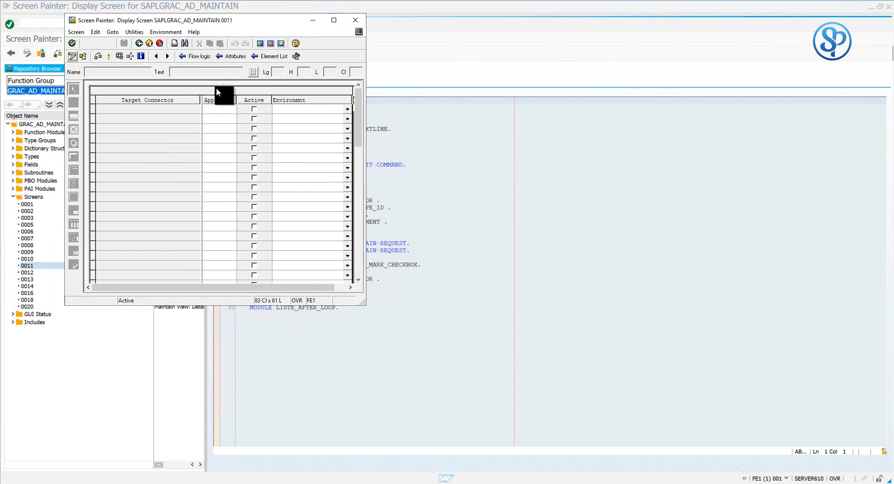
mouse_move(187, 71)
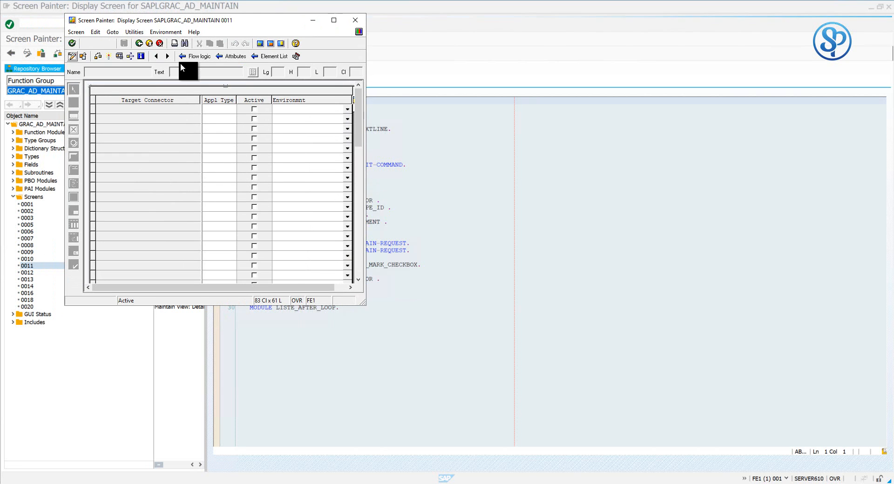
mouse_move(112, 56)
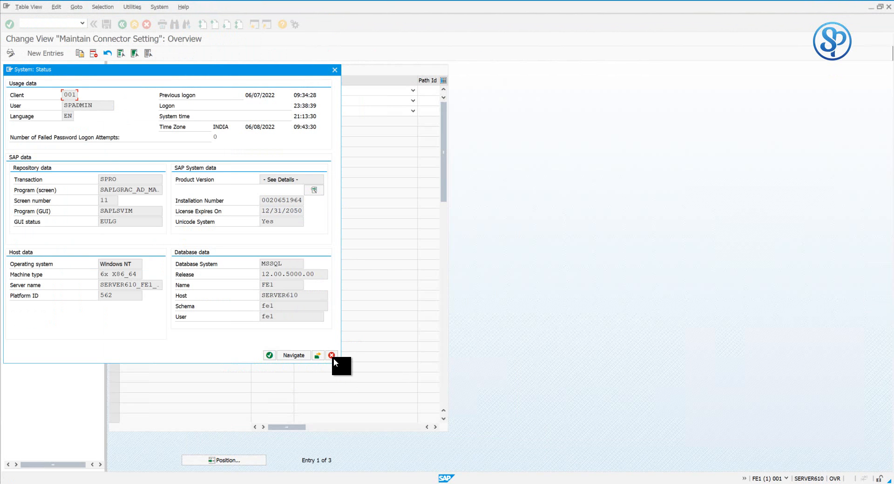
Close the status details and review FE1CLNT001's environment options, keeping Sandbox.
left_click(332, 355)
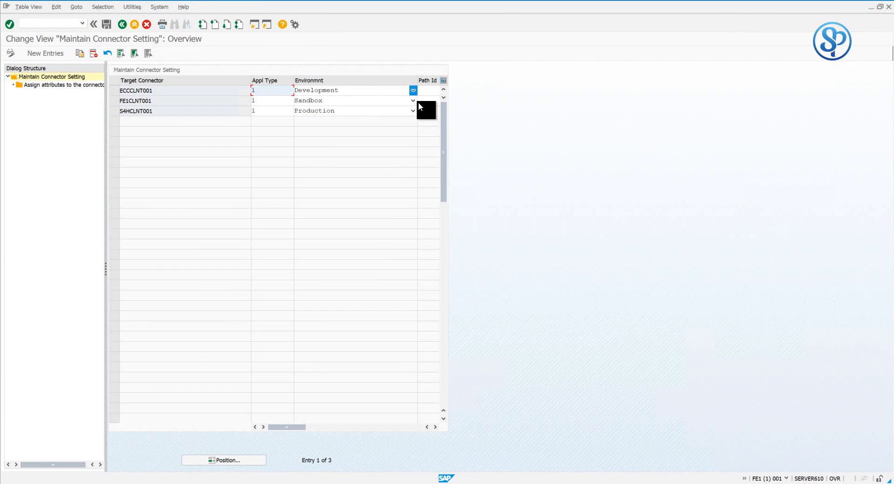
left_click(413, 101)
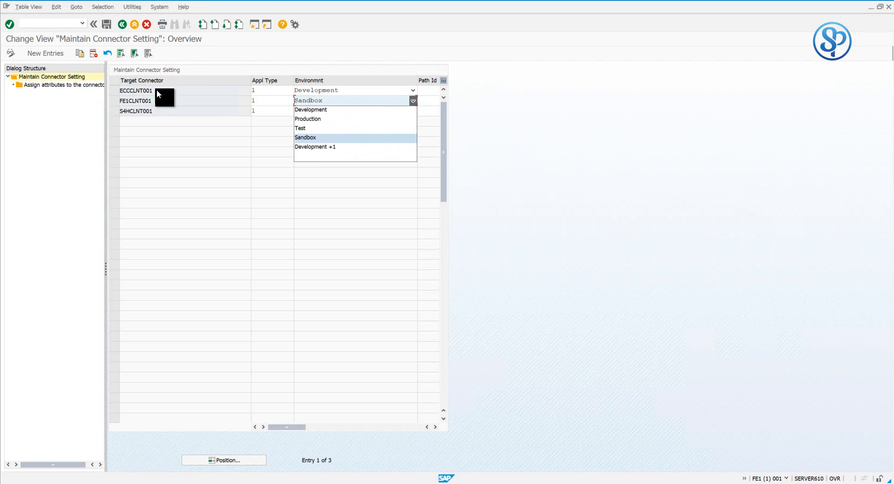
mouse_move(162, 111)
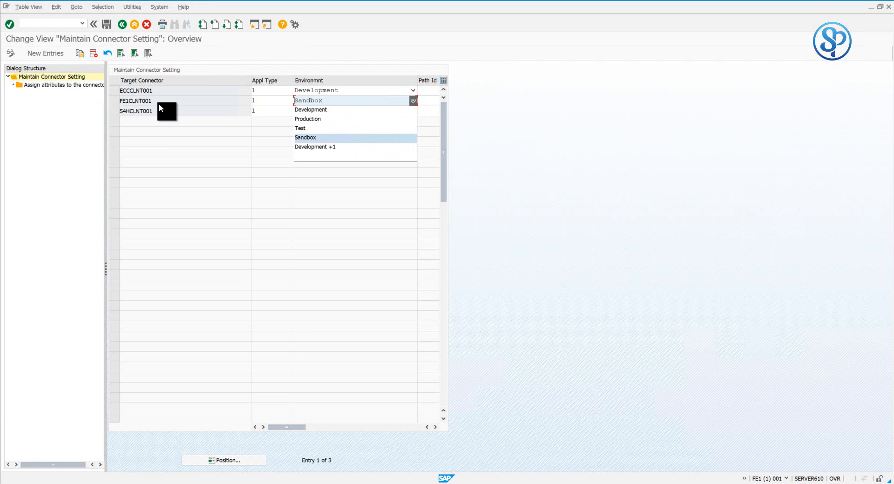
left_click(305, 137)
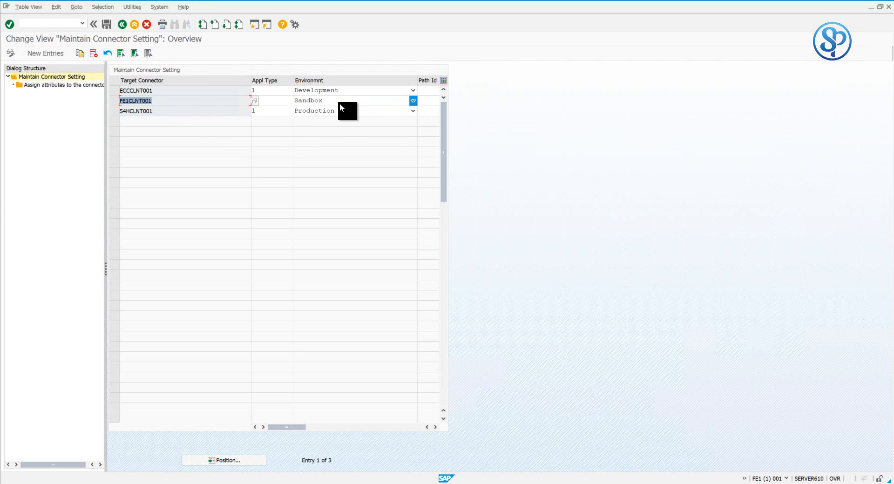
mouse_move(229, 75)
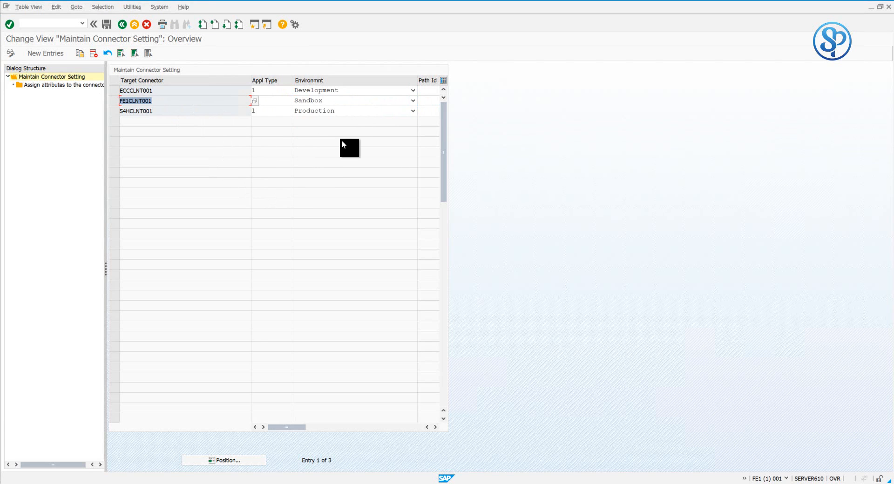
mouse_move(326, 101)
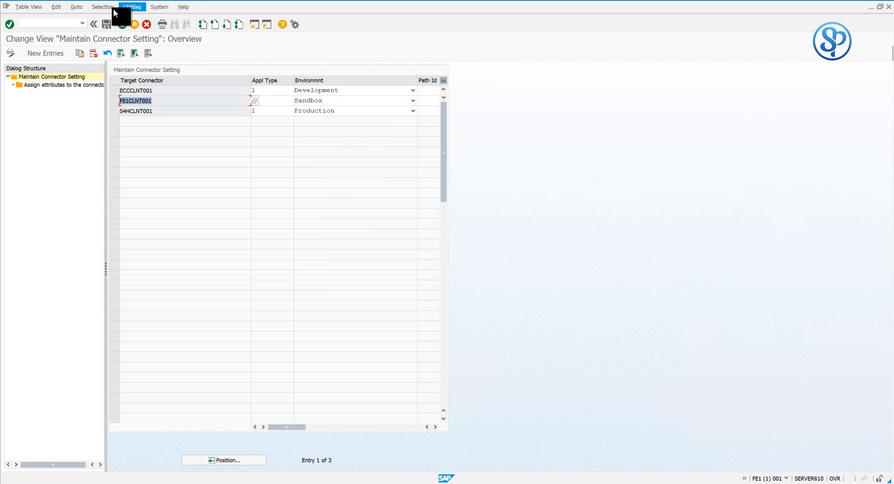
mouse_move(158, 6)
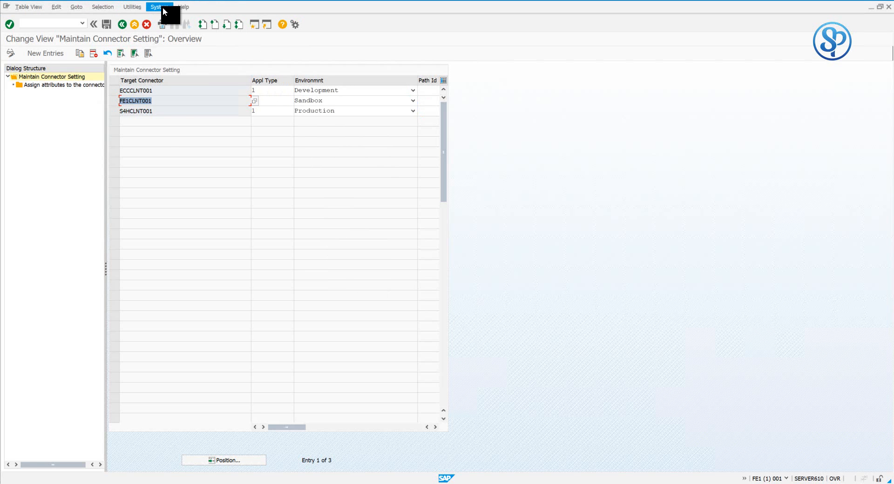
left_click(159, 6)
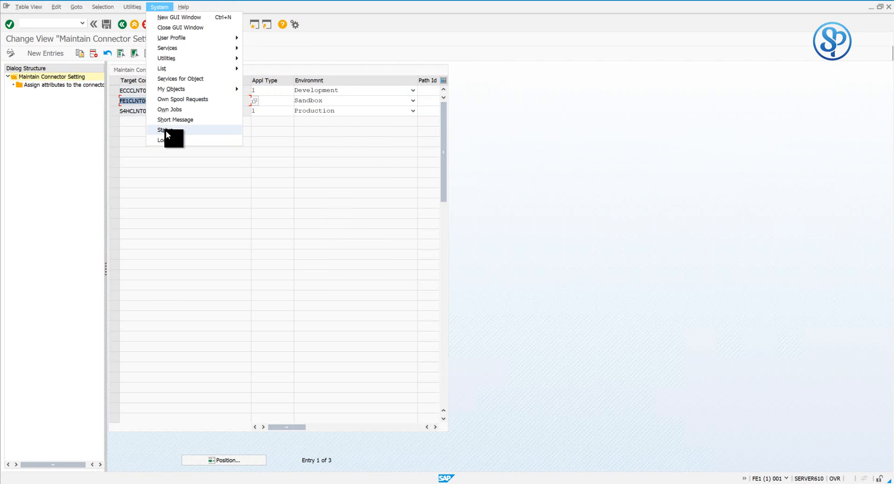
left_click(164, 130)
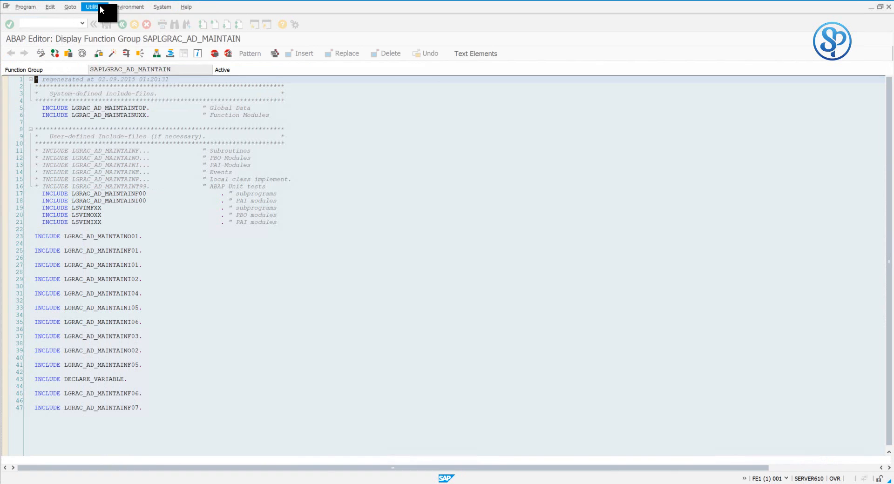
left_click(94, 6)
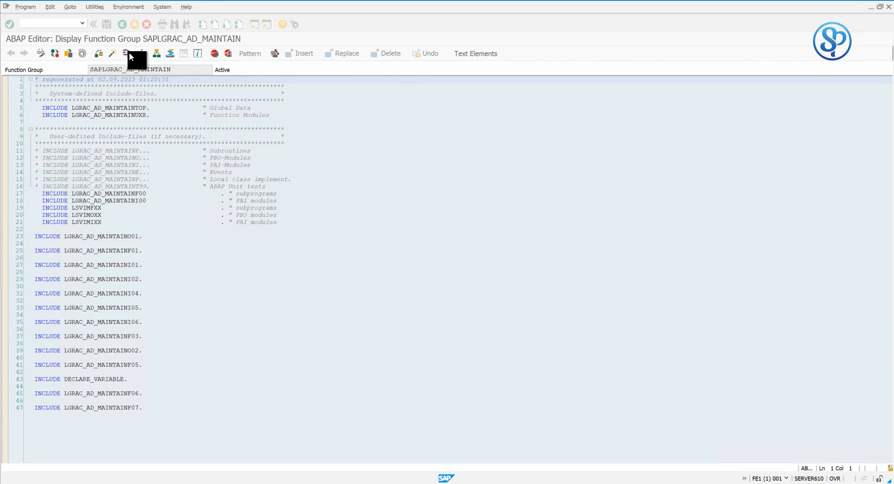
left_click(135, 53)
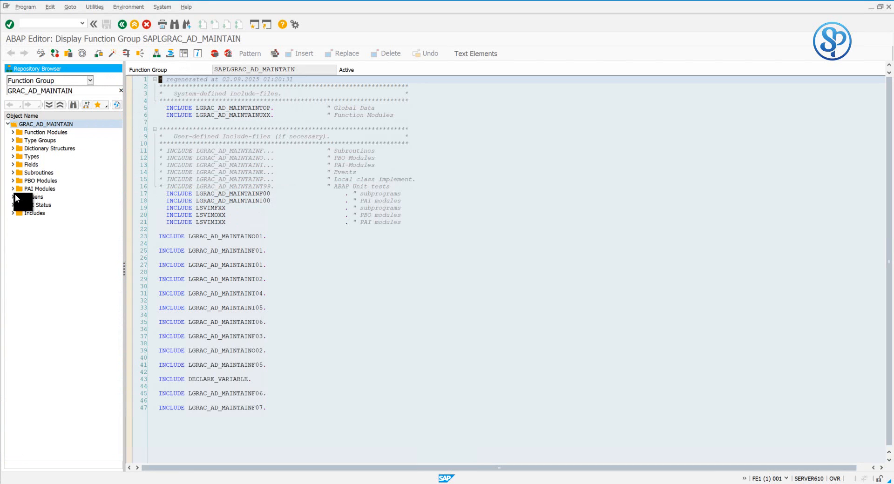
left_click(13, 198)
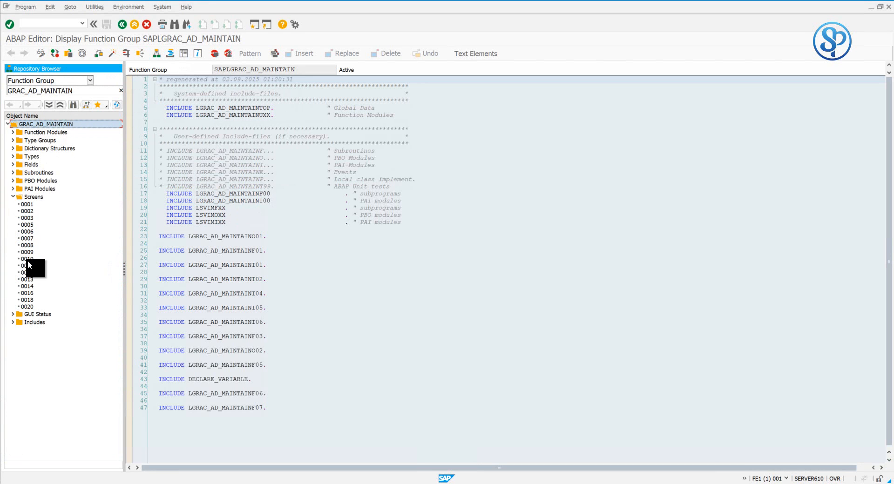
double_click(27, 266)
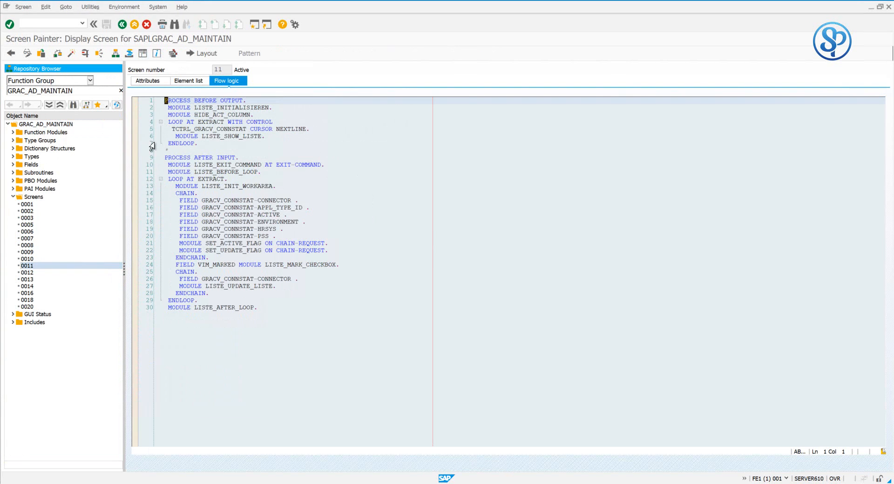
mouse_move(144, 68)
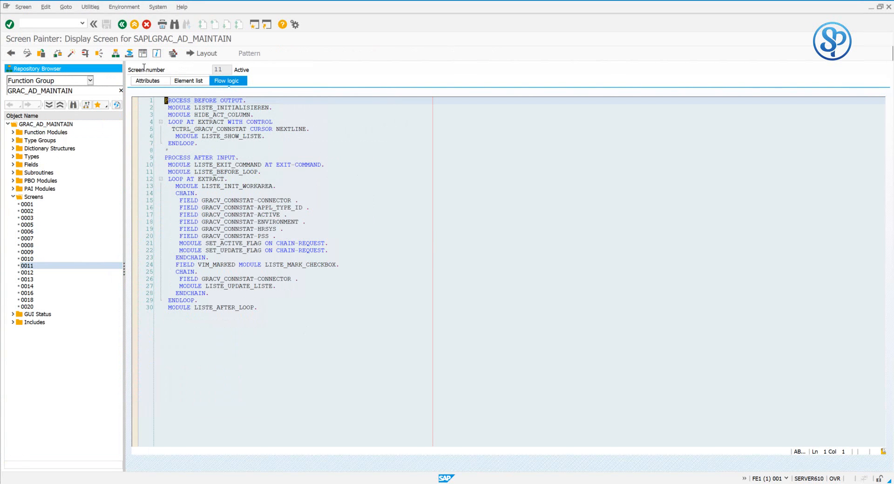
mouse_move(207, 53)
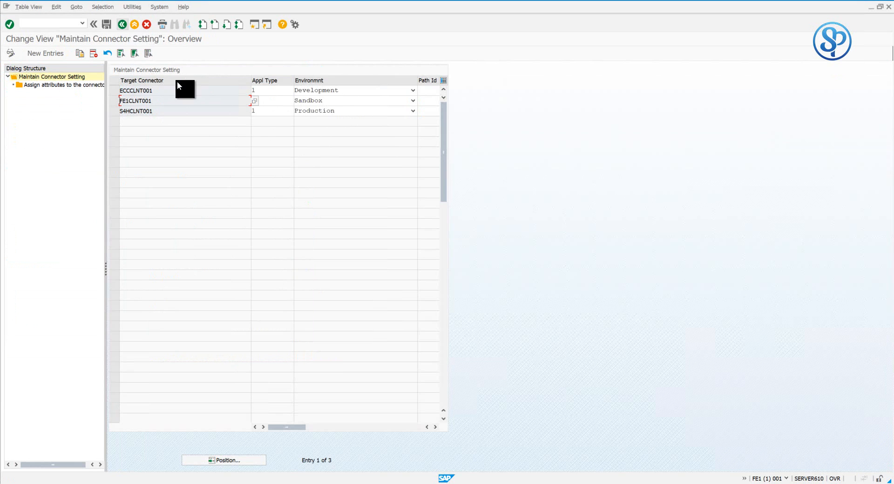
Select the FE1CLNT001 connector entry in the Maintain Connector Setting overview.
left_click(135, 100)
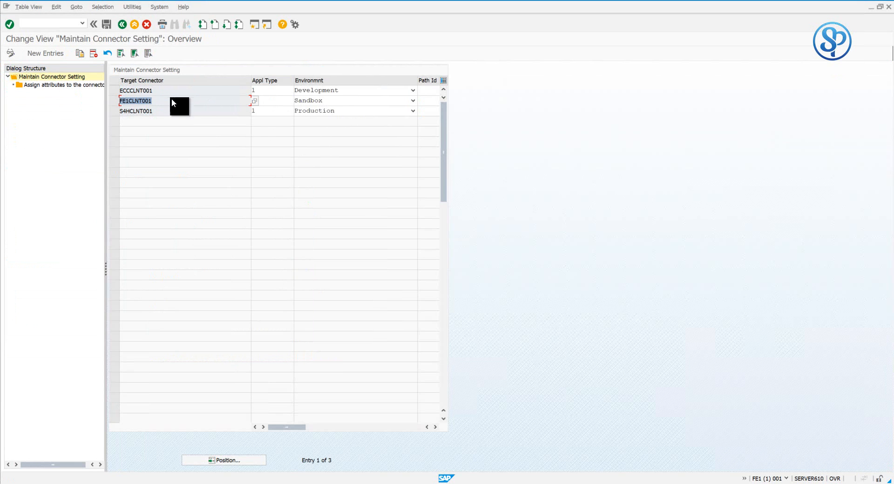
mouse_move(205, 76)
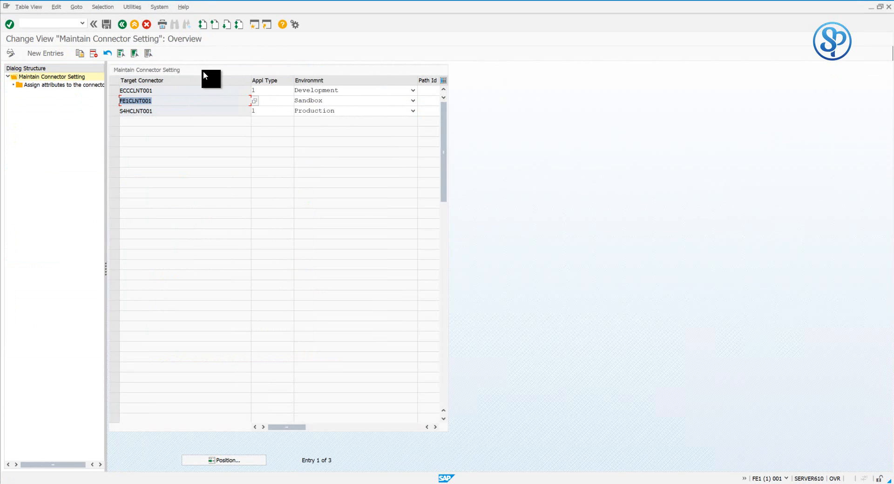
mouse_move(296, 103)
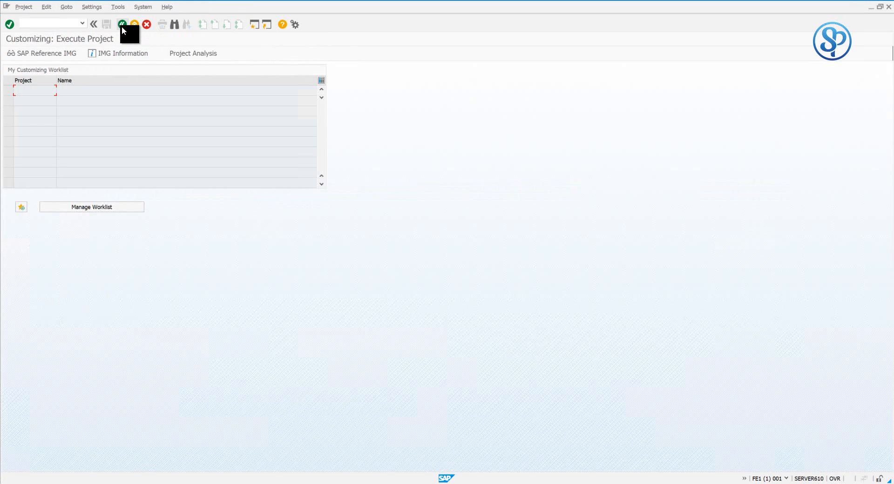
Open view GRACV_ENVIRONMENT for changes via SM30, showing DEV, PRD, SBX and TST.
left_click(122, 23)
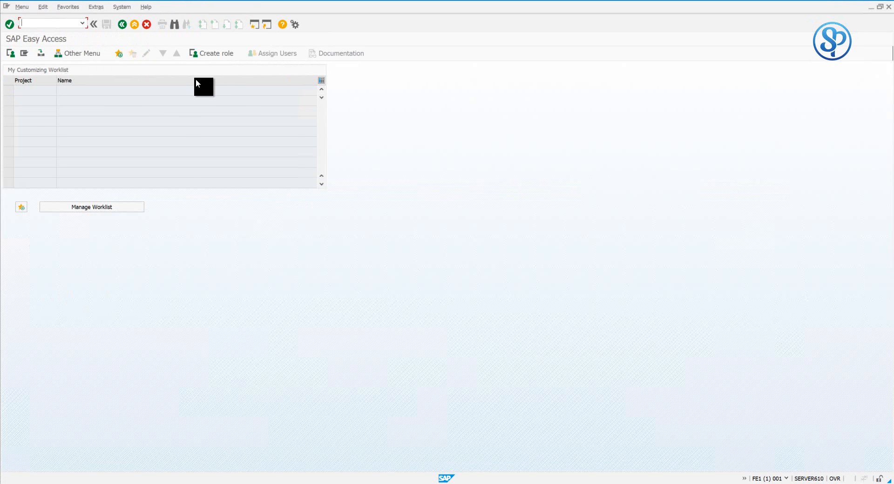
type("sm3")
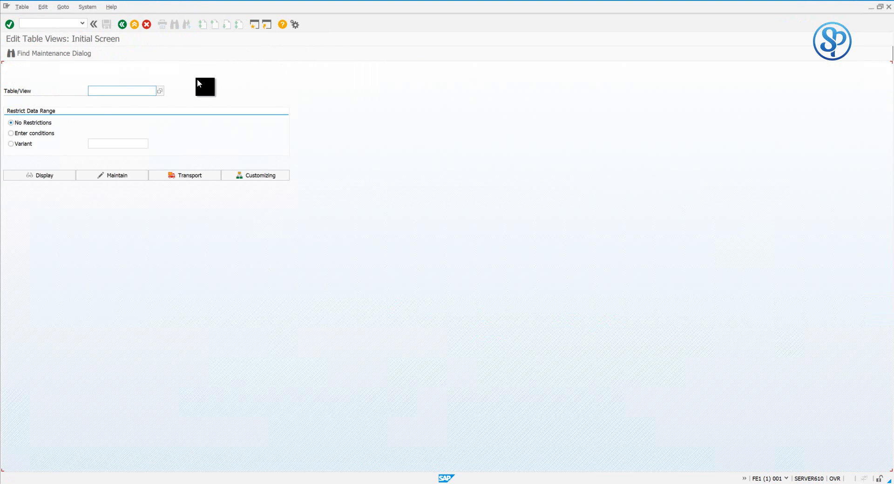
left_click(122, 91)
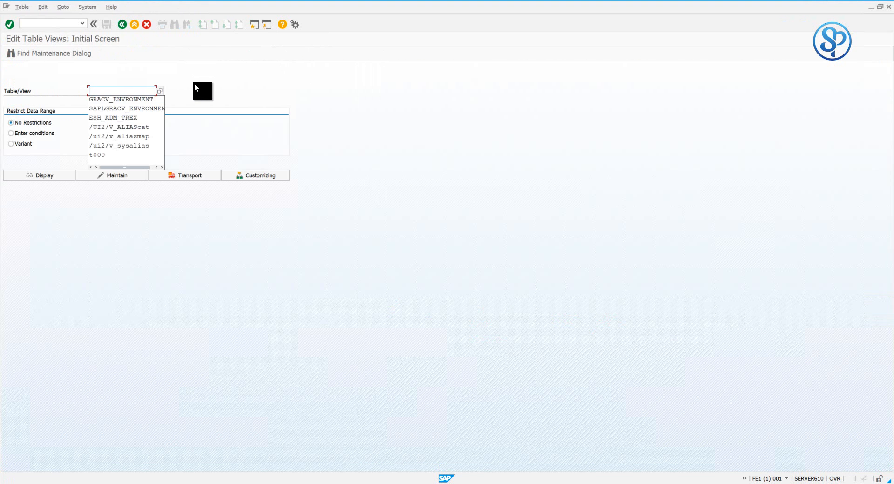
left_click(121, 99)
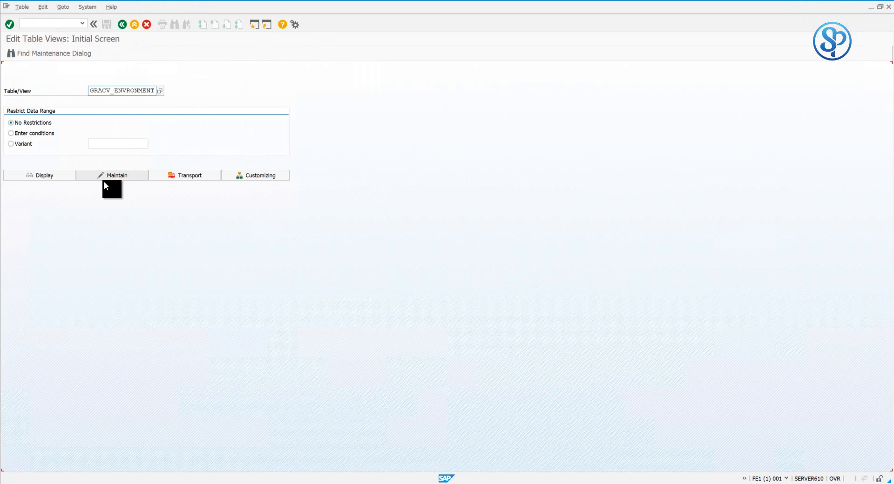
left_click(117, 175)
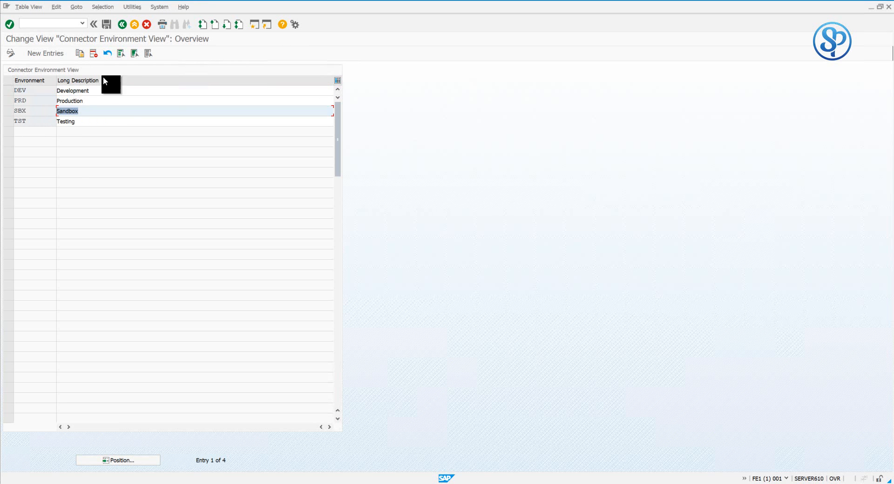
mouse_move(146, 429)
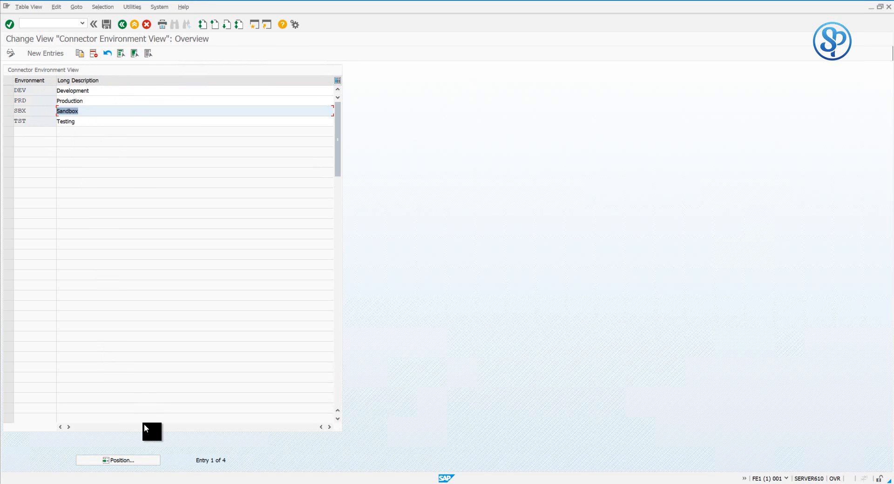
mouse_move(117, 476)
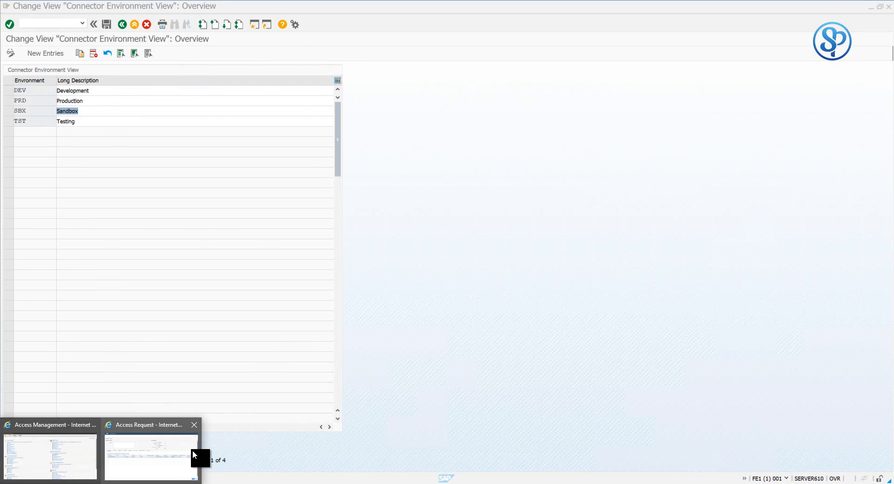
Review the Access Request provisioning environment options, keep Sandbox, and return to SAP GUI.
left_click(151, 456)
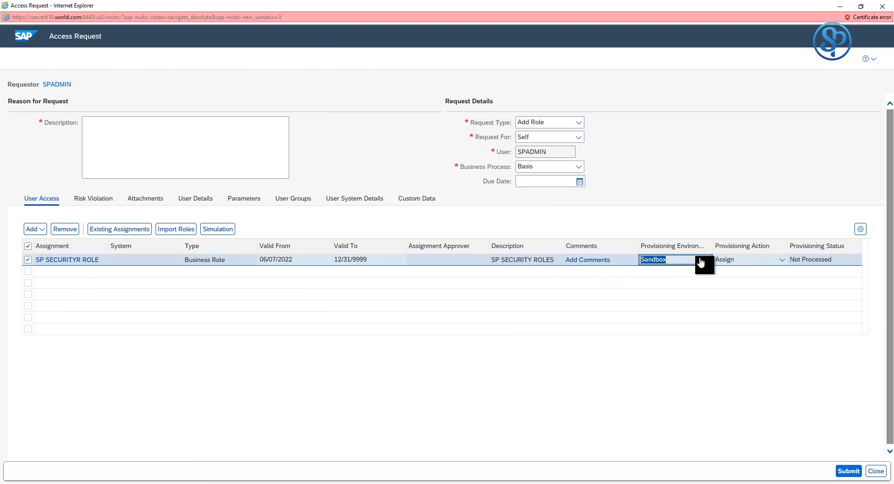
left_click(707, 260)
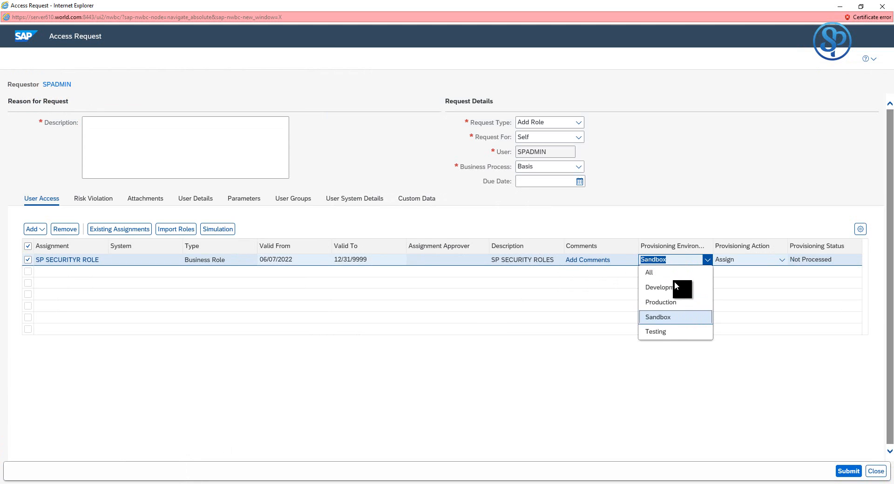
mouse_move(233, 446)
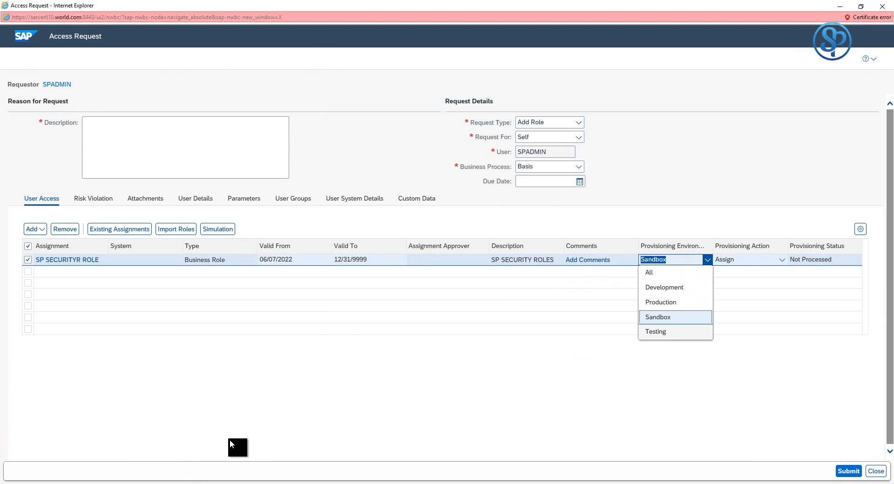
left_click(658, 317)
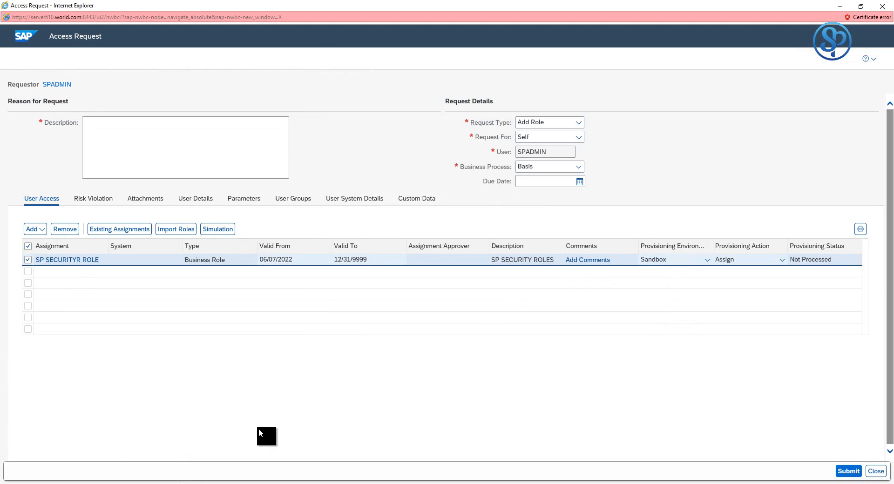
mouse_move(535, 302)
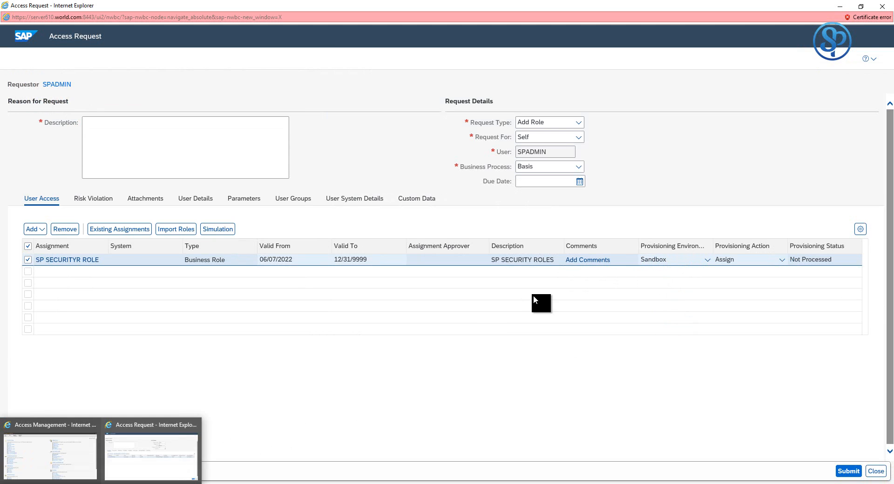
mouse_move(663, 284)
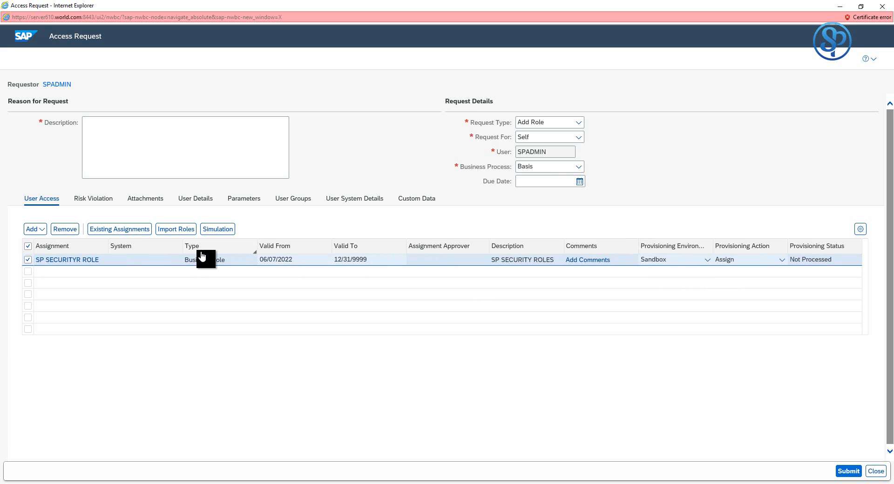
mouse_move(255, 269)
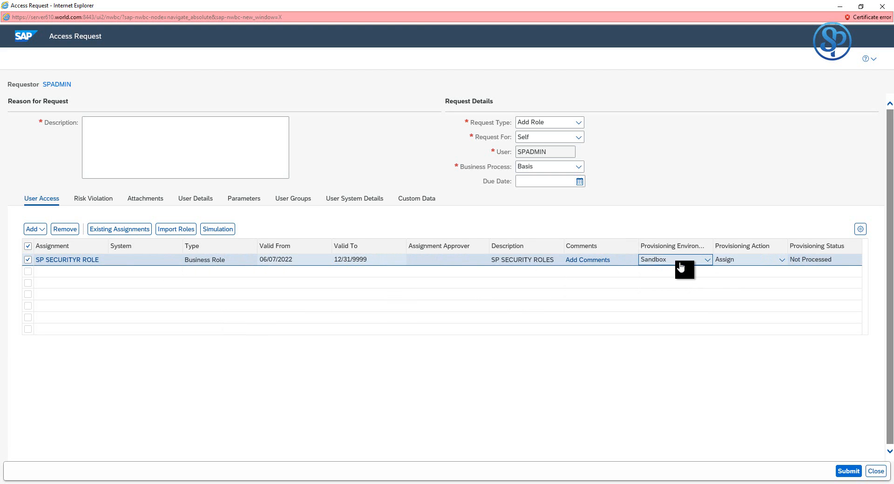
mouse_move(711, 267)
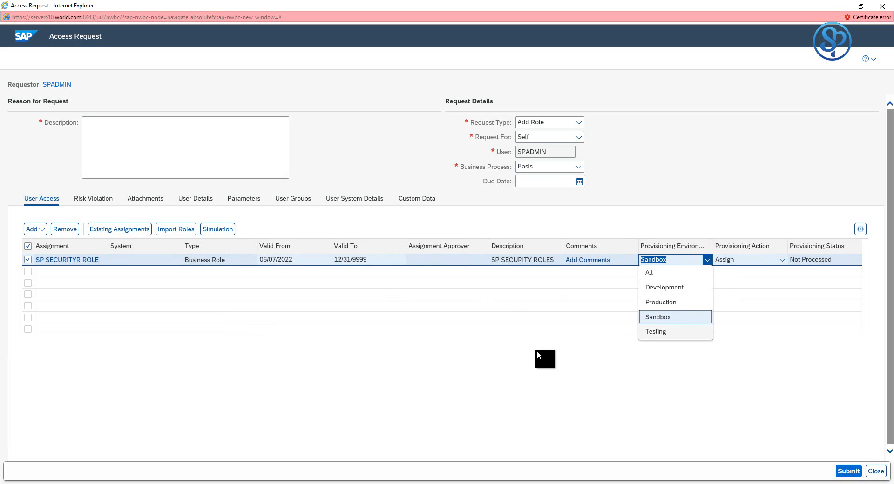
left_click(658, 317)
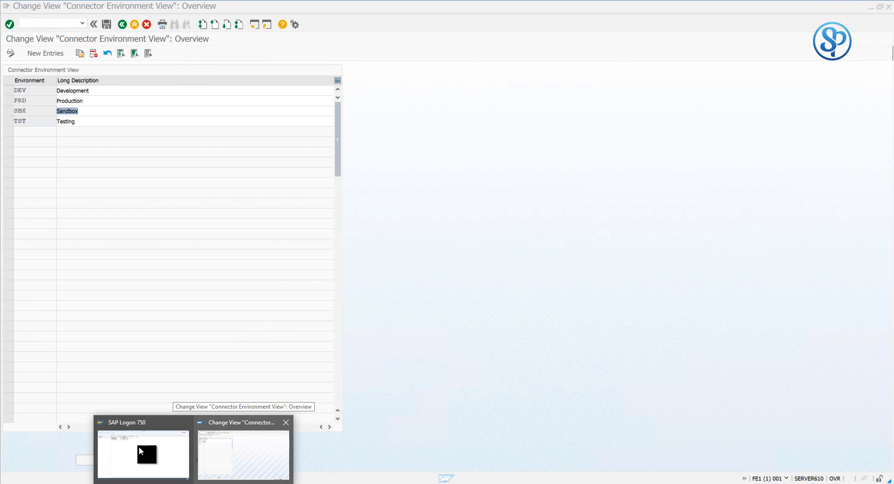
Leave the Connector Environment View for the SM30 initial screen with GRACV_ENVIRONMENT.
left_click(142, 454)
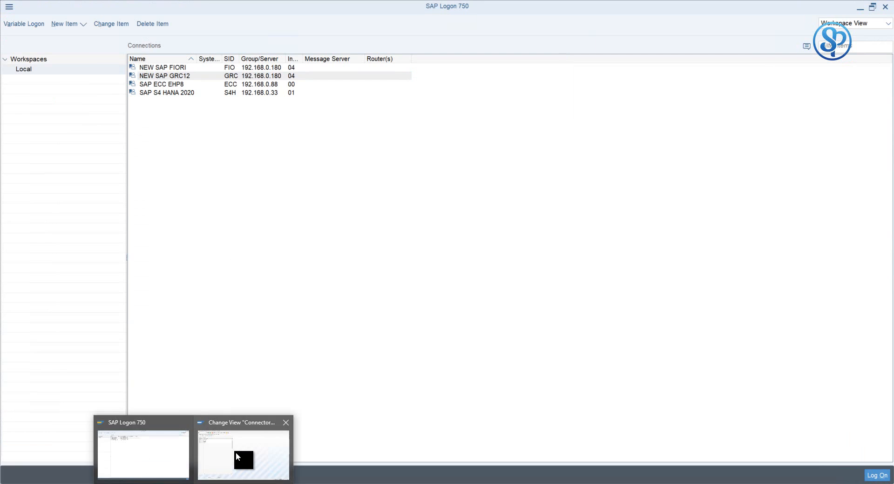
left_click(243, 454)
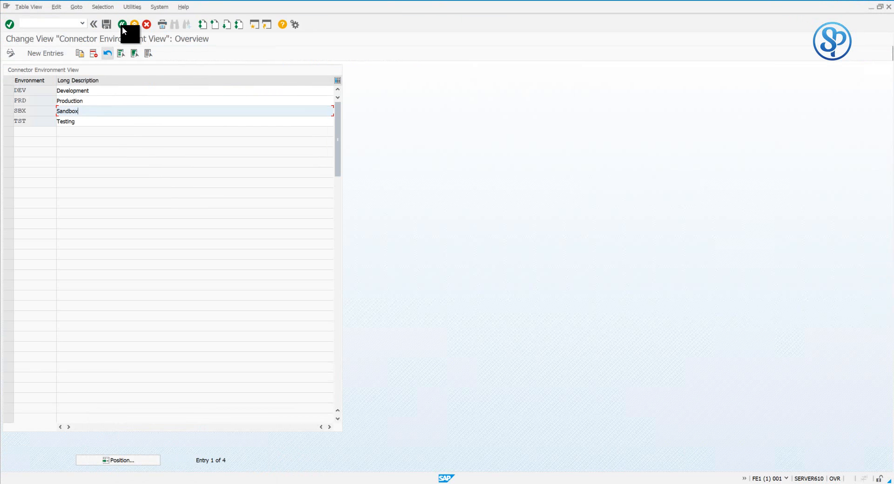
left_click(94, 24)
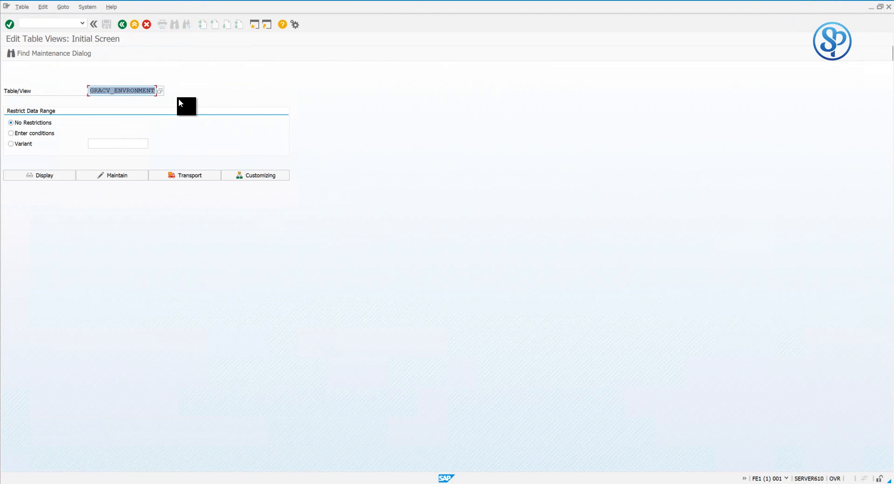
mouse_move(238, 349)
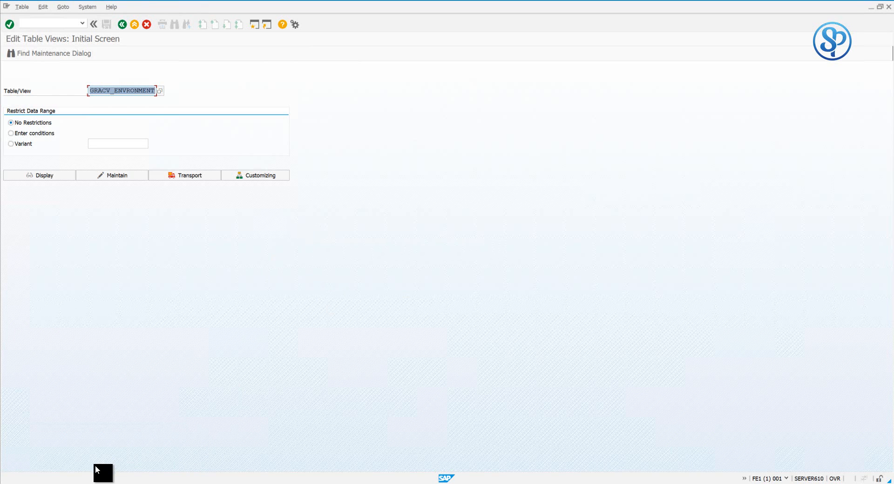
mouse_move(249, 312)
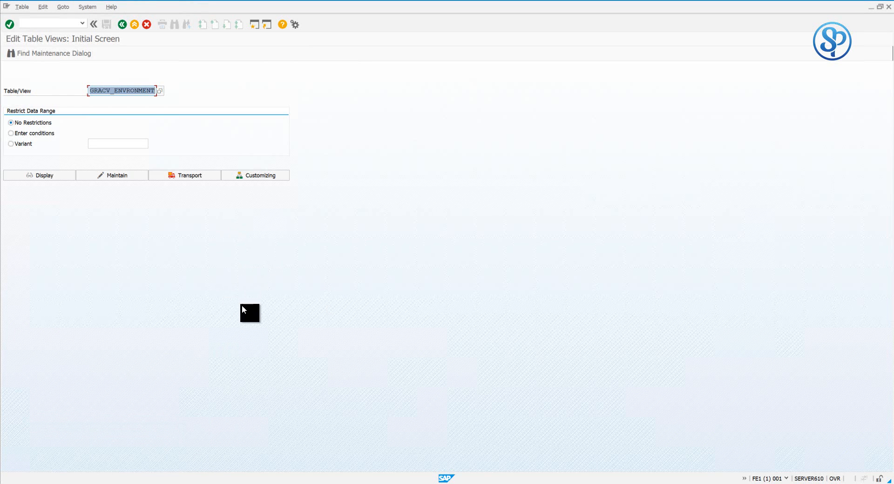
mouse_move(244, 310)
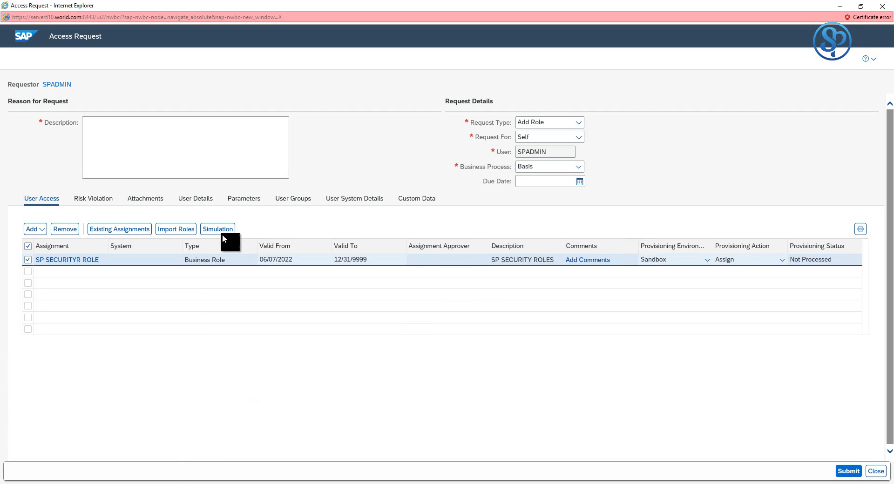
Set Request For to Other and enter user TESTUSERSBX3.
left_click(185, 147)
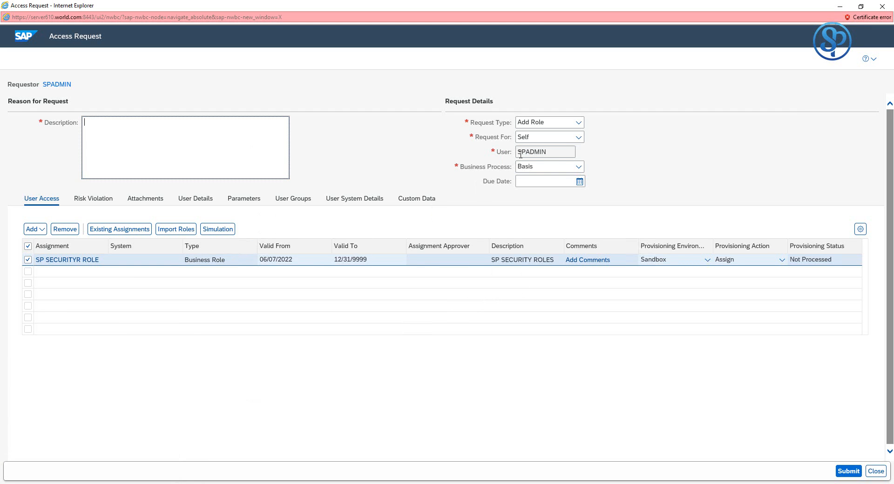
left_click(578, 137)
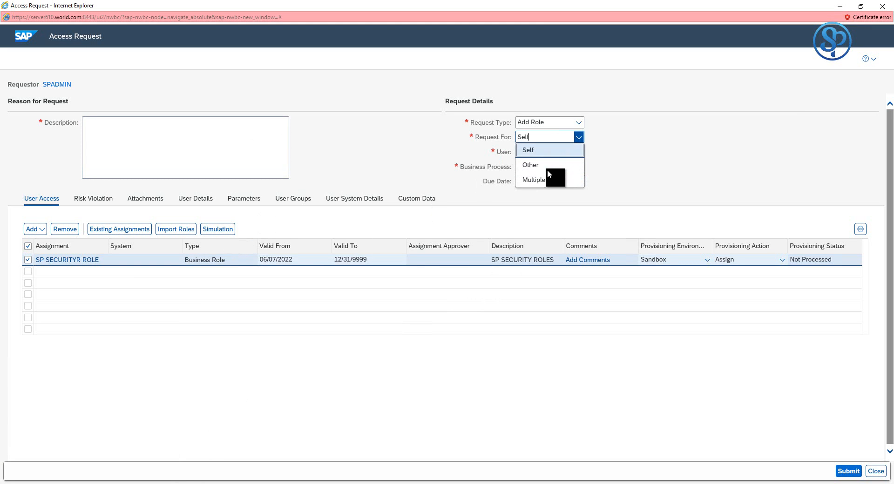
mouse_move(530, 166)
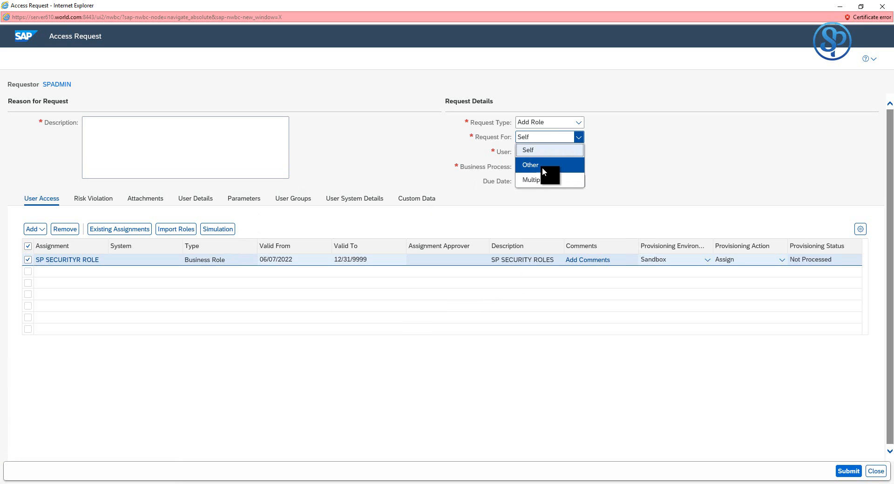
left_click(530, 165)
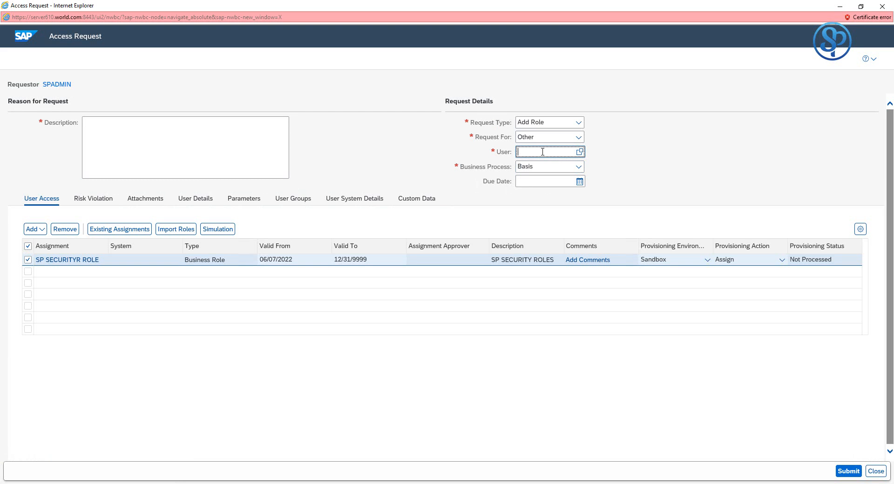
type("TESTYSER")
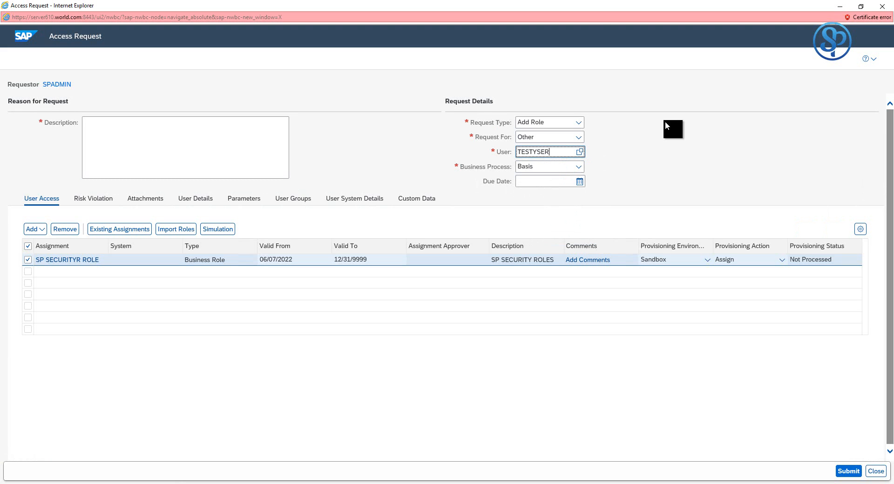
key("BackSpace")
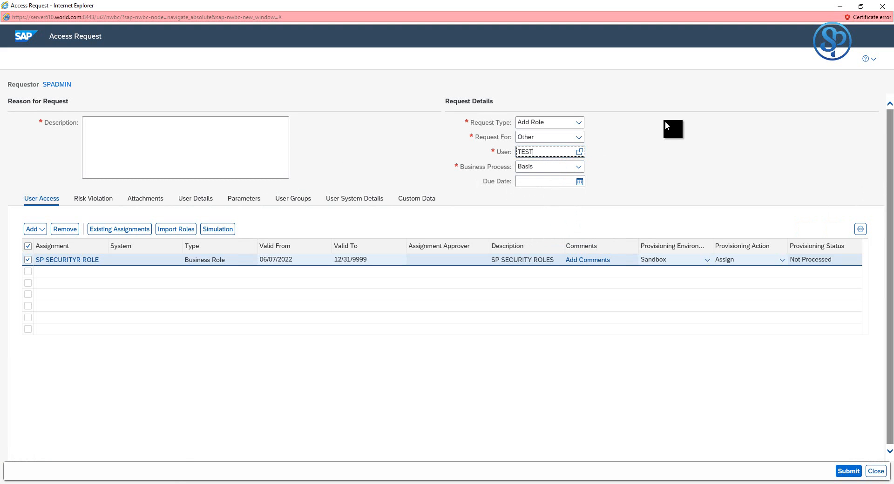
type("USERSBX3")
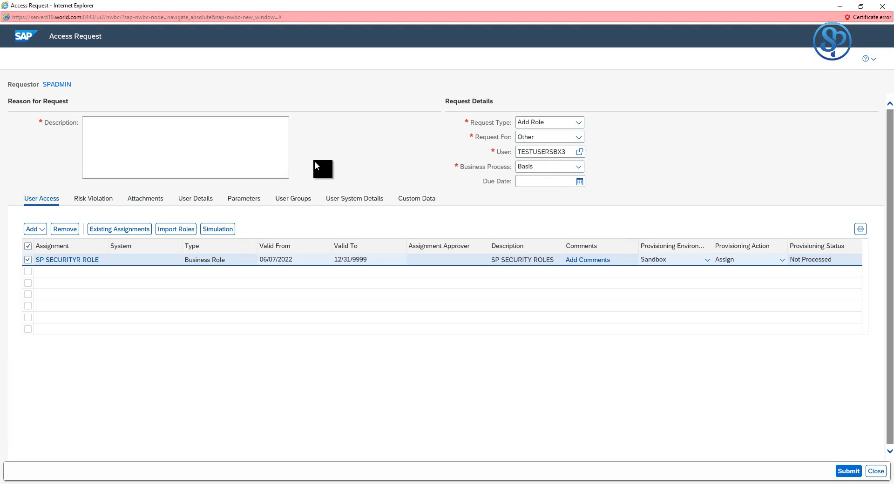
Type the description 'Testing User provisioning to SBX system', fixing a stray character.
type("TEs")
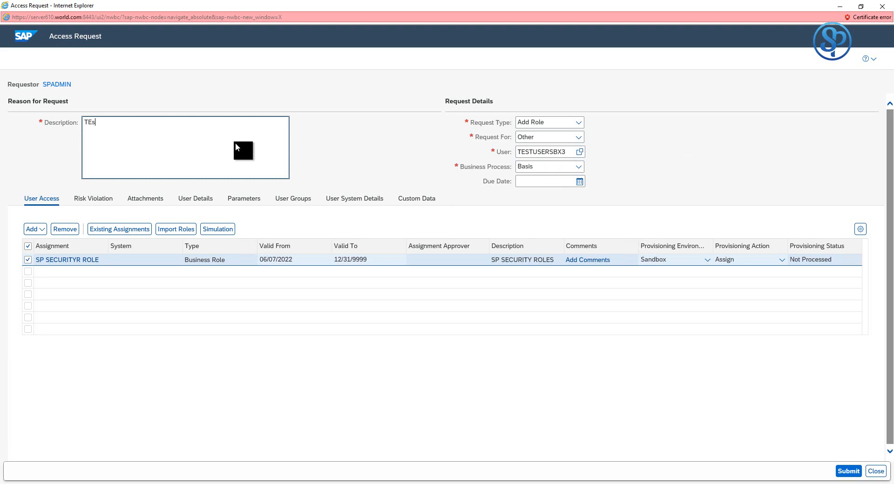
type("st8")
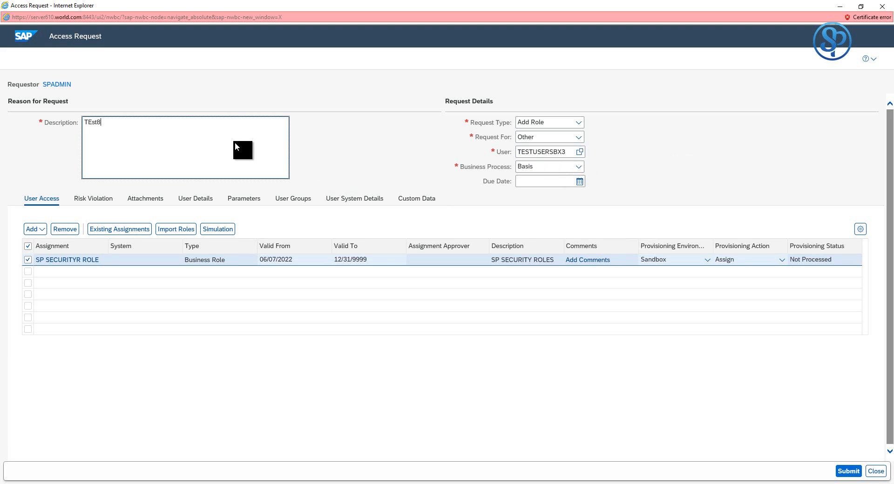
key("Backspace")
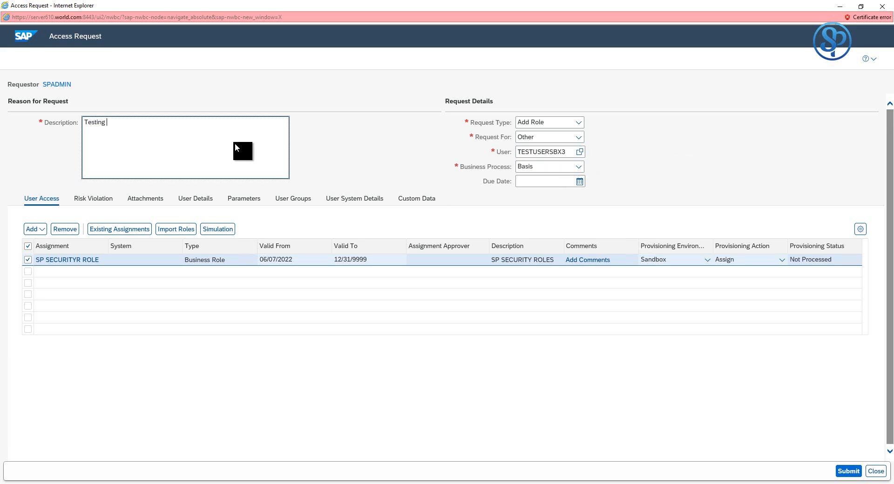
type("User")
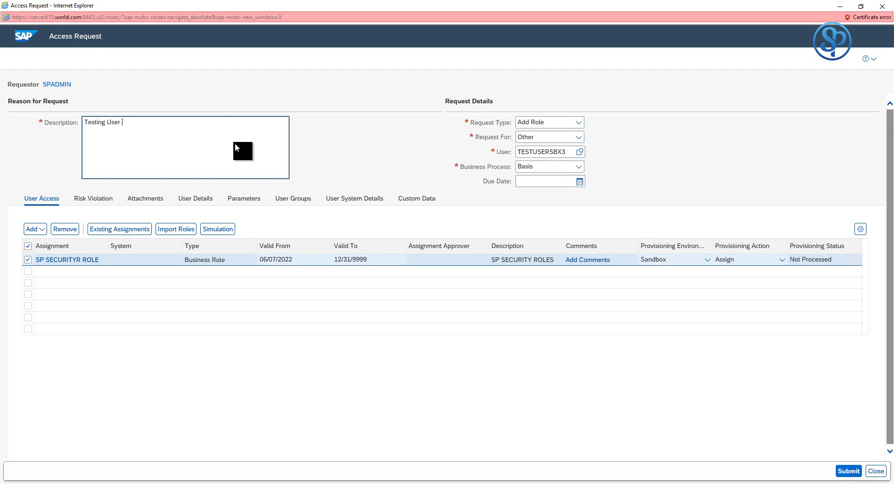
type("pr")
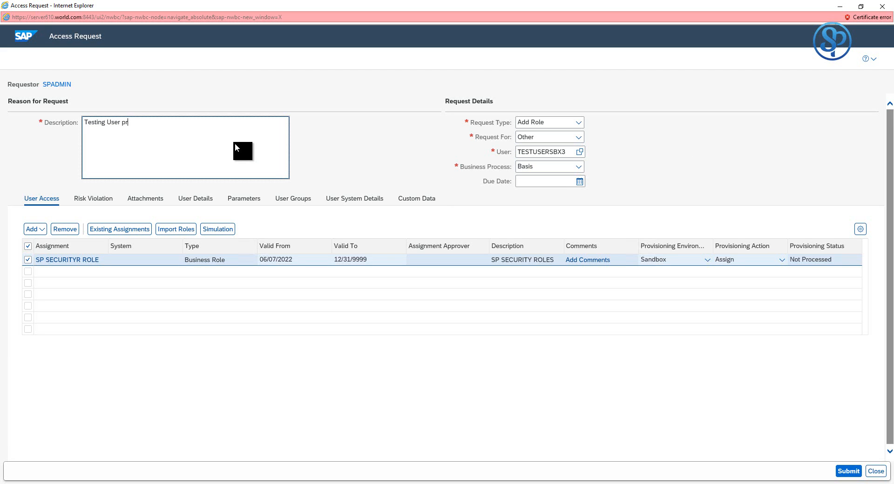
type("ovi")
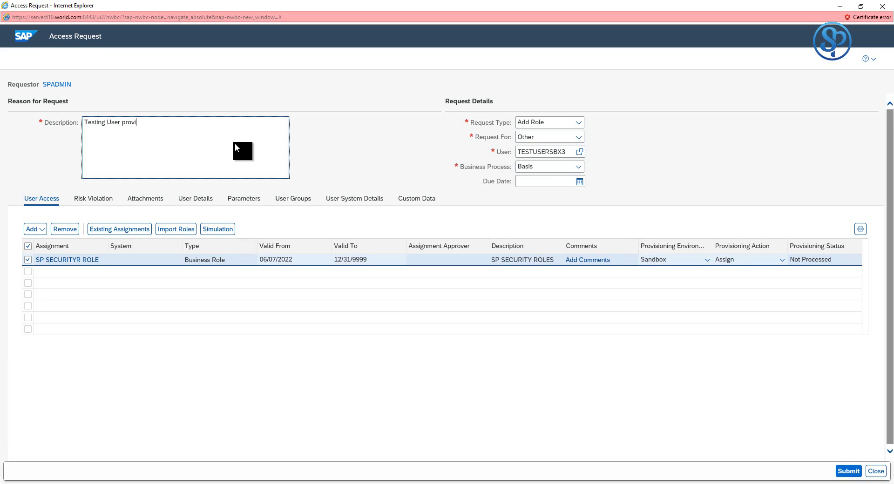
type("s")
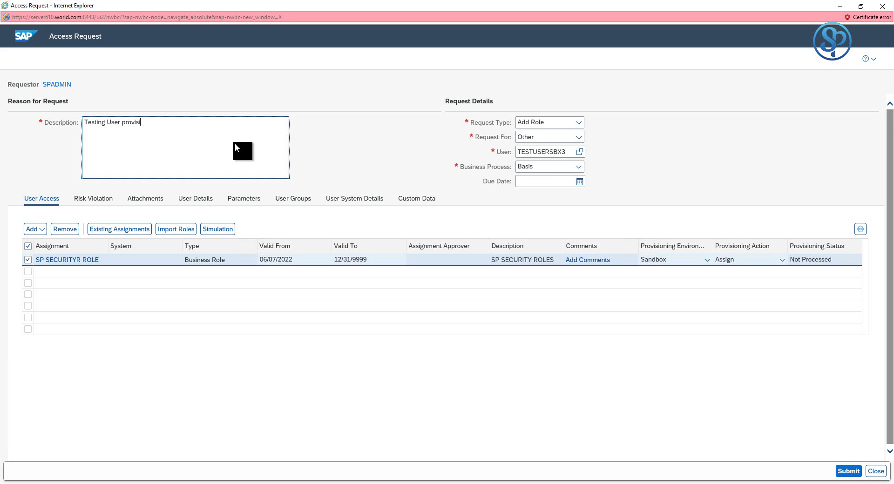
type("ionin")
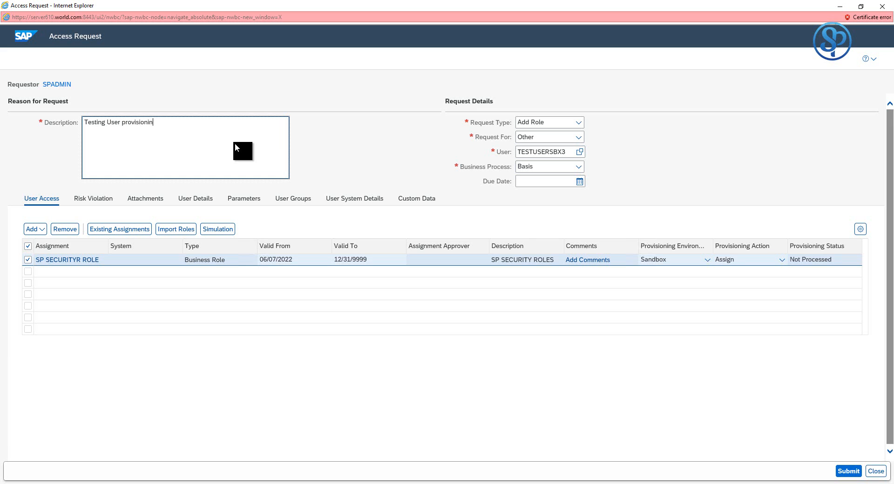
type("g t")
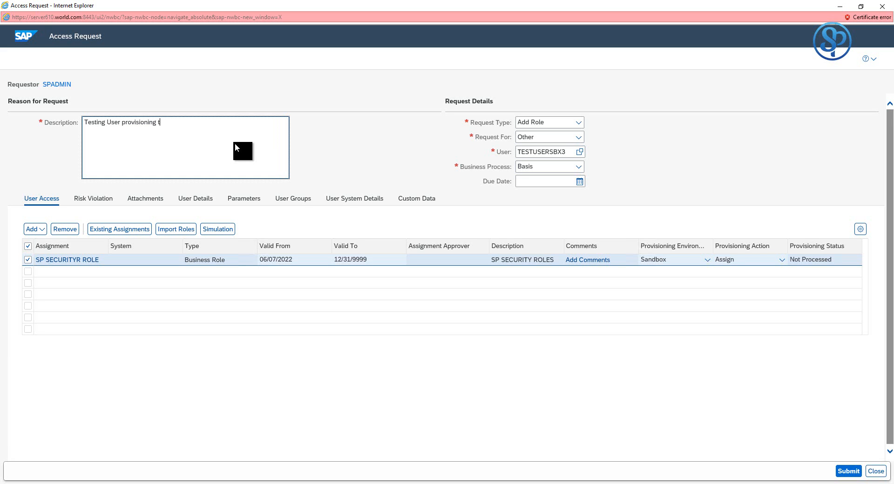
type("o SBX")
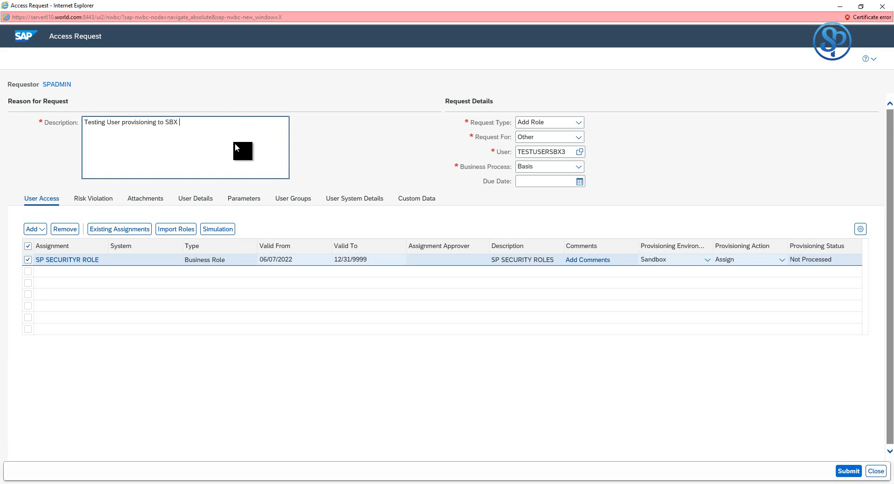
type("system")
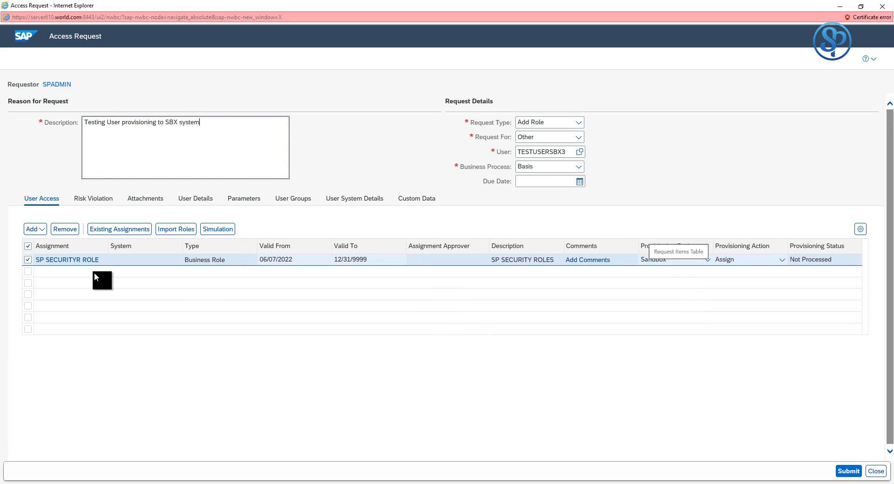
mouse_move(587, 260)
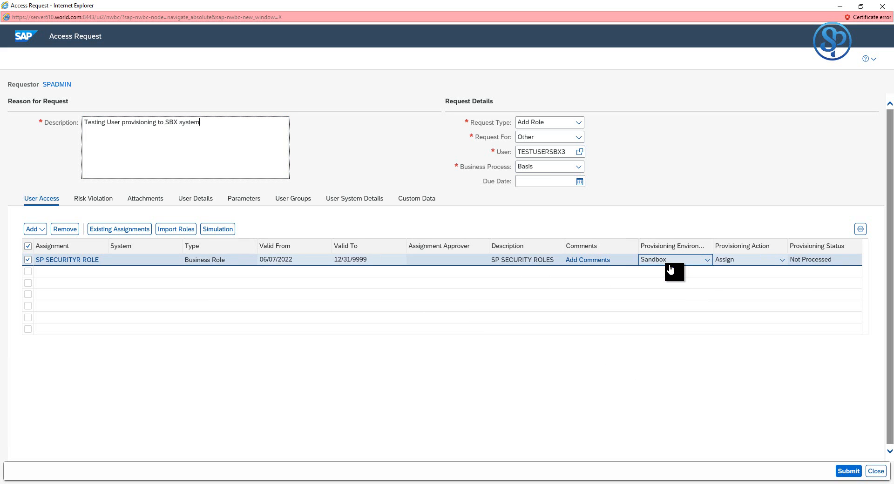
mouse_move(620, 250)
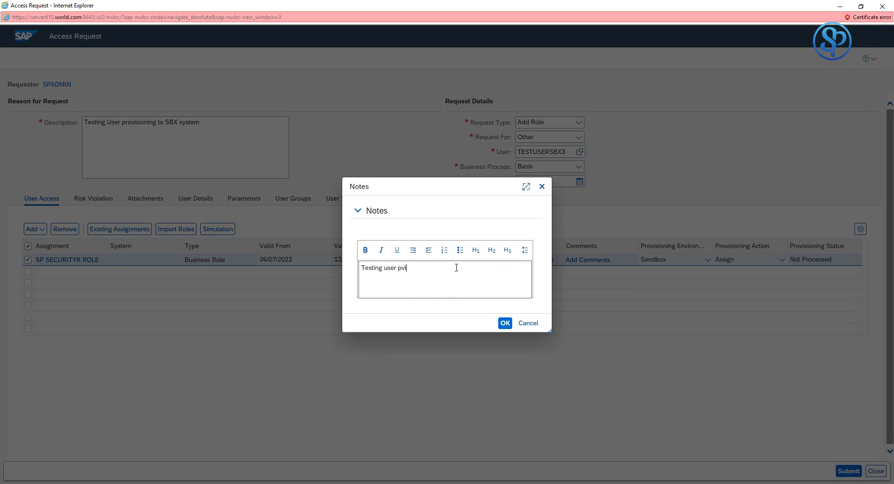
Save the note 'Testing user provisioning in SBX system' on the SP SECURITYR ROLE row.
type("ro")
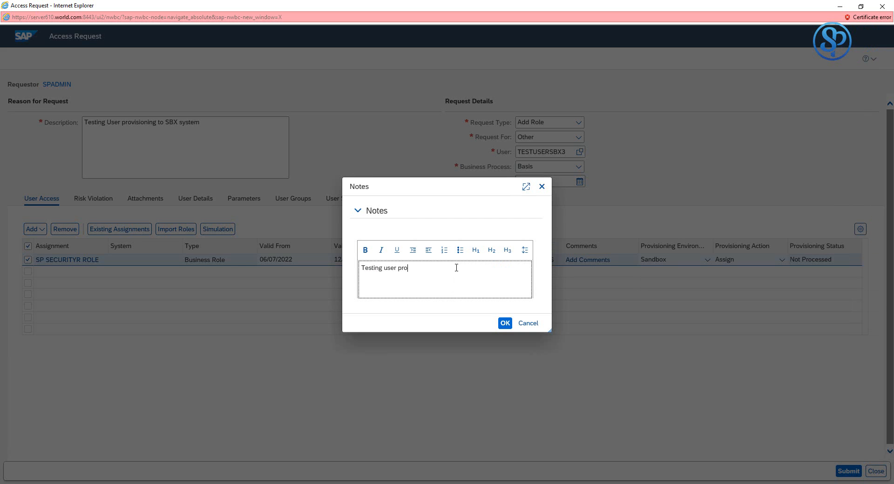
type("vi")
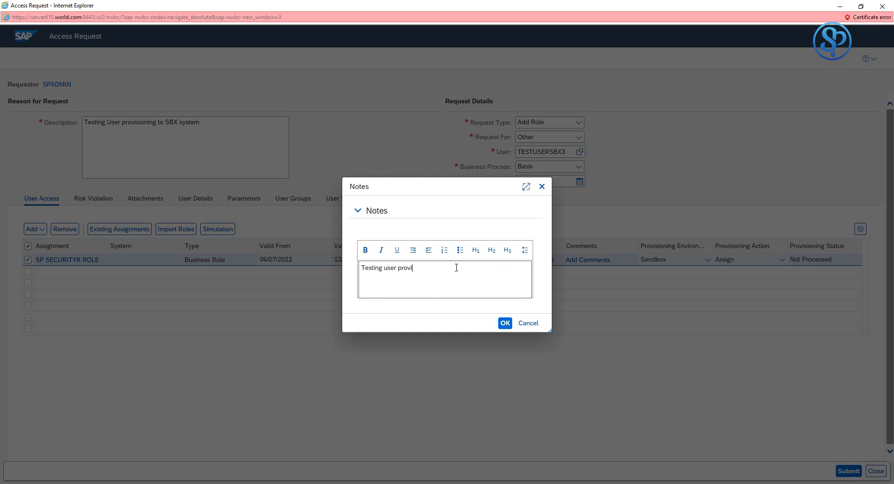
type("si")
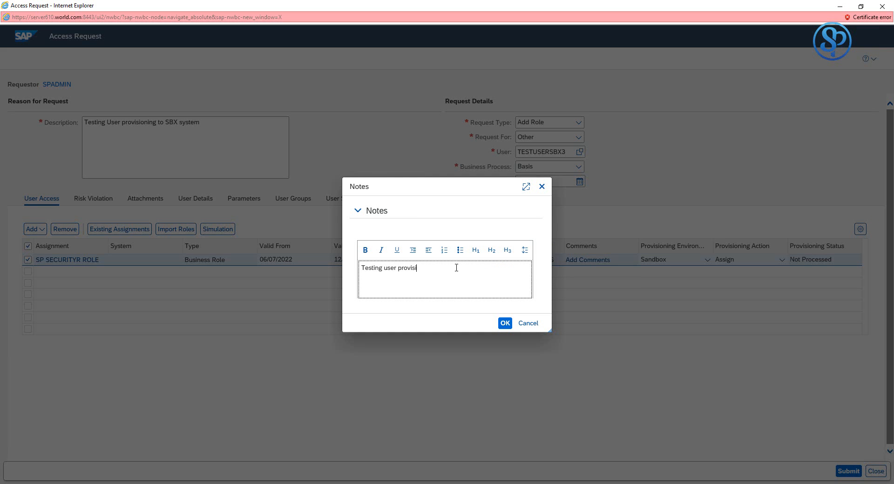
type("oning")
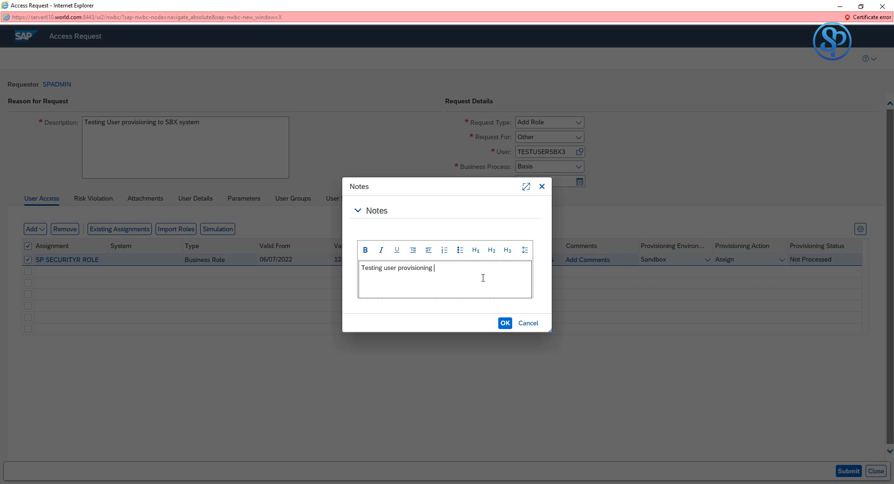
type("in")
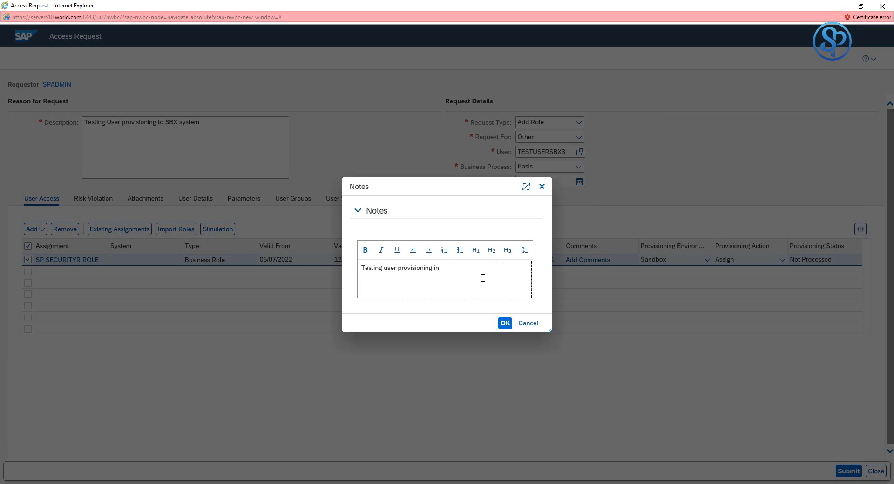
type("SBX system")
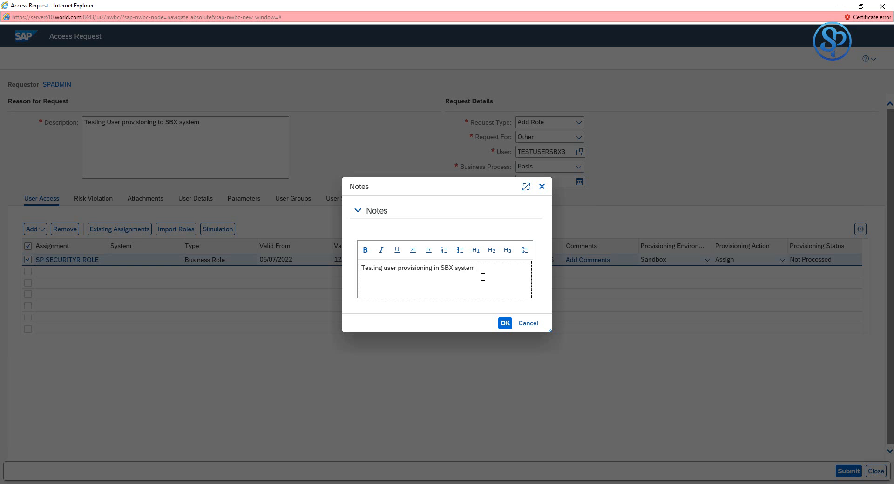
left_click(504, 323)
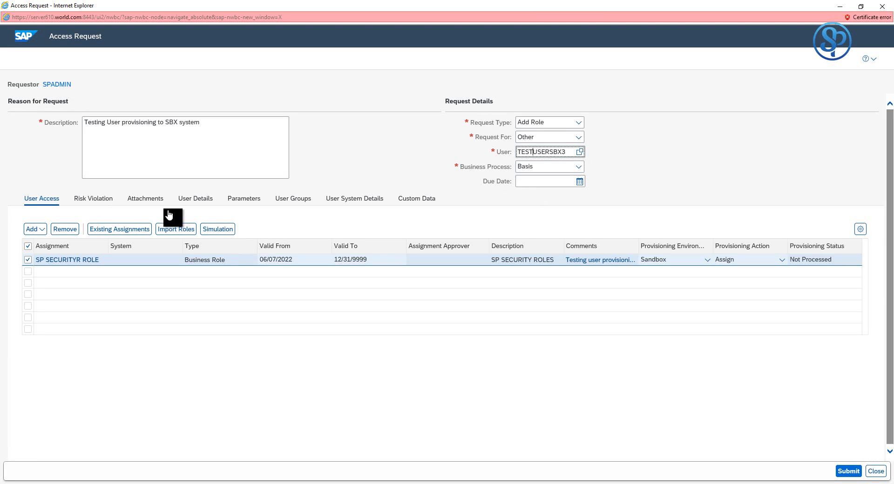
left_click(195, 198)
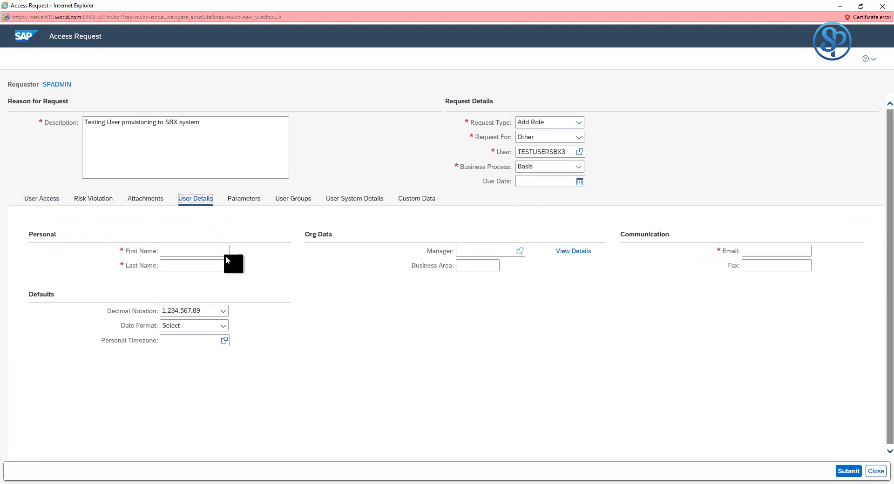
type("Test")
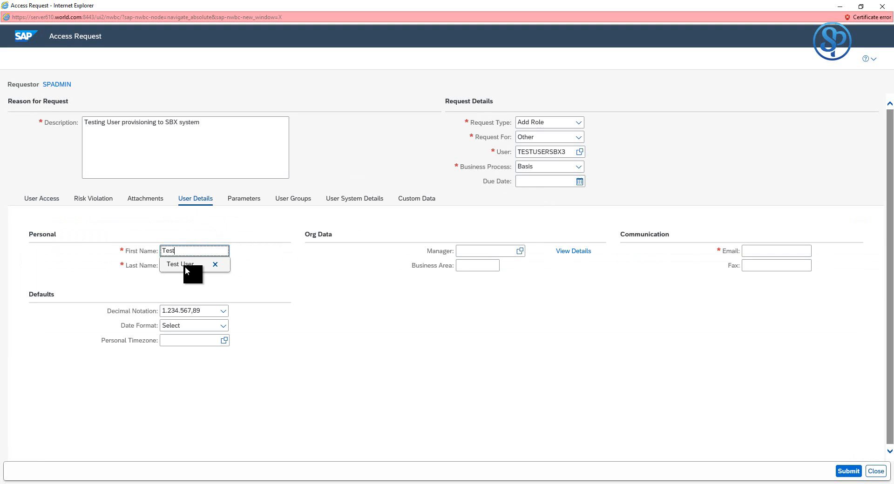
left_click(178, 264)
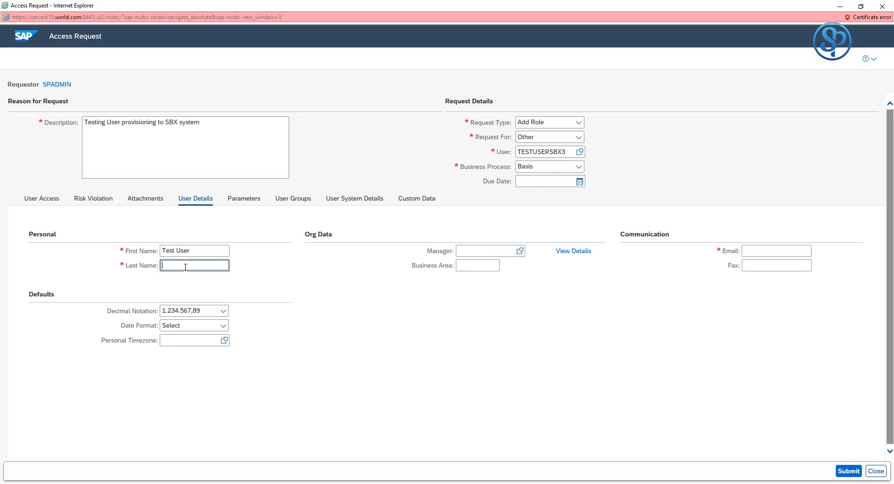
type("SBC")
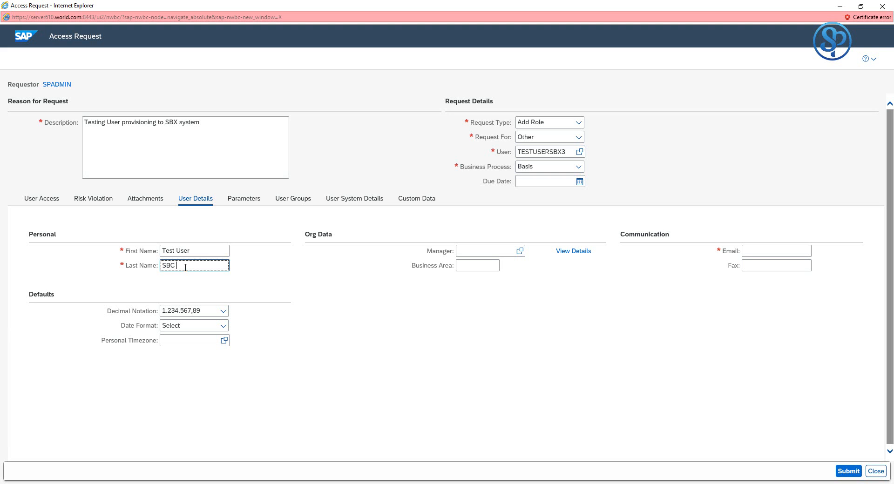
type("SBX")
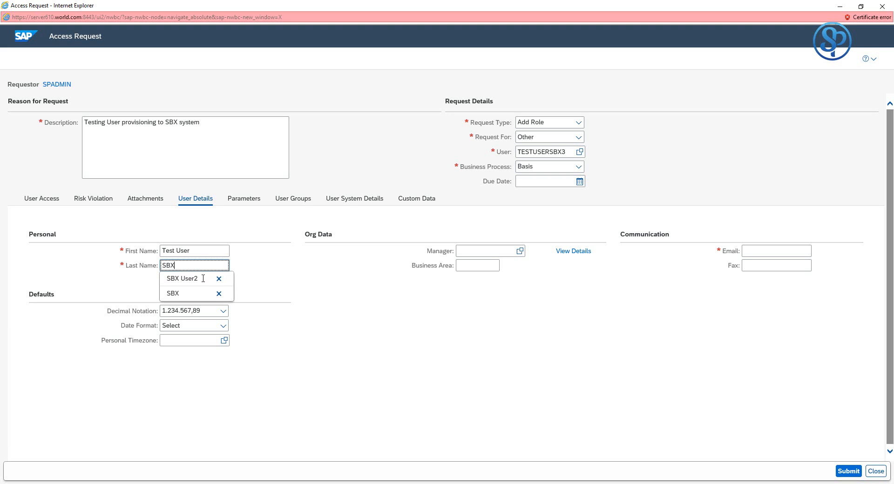
left_click(182, 278)
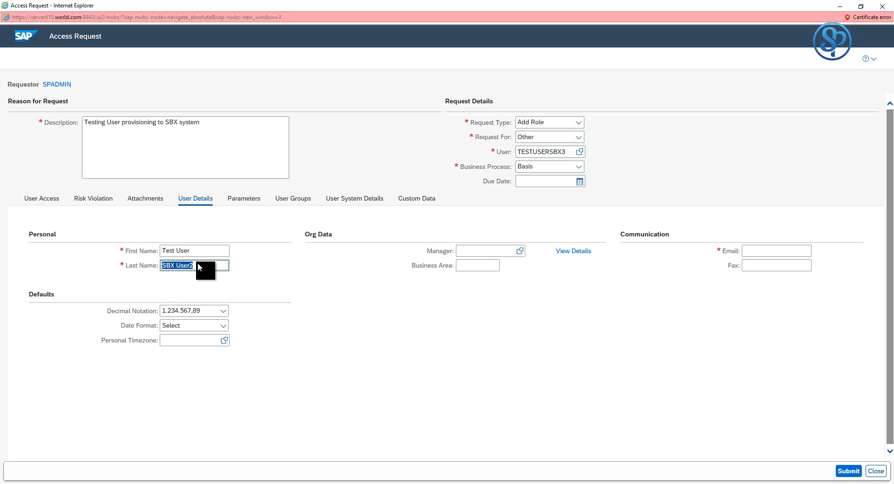
key("Backspace")
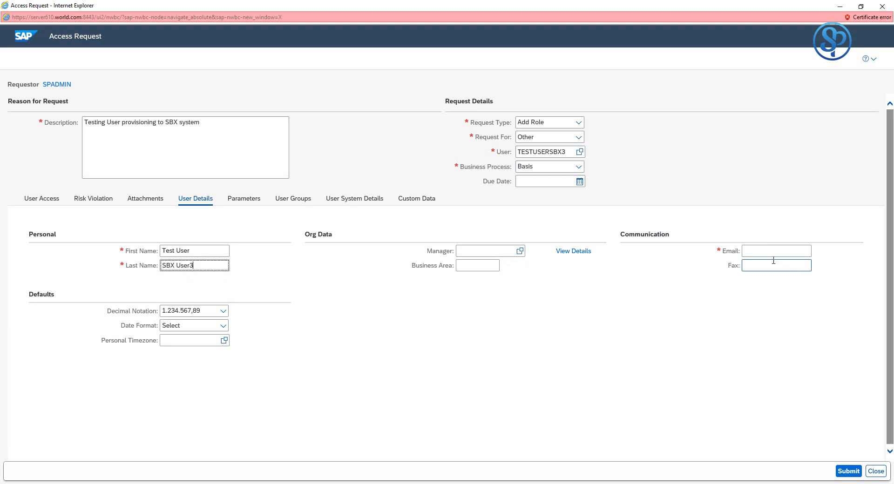
type("tes")
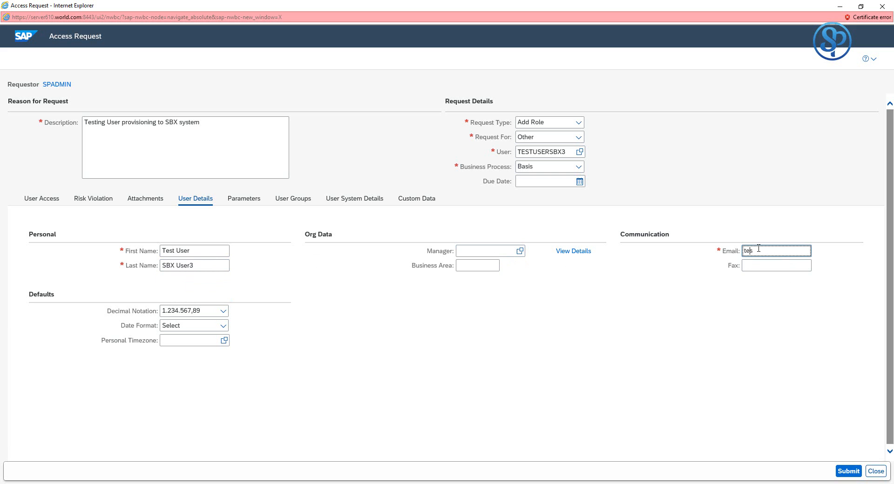
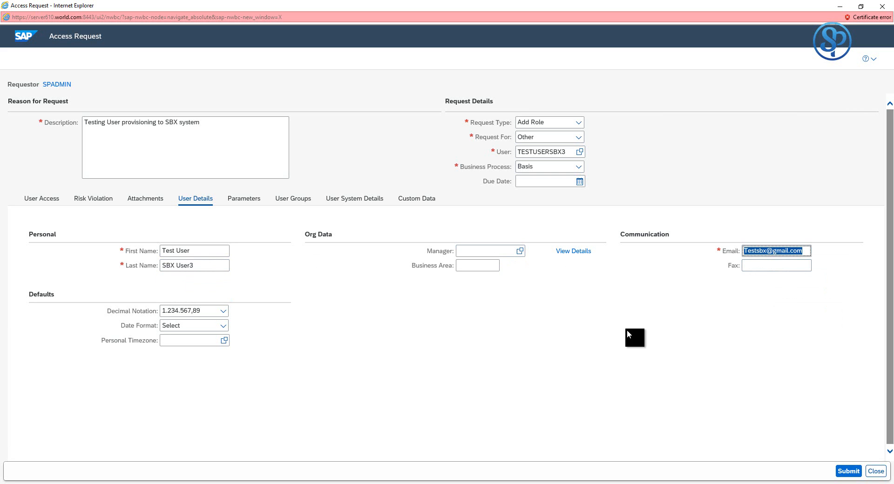
mouse_move(244, 368)
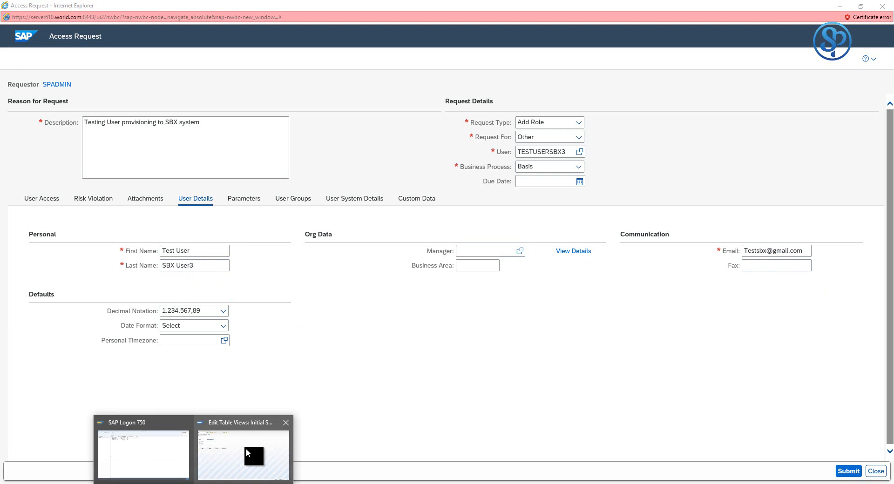
Exit SAP GUI table view maintenance, decline log-off, and focus the command field.
left_click(243, 453)
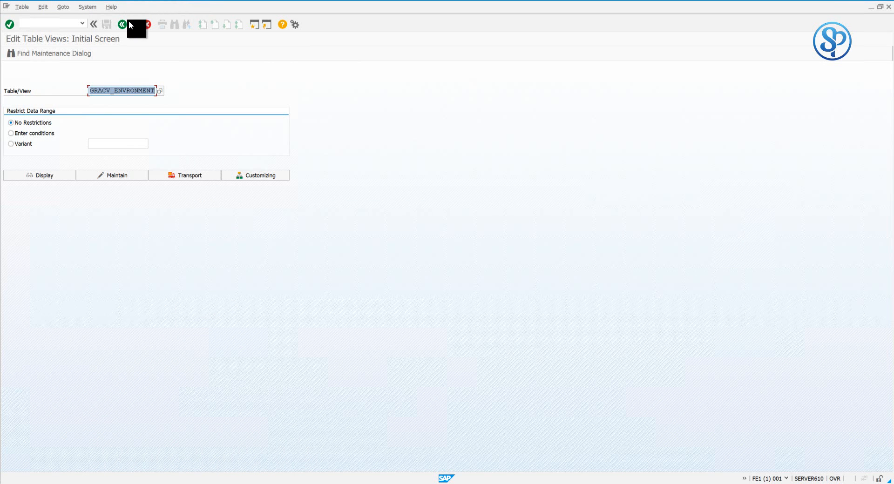
left_click(122, 23)
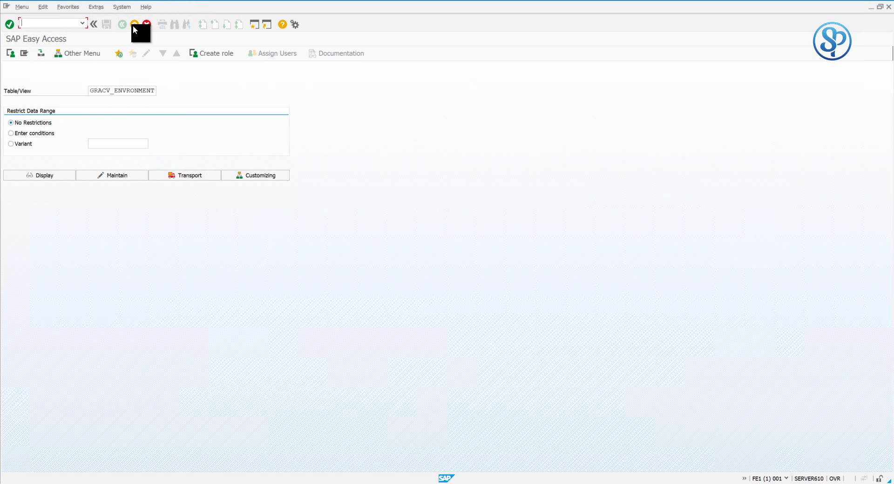
left_click(146, 24)
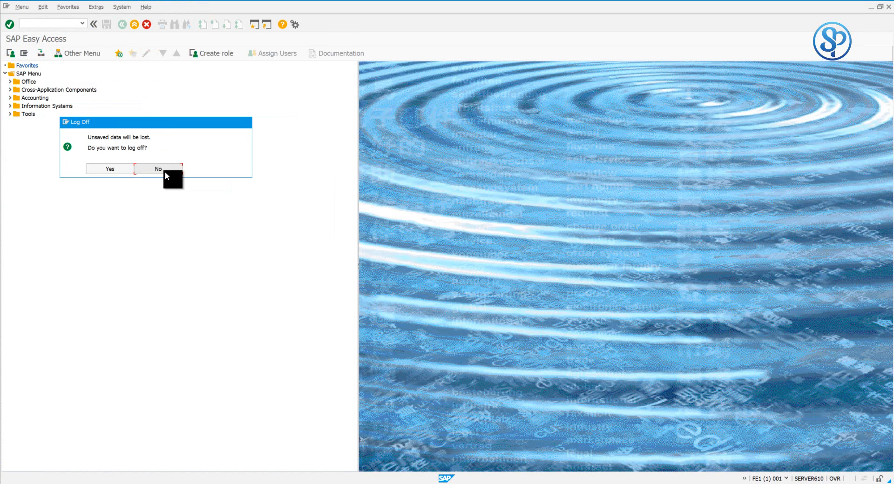
left_click(158, 169)
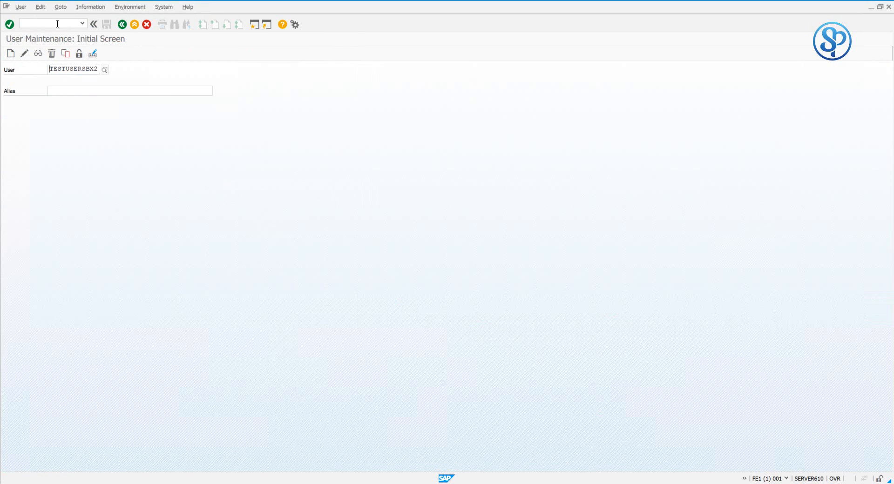
left_click(105, 69)
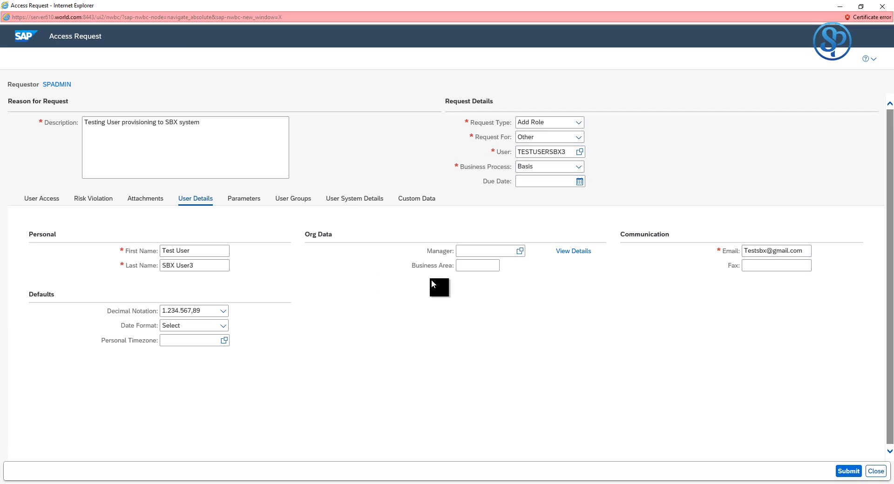
mouse_move(794, 405)
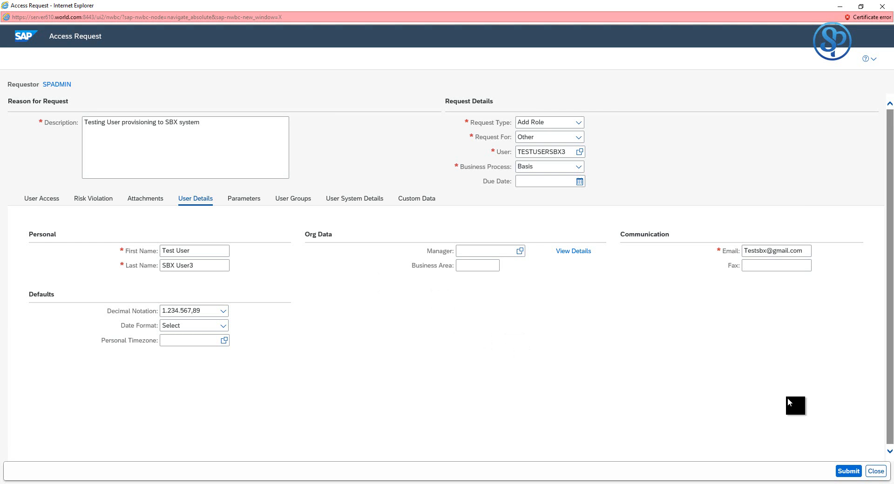
mouse_move(864, 470)
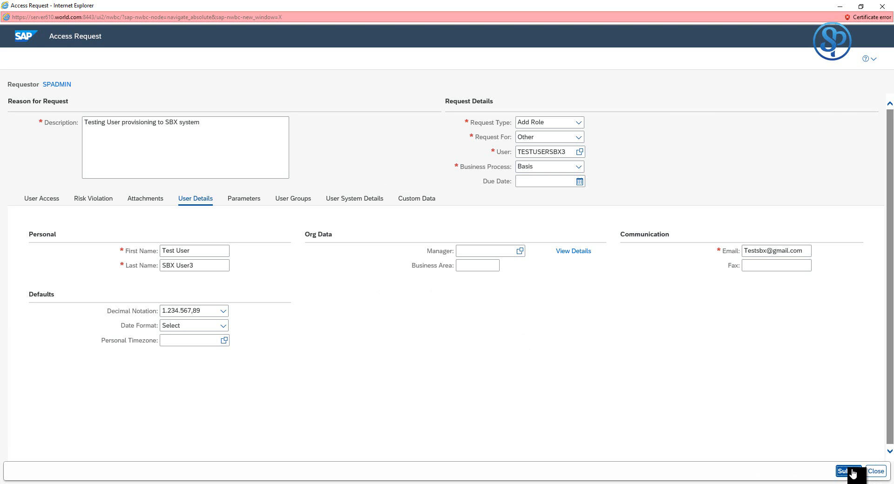
Submit the add-role access request for TESTUSERSBX3.
left_click(849, 471)
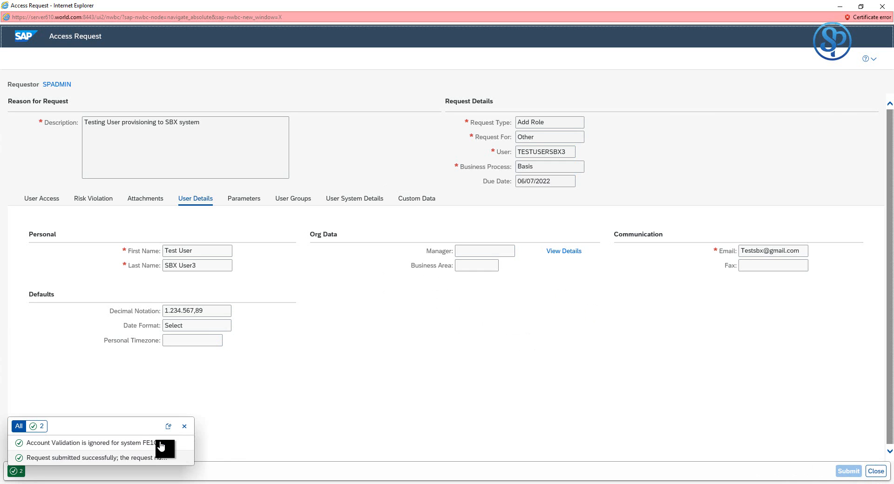
mouse_move(111, 467)
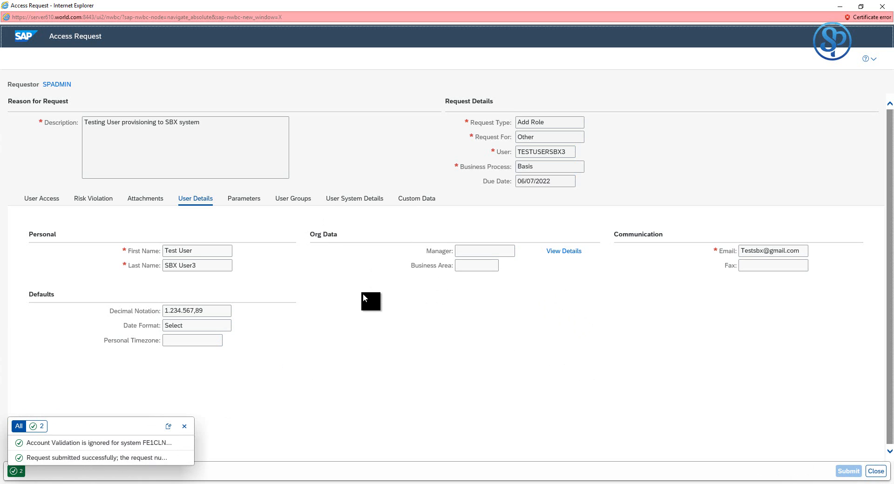
mouse_move(323, 147)
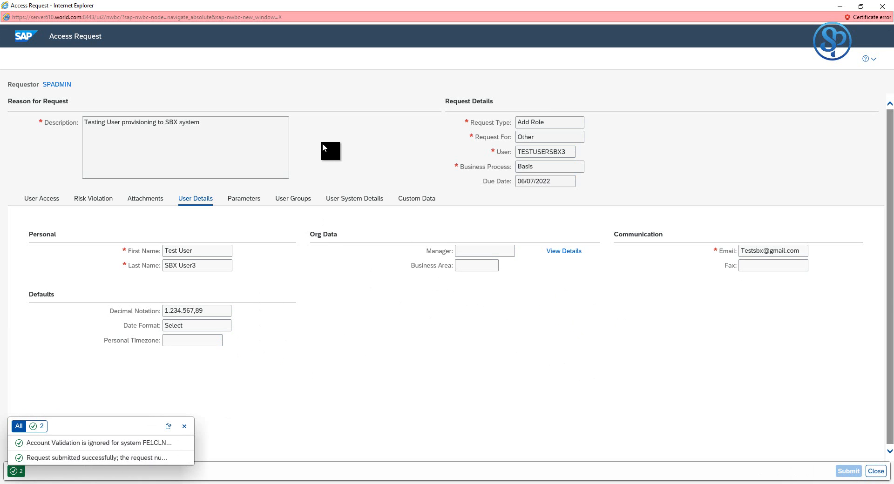
mouse_move(103, 447)
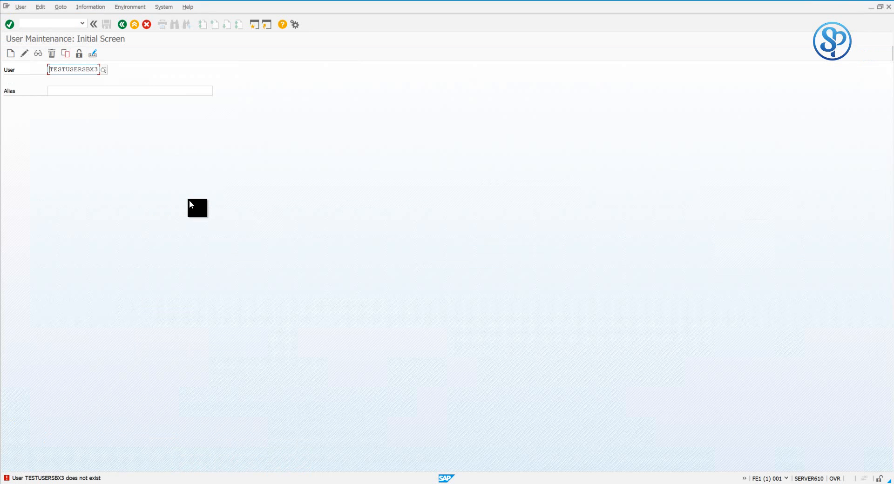
mouse_move(143, 182)
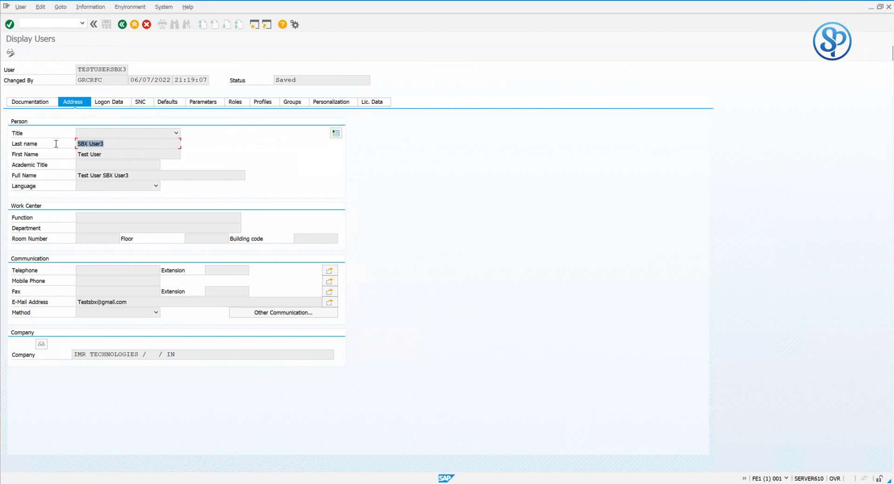
mouse_move(235, 101)
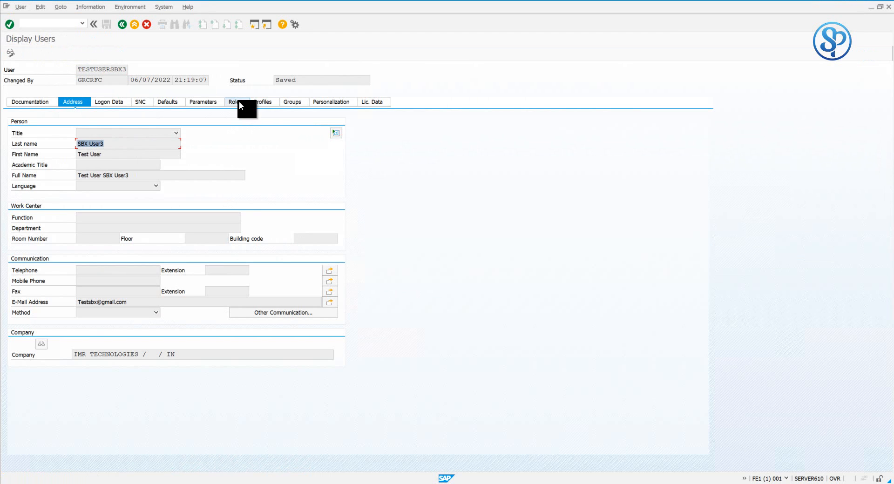
Check that TESTUSERSBX3 has role X:TEST_AR_REQUEST_1, then return to Easy Access.
left_click(234, 102)
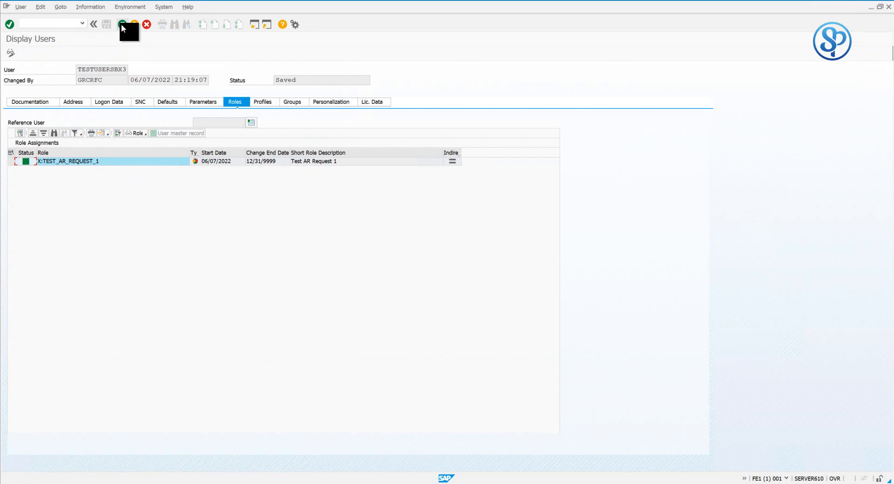
left_click(94, 23)
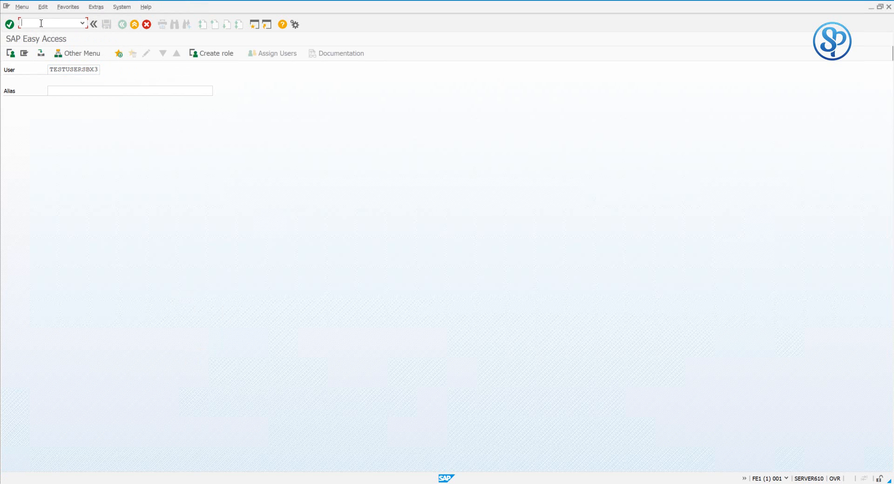
In SE11, review domain GRAC_SYS_TYPE's value range: DEV, PRD, TST, SBX, DP1.
left_click(146, 24)
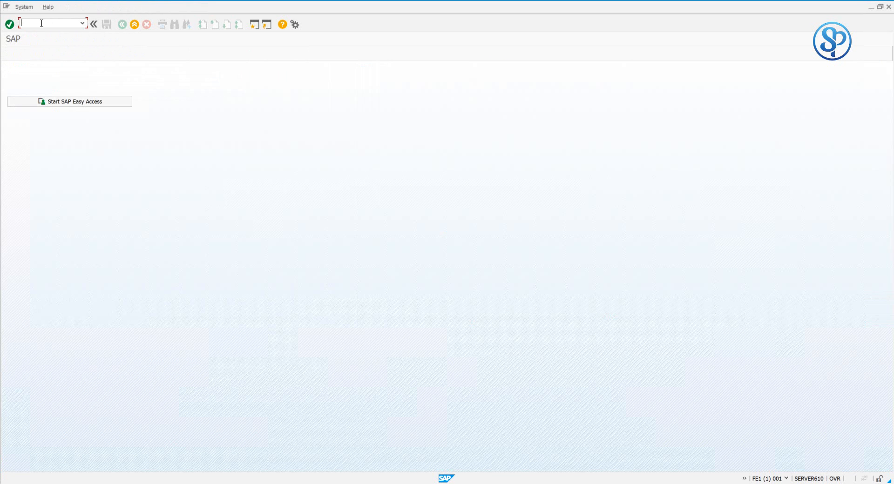
type("se")
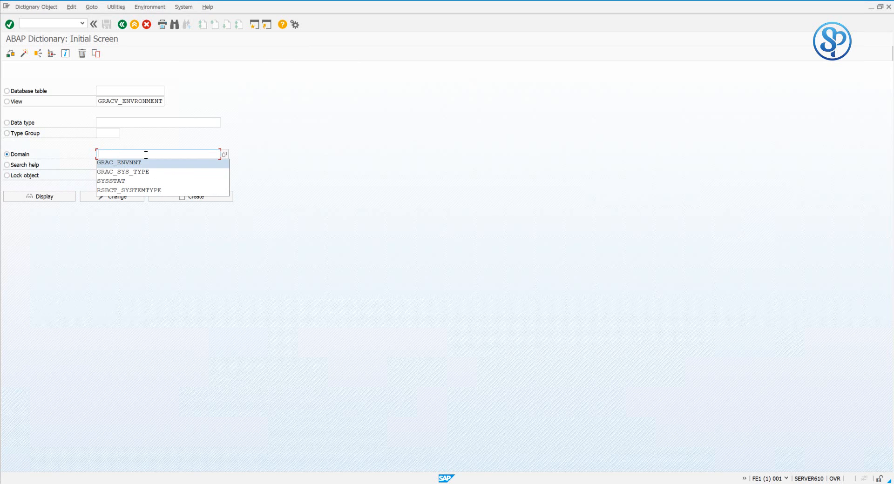
left_click(123, 172)
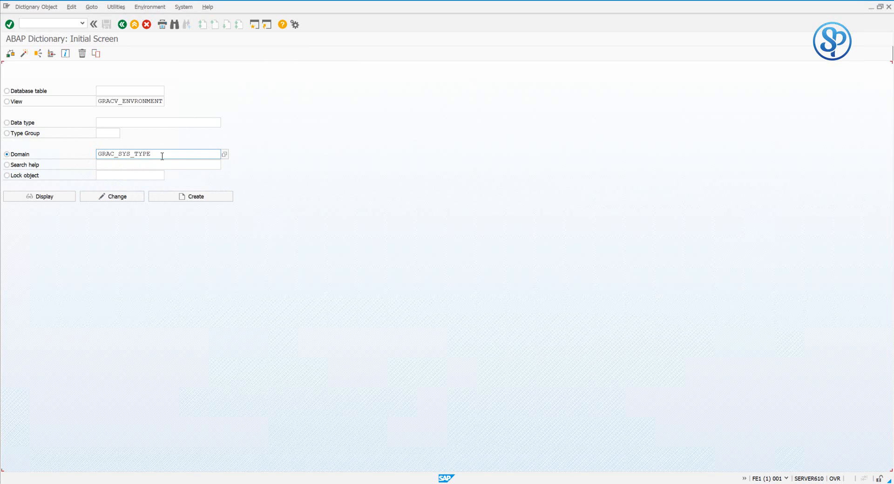
left_click(38, 196)
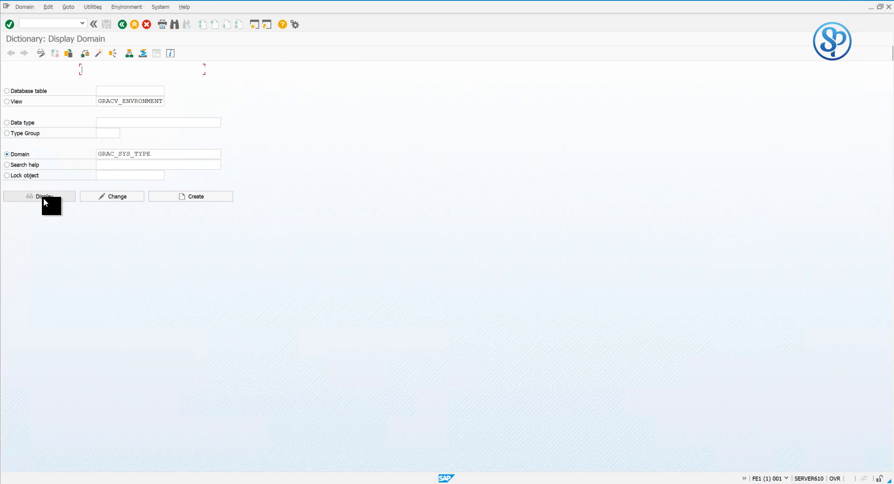
left_click(39, 196)
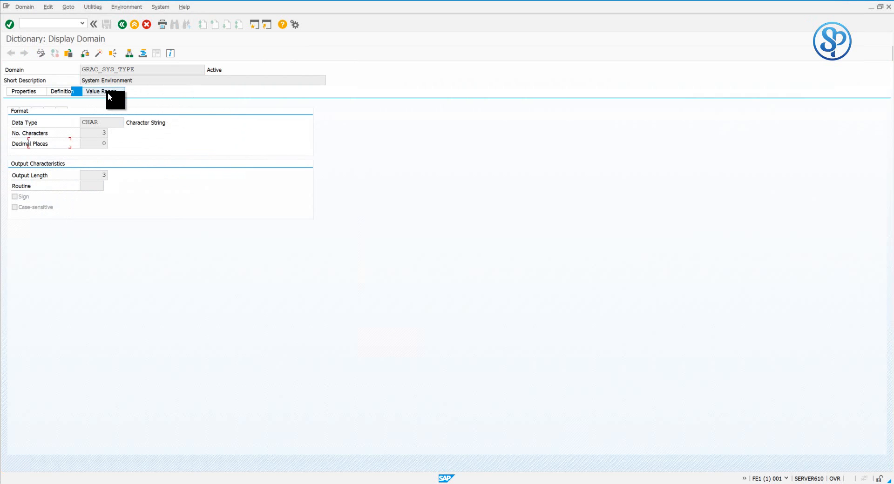
left_click(102, 91)
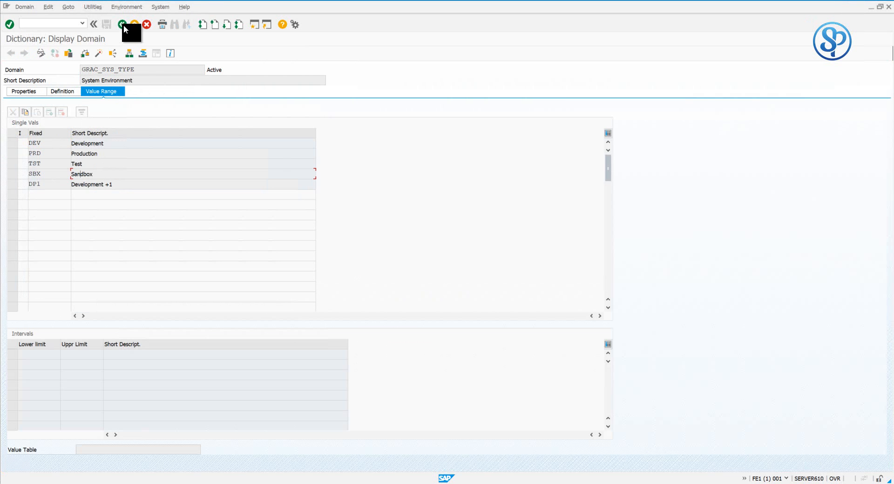
left_click(121, 23)
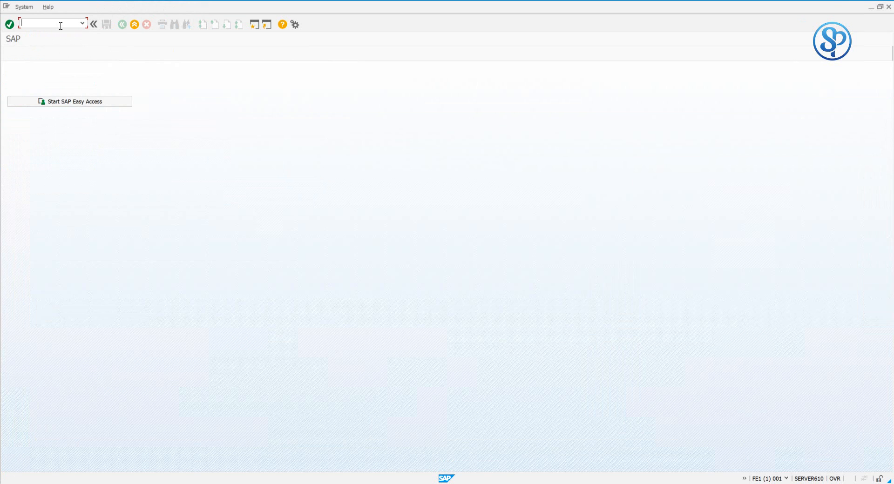
type("spr")
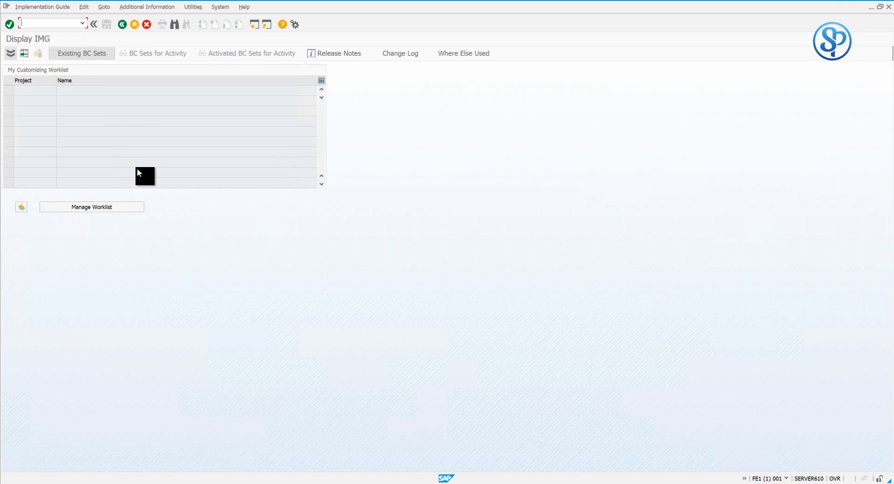
mouse_move(56, 56)
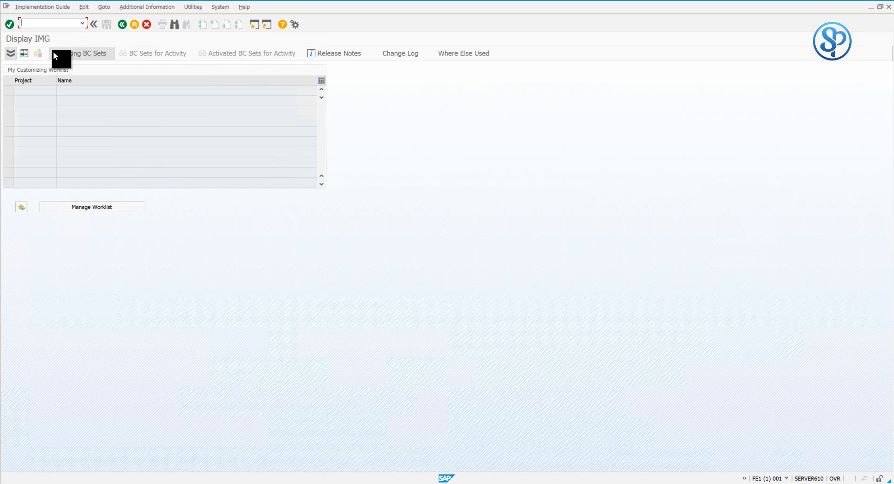
mouse_move(45, 91)
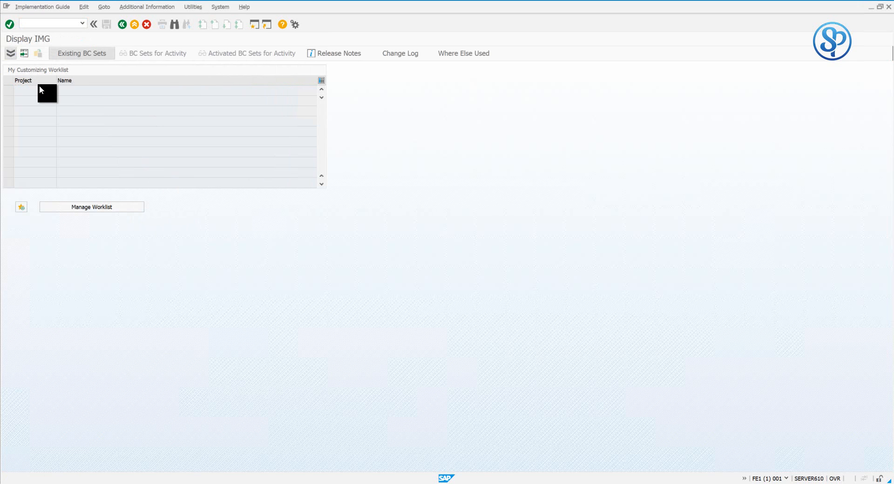
mouse_move(81, 53)
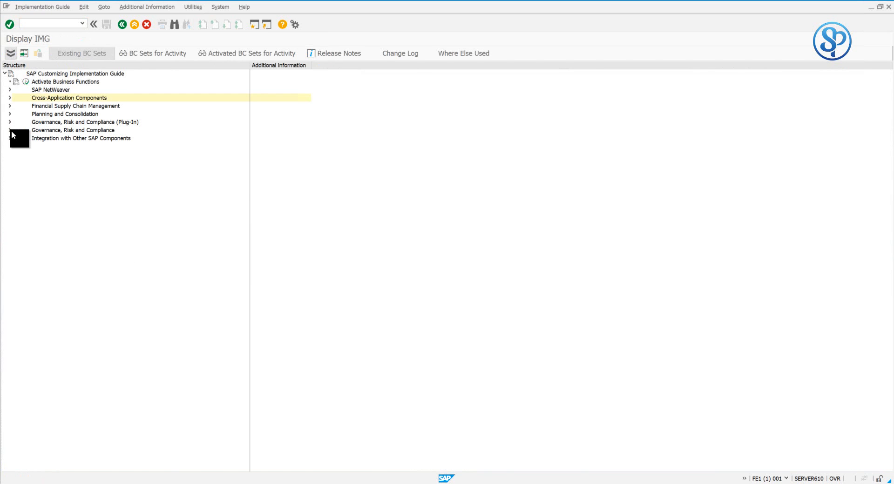
Expand Governance, Risk and Compliance, collapse the IMG tree and dismiss the message.
left_click(9, 130)
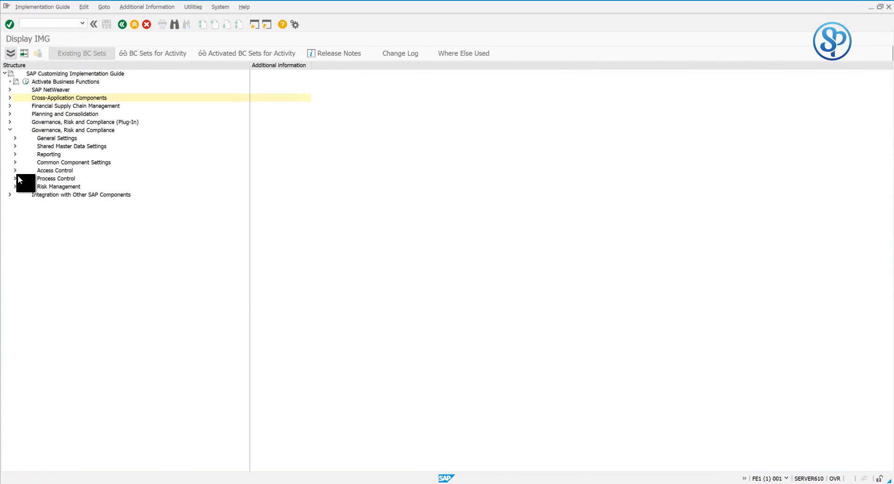
mouse_move(19, 174)
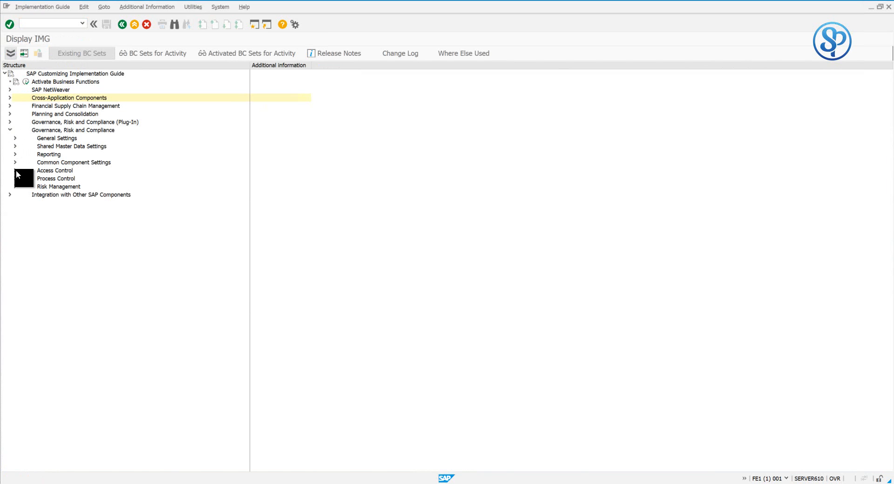
mouse_move(63, 178)
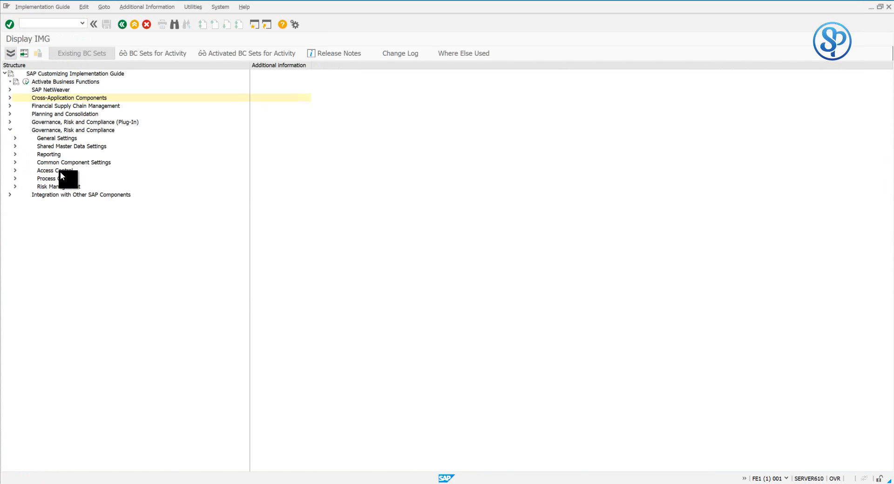
mouse_move(25, 174)
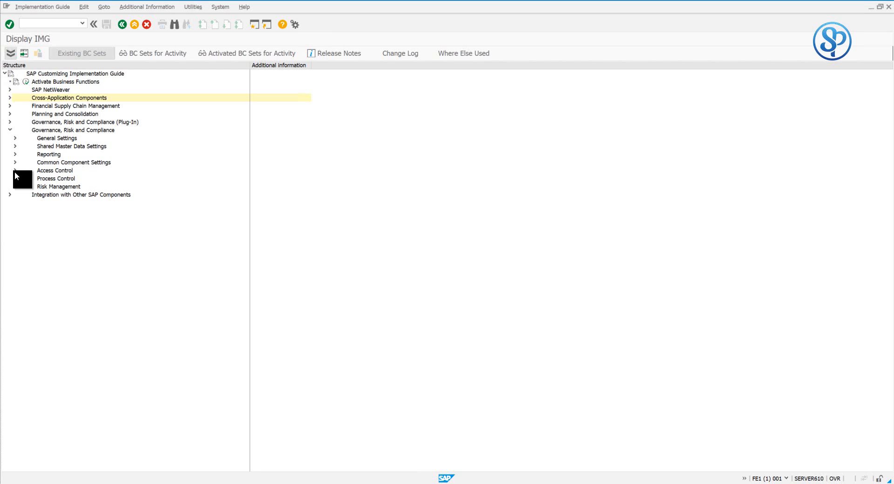
mouse_move(34, 60)
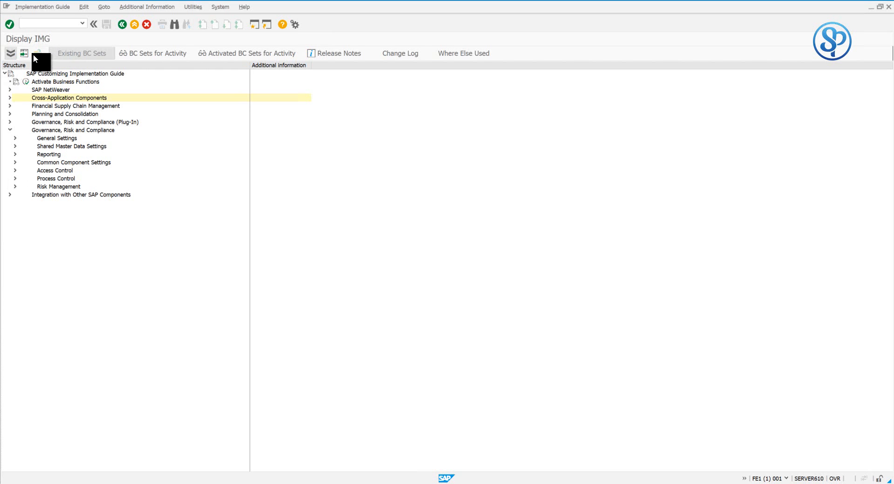
left_click(10, 53)
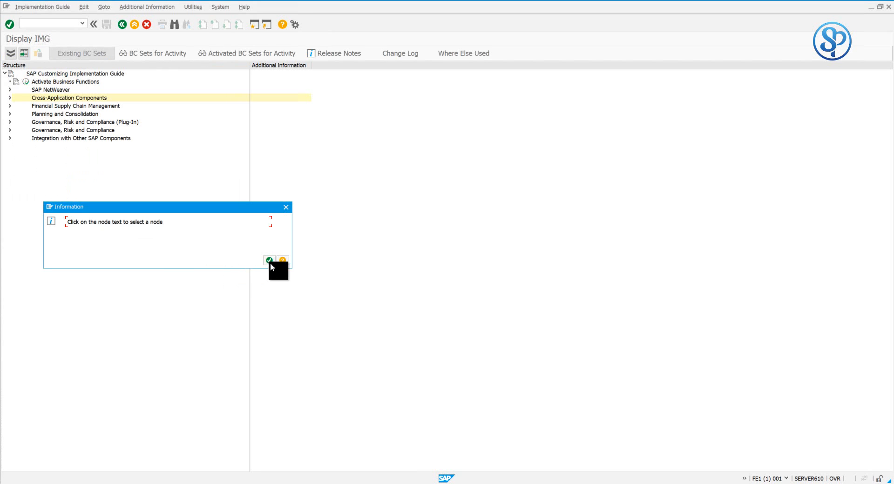
mouse_move(279, 221)
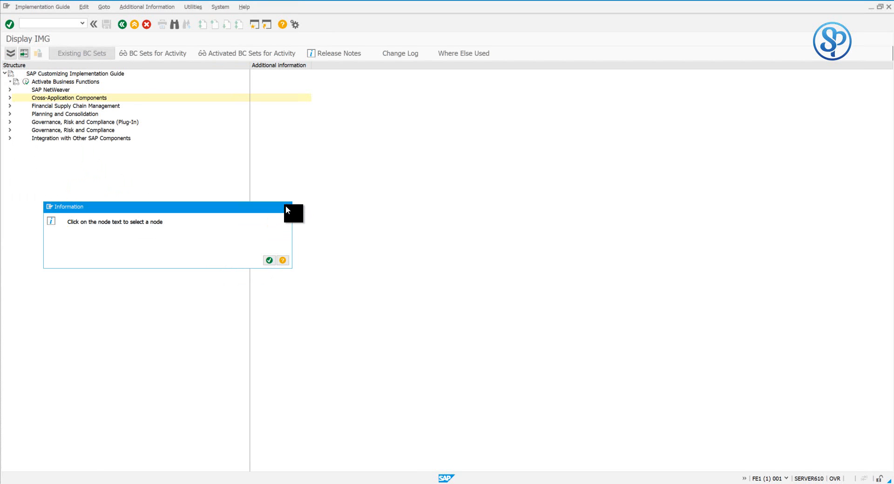
left_click(269, 261)
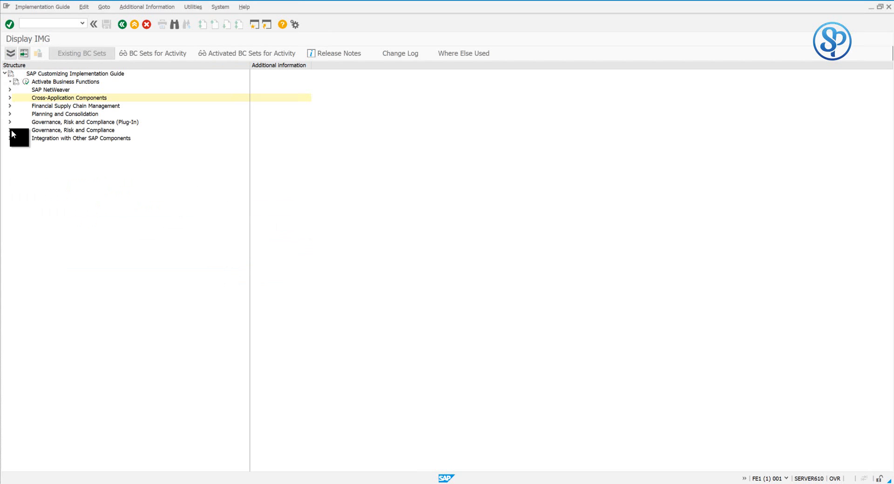
mouse_move(55, 140)
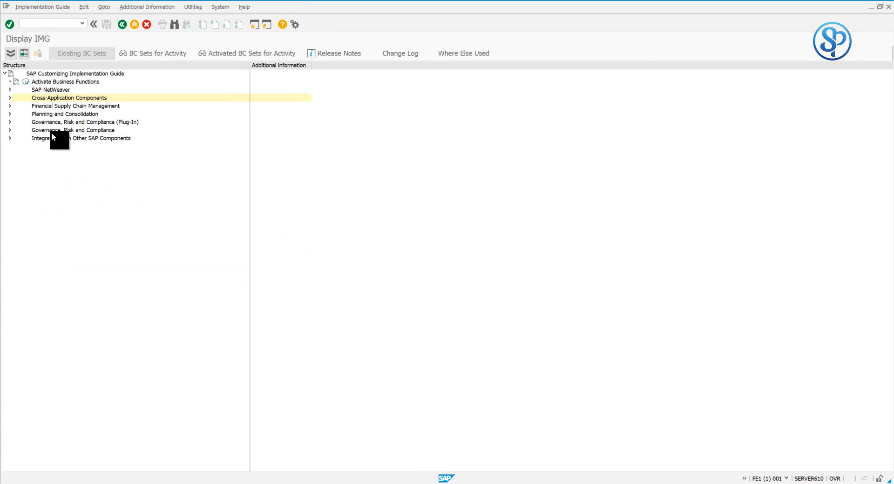
mouse_move(55, 145)
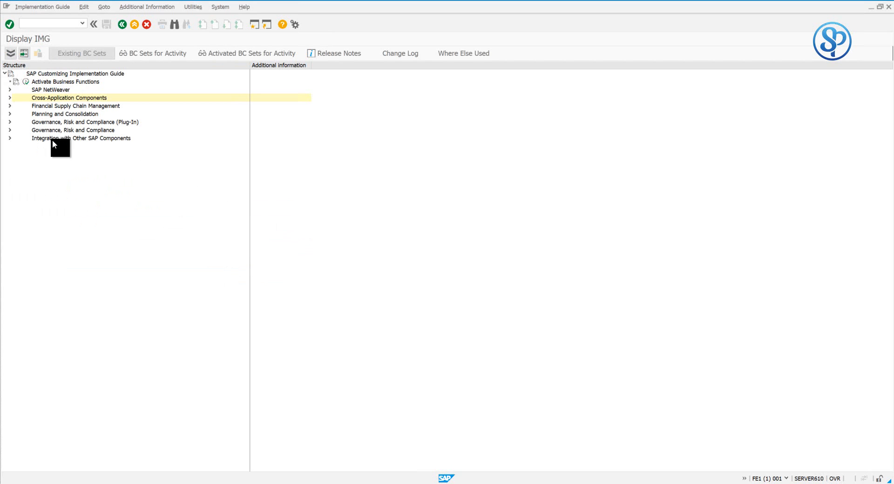
mouse_move(11, 140)
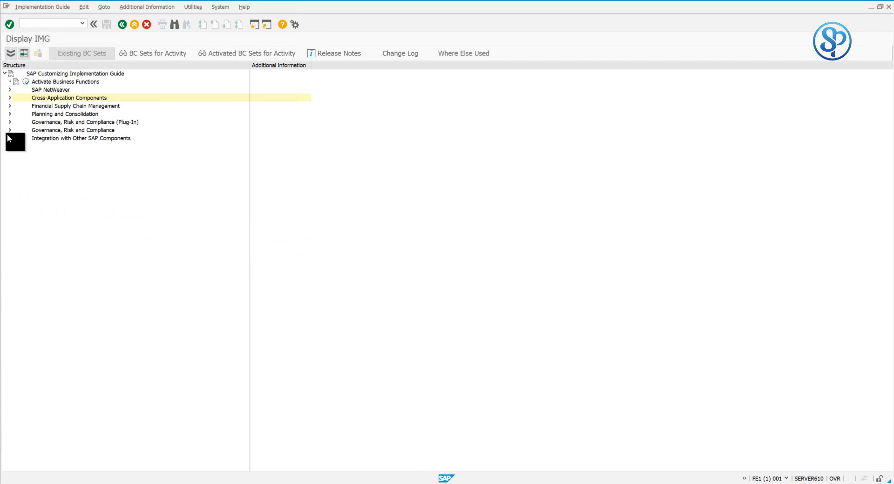
mouse_move(177, 215)
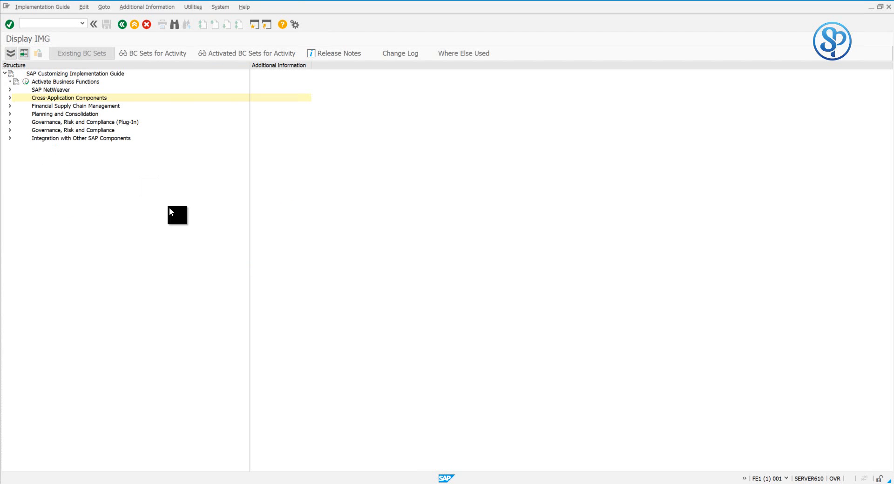
left_click(49, 23)
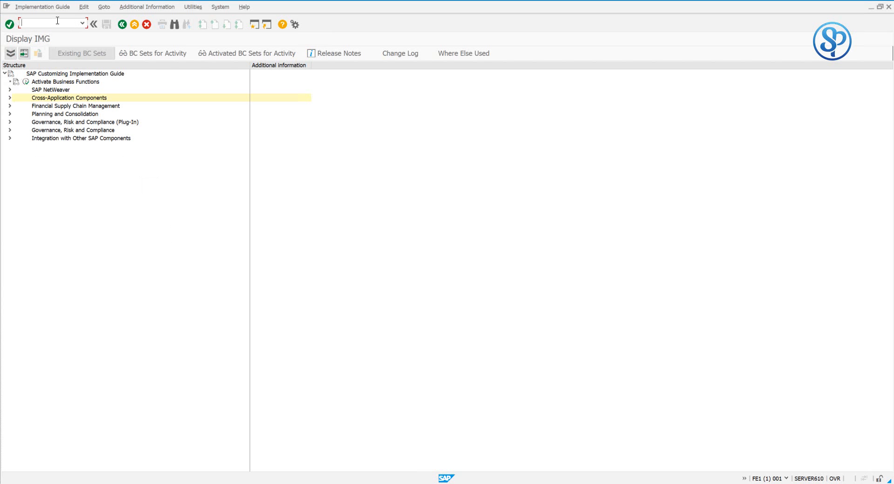
Reopen SPRO's SAP Reference IMG and expand Governance, Risk and Compliance > Access Control.
type("/n")
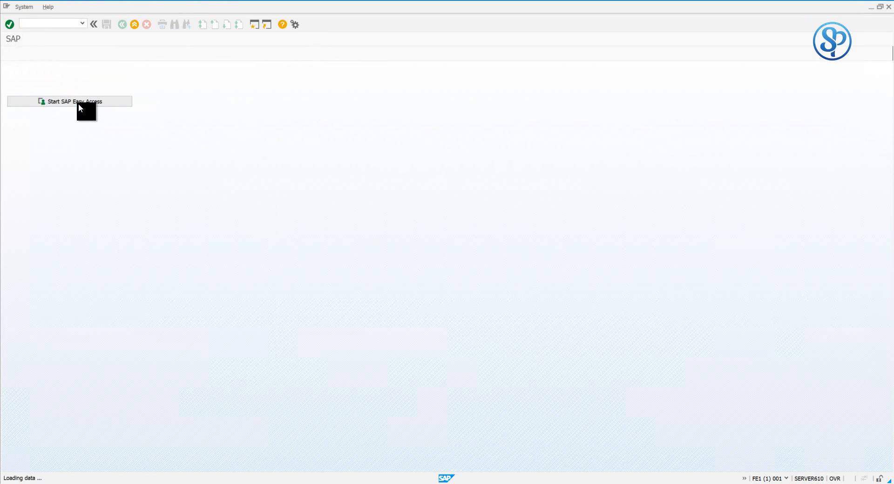
left_click(73, 101)
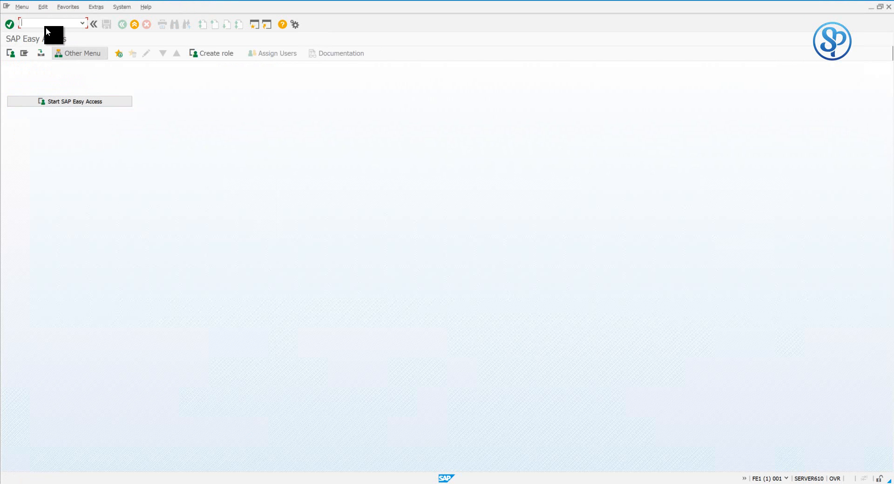
type("sp")
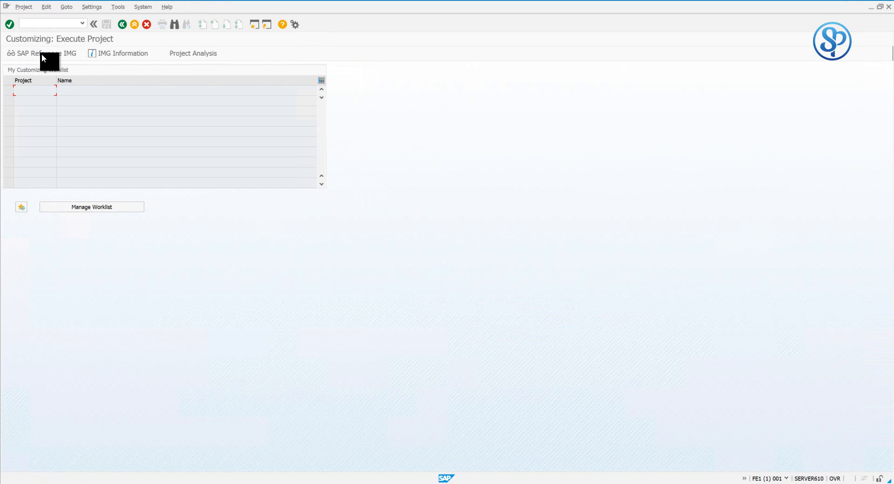
left_click(45, 54)
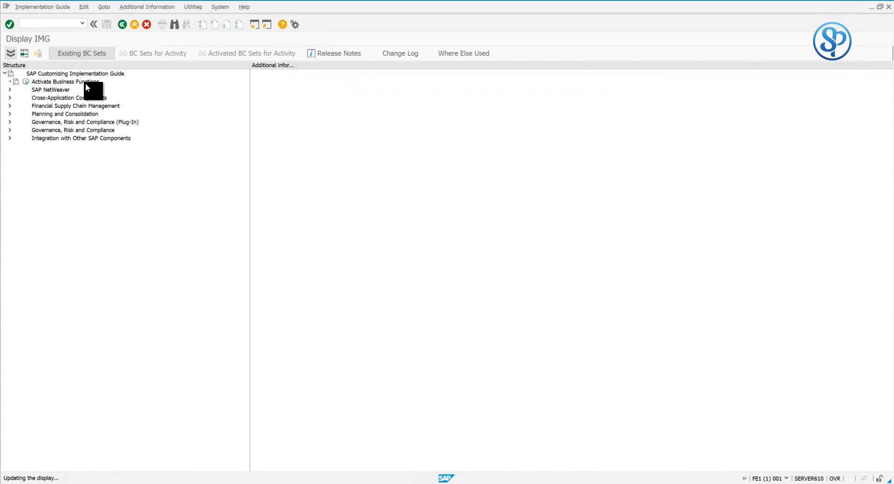
left_click(10, 130)
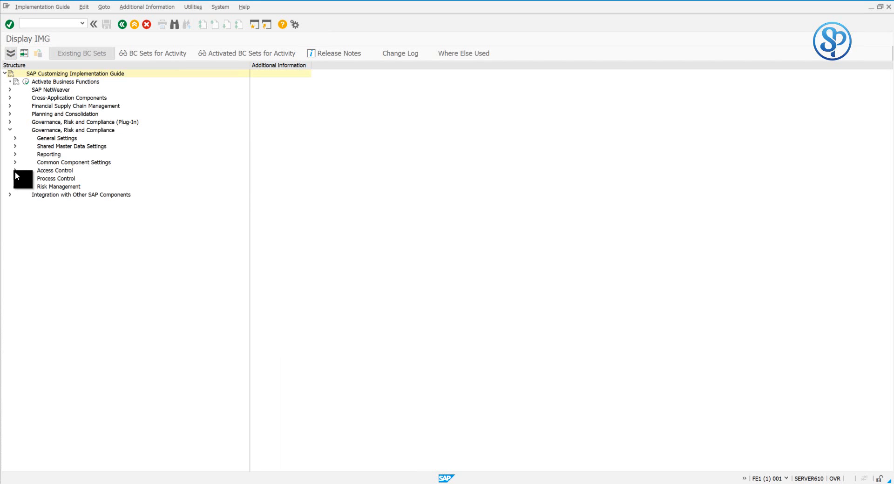
left_click(15, 170)
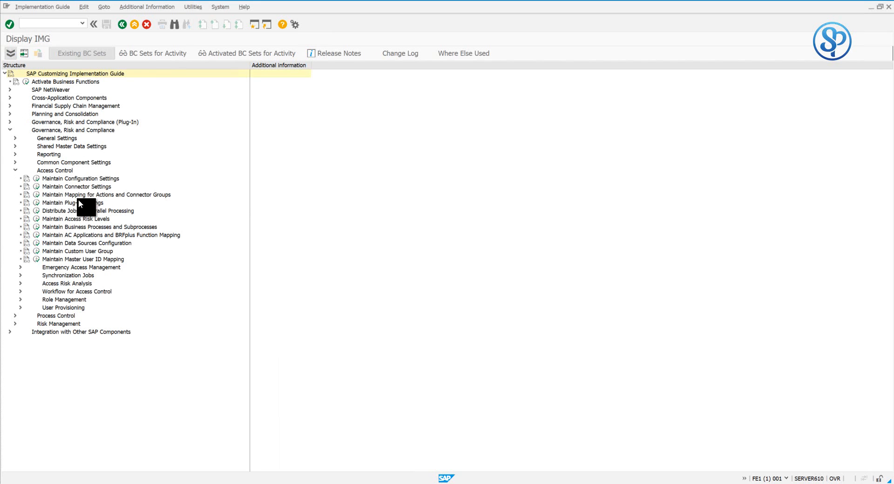
mouse_move(127, 196)
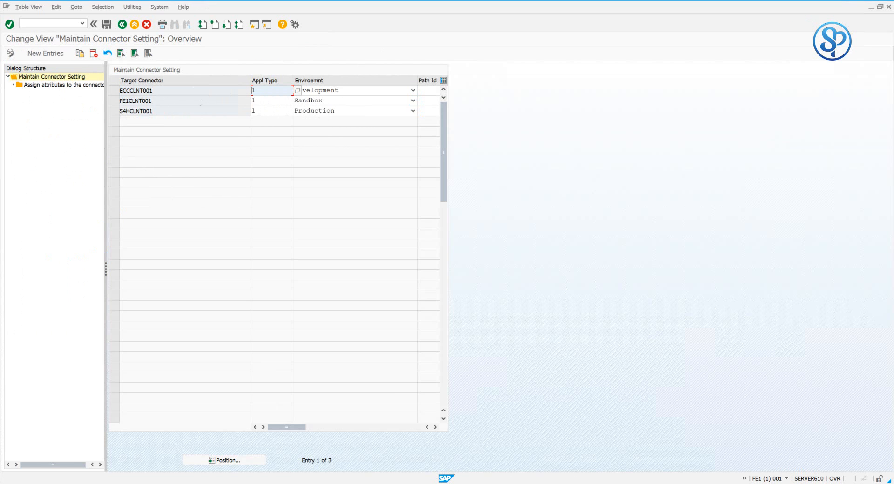
mouse_move(350, 110)
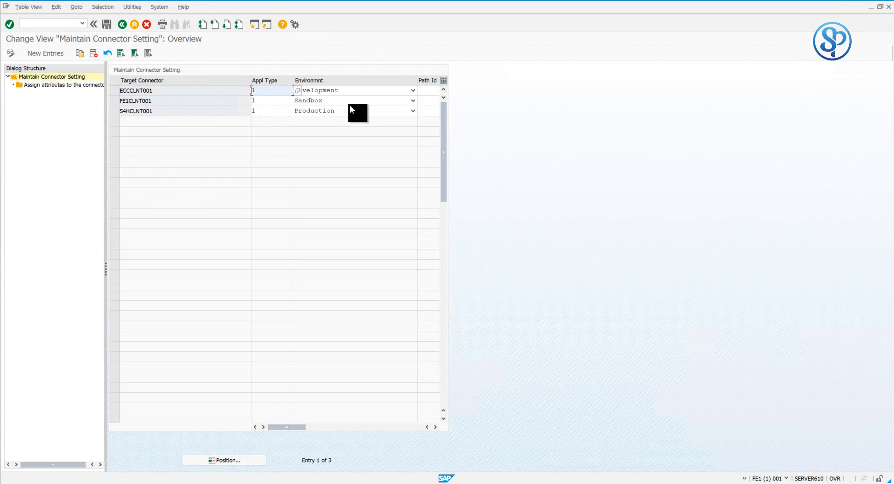
mouse_move(197, 361)
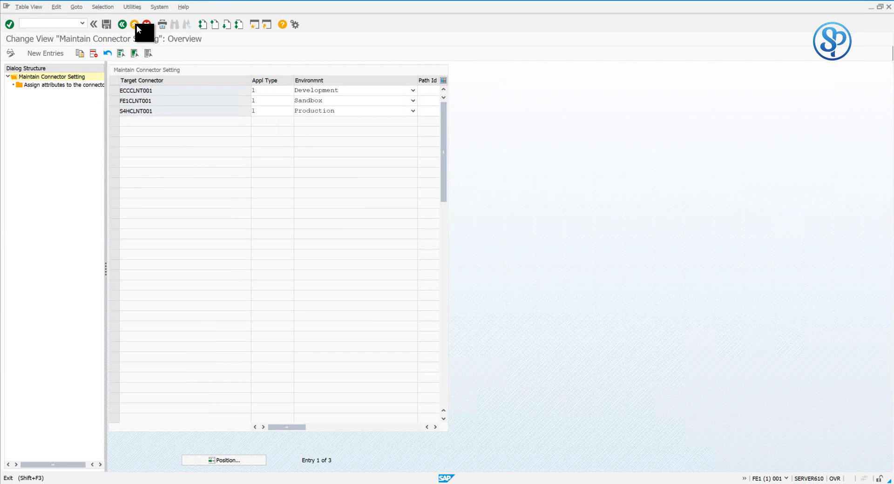
Exit the connector settings overview (ECCCLNT001, FE1CLNT001, S4HCLNT001) to SAP Easy Access.
left_click(121, 24)
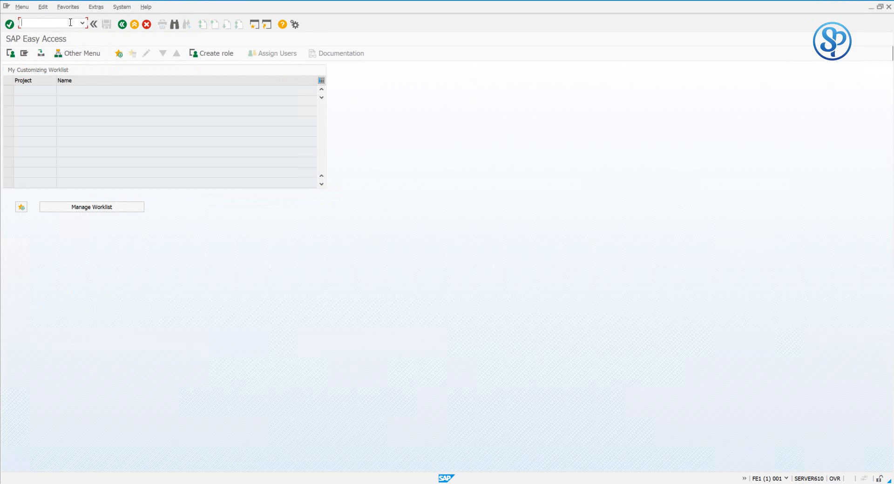
Open view GRACV_ENVIRONMENT in SM30 for maintenance, listing DEV, PRD, SBX and TST.
type("/n")
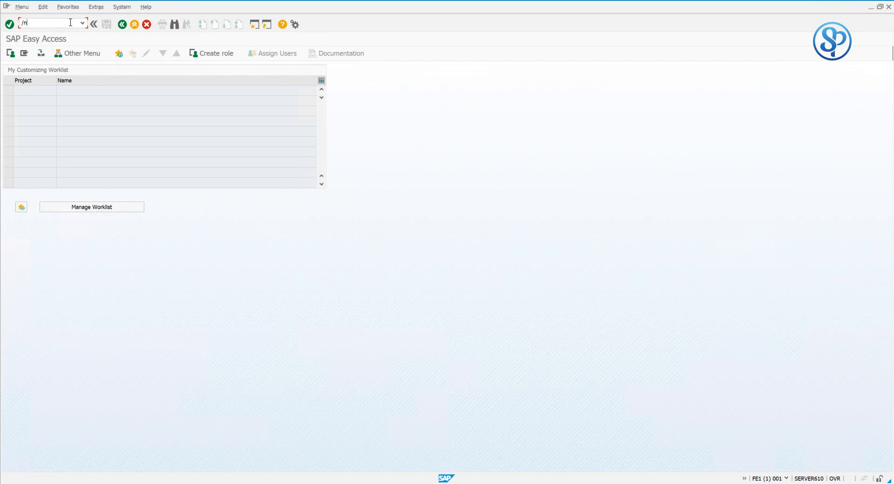
type("sm")
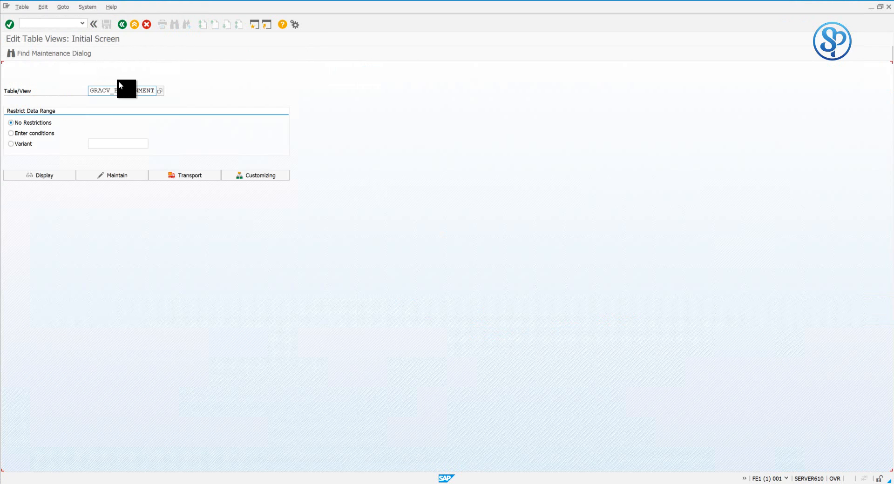
double_click(117, 91)
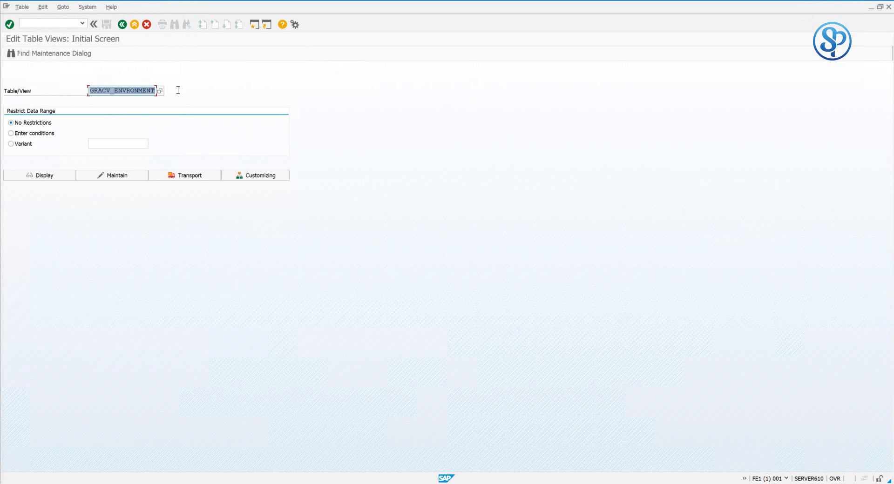
mouse_move(128, 93)
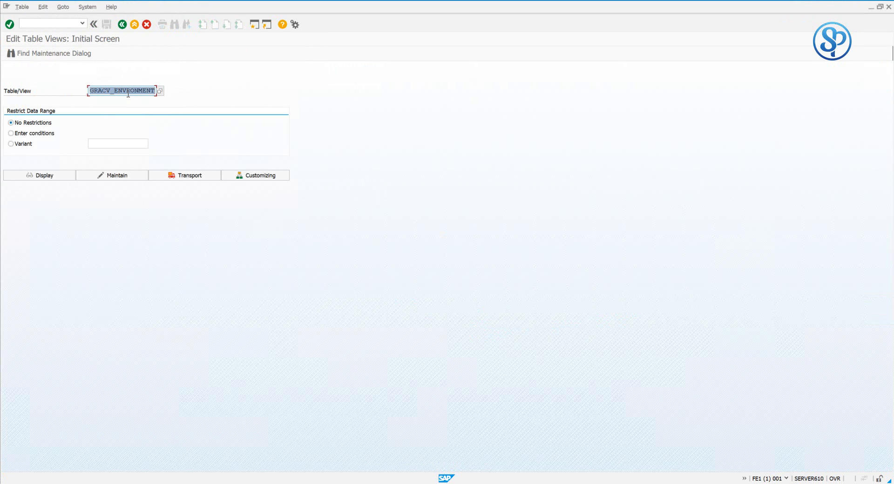
mouse_move(97, 184)
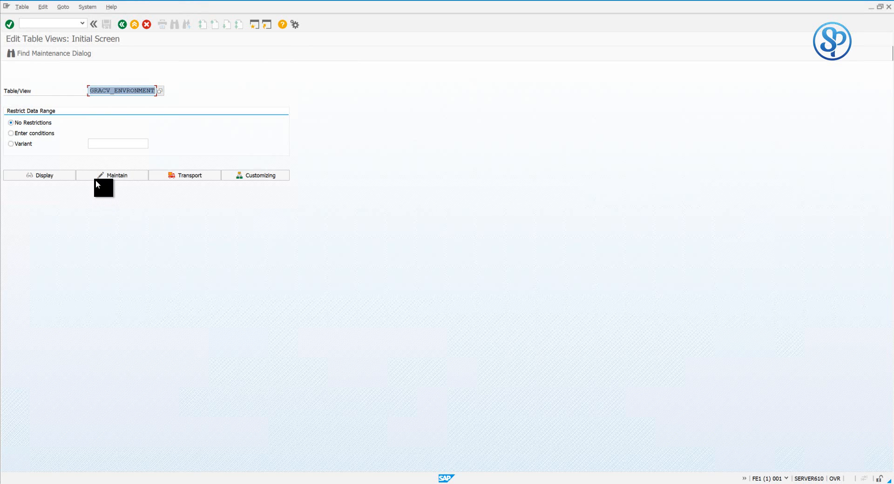
left_click(116, 176)
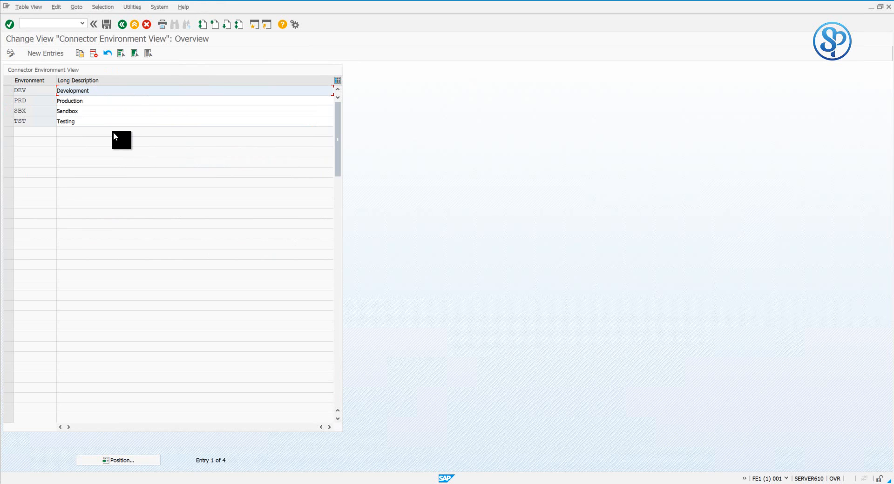
mouse_move(124, 30)
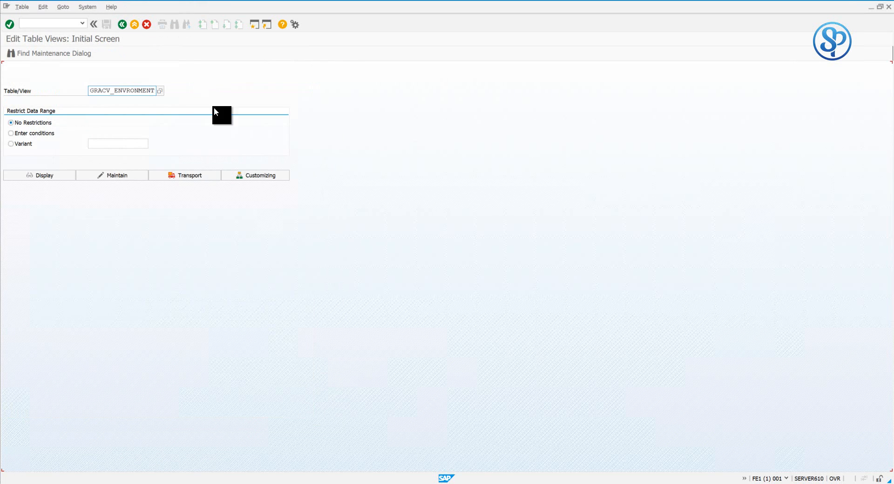
mouse_move(169, 201)
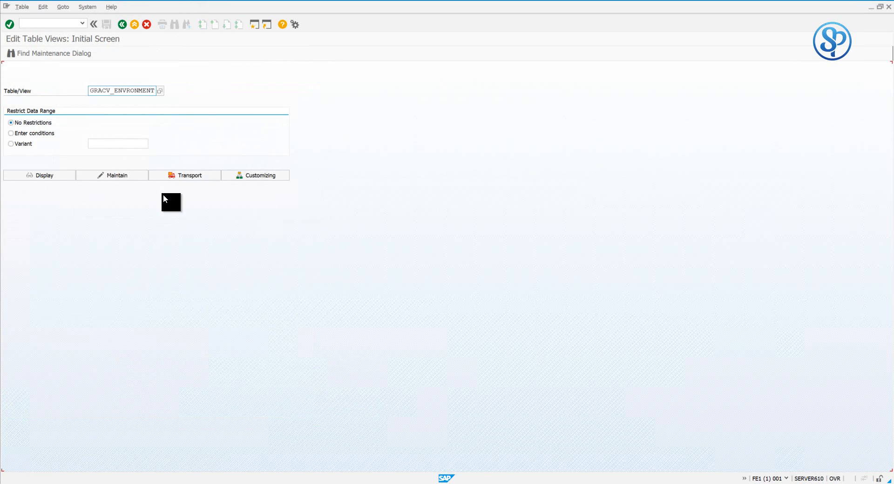
mouse_move(288, 218)
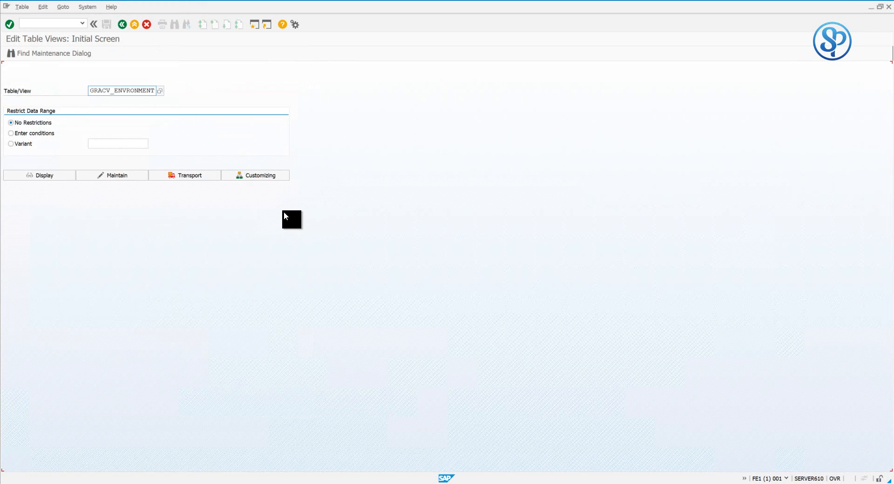
mouse_move(264, 217)
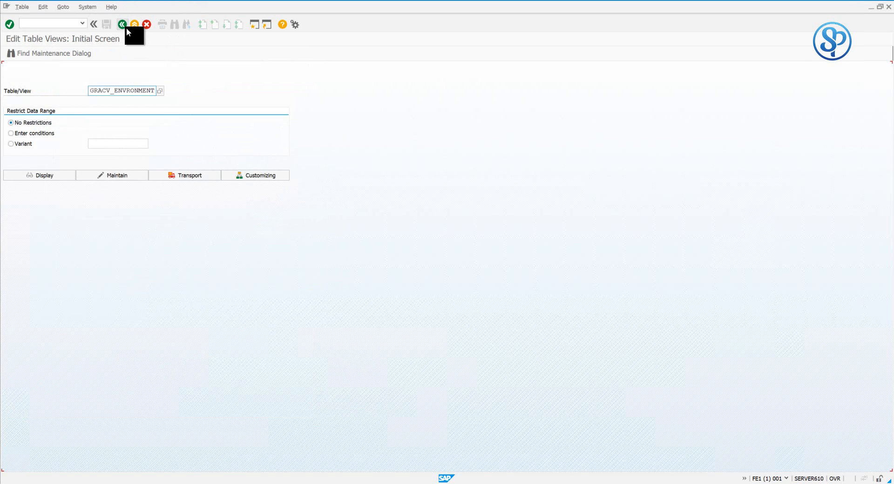
mouse_move(175, 77)
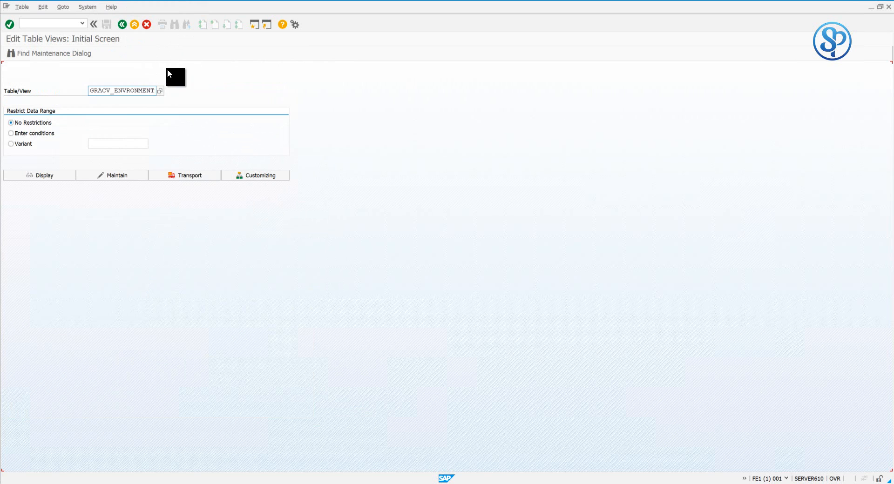
mouse_move(180, 94)
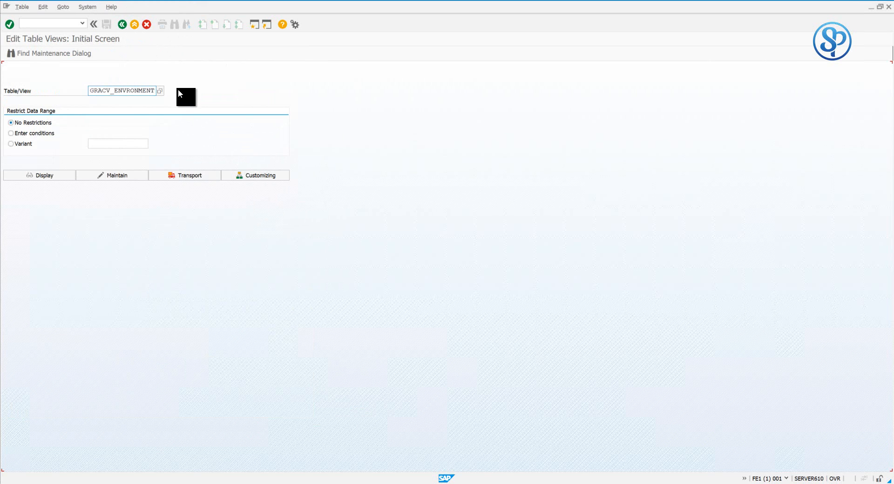